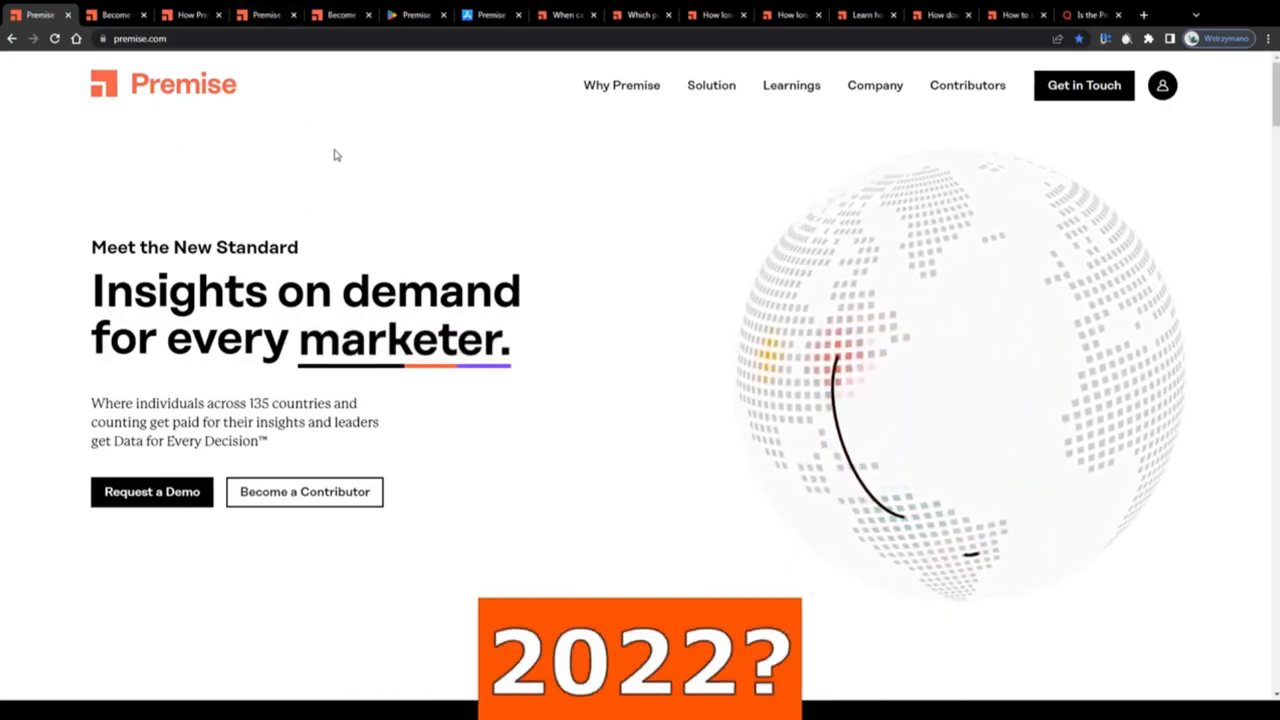
- Scroll the Premise homepage past the video banner and Actionable insights to Case Studies
scroll("down", 3)
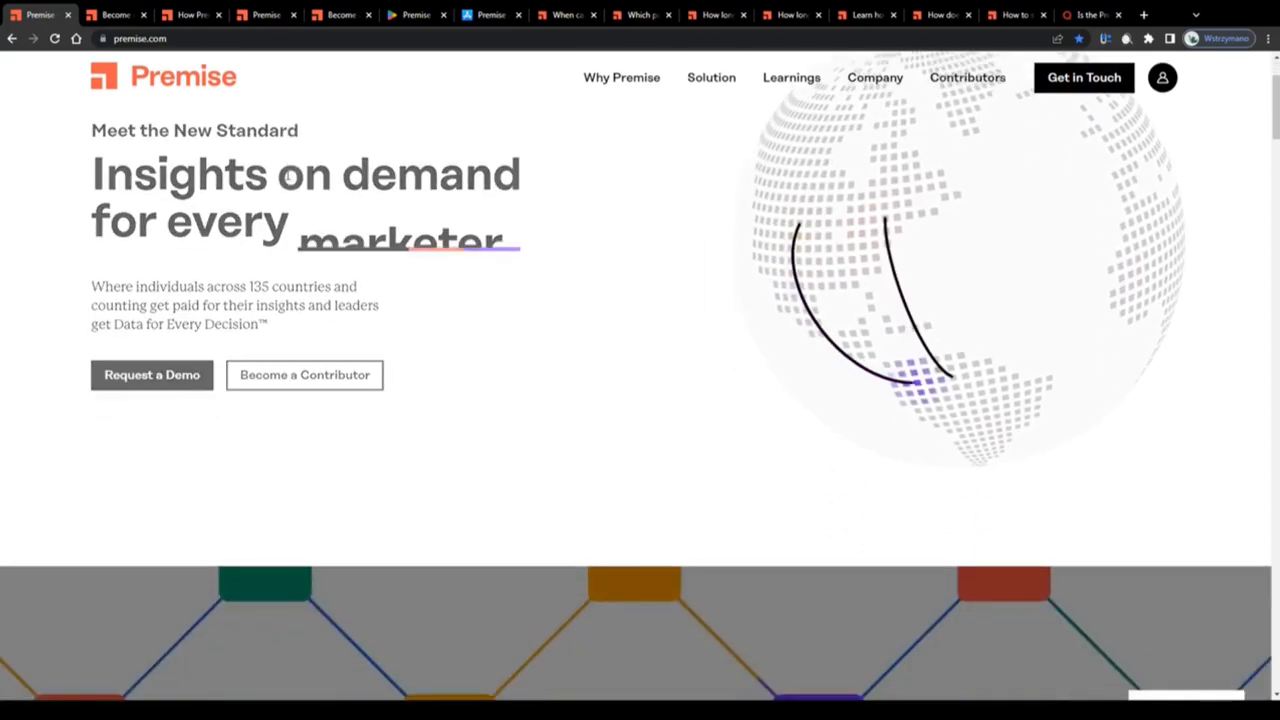
scroll("down", 3)
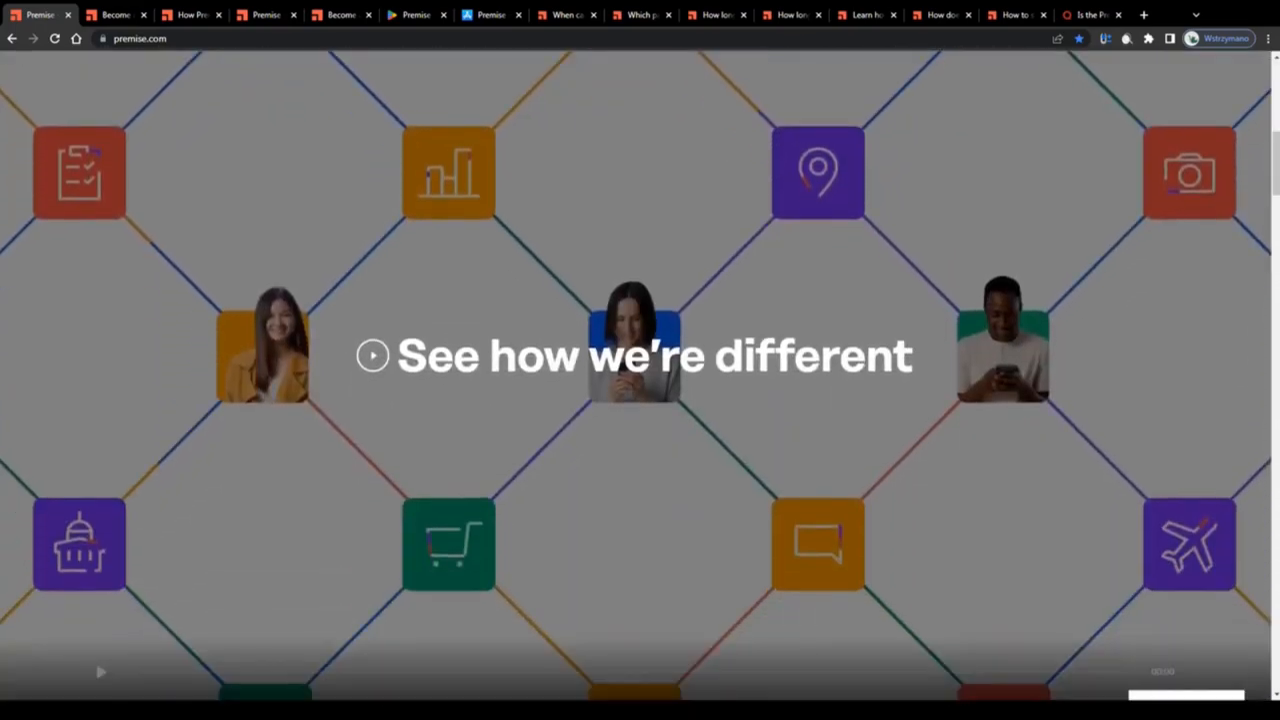
scroll("down", 3)
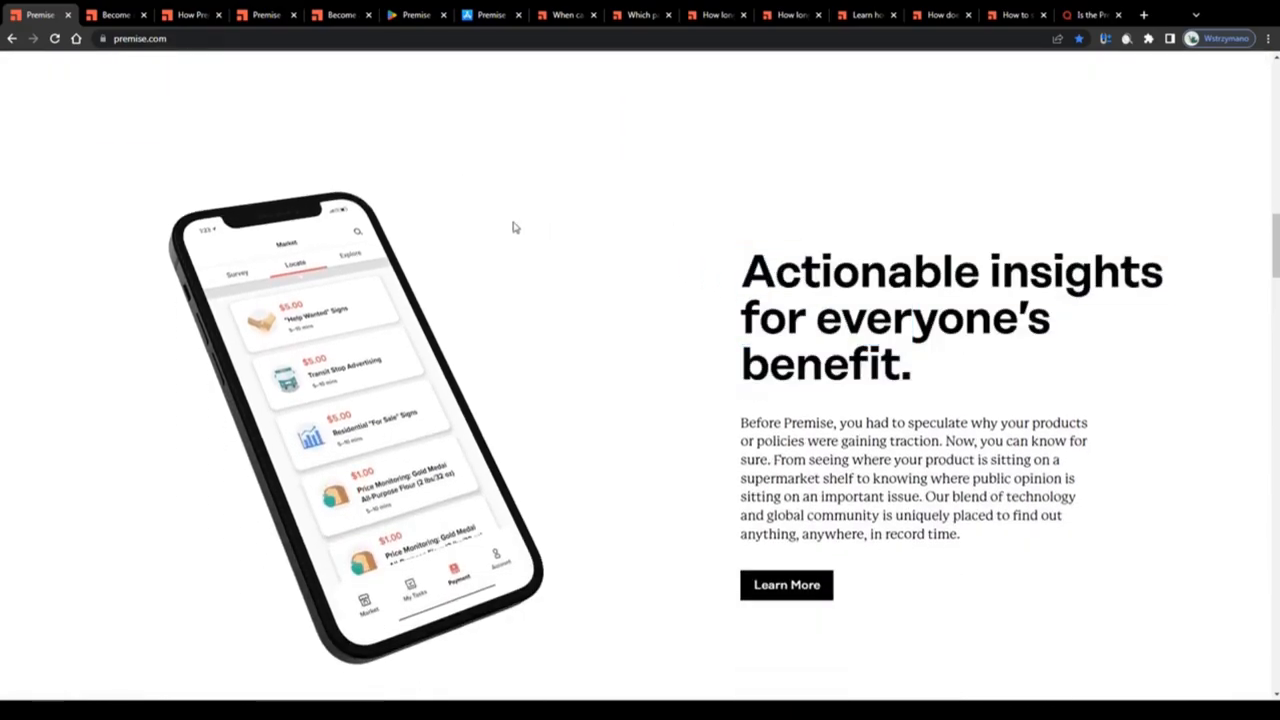
scroll("down", 3)
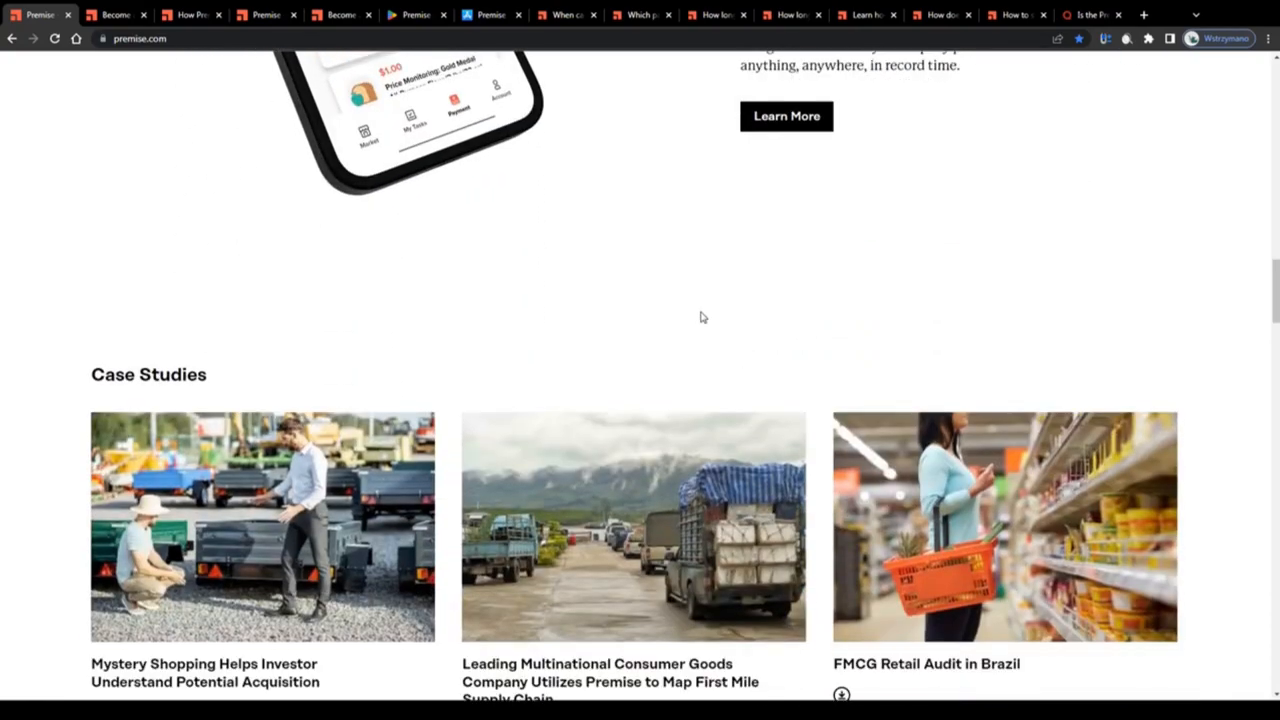
scroll("down", 3)
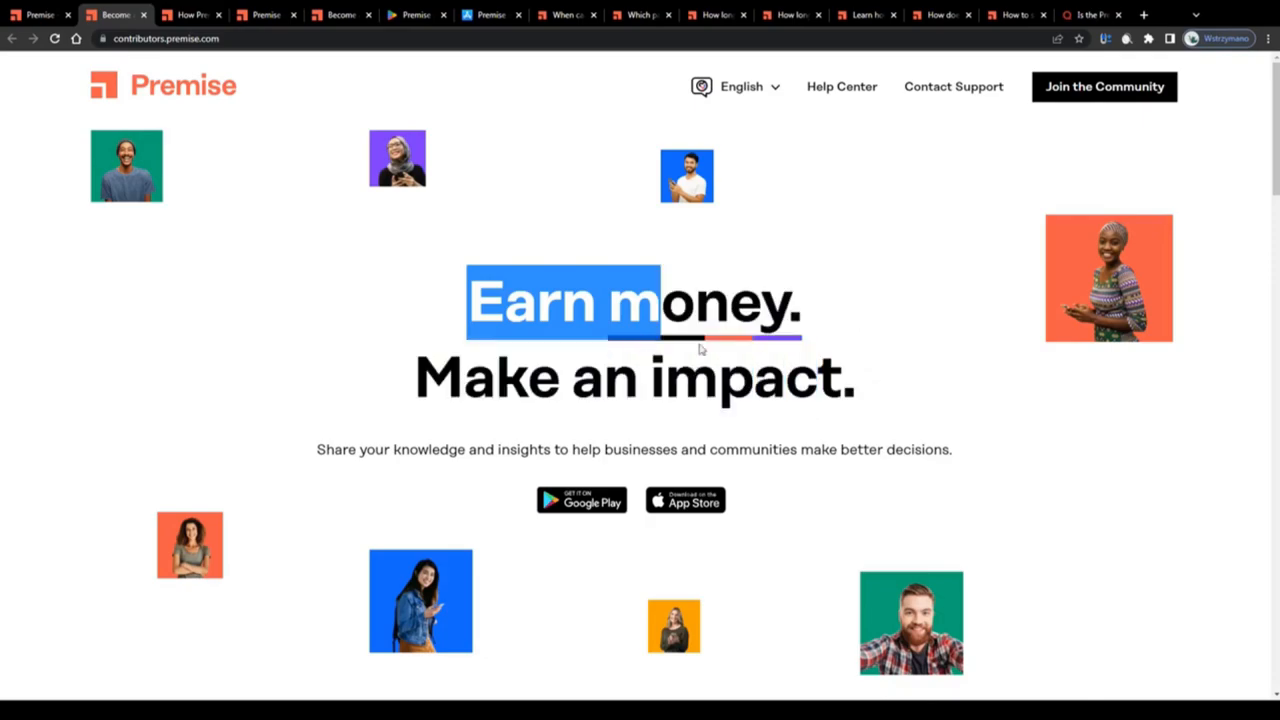
- Scroll the contributors page through How It Works to Explore our tasks
scroll("down", 3)
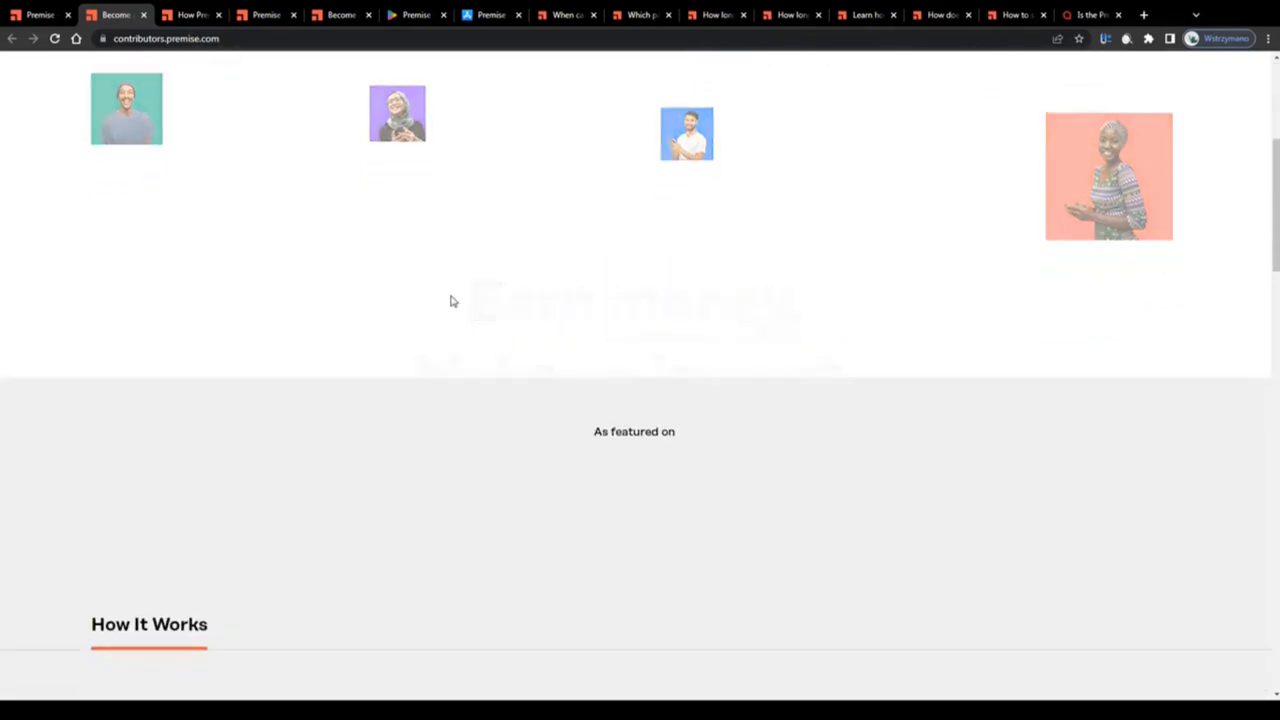
scroll("down", 3)
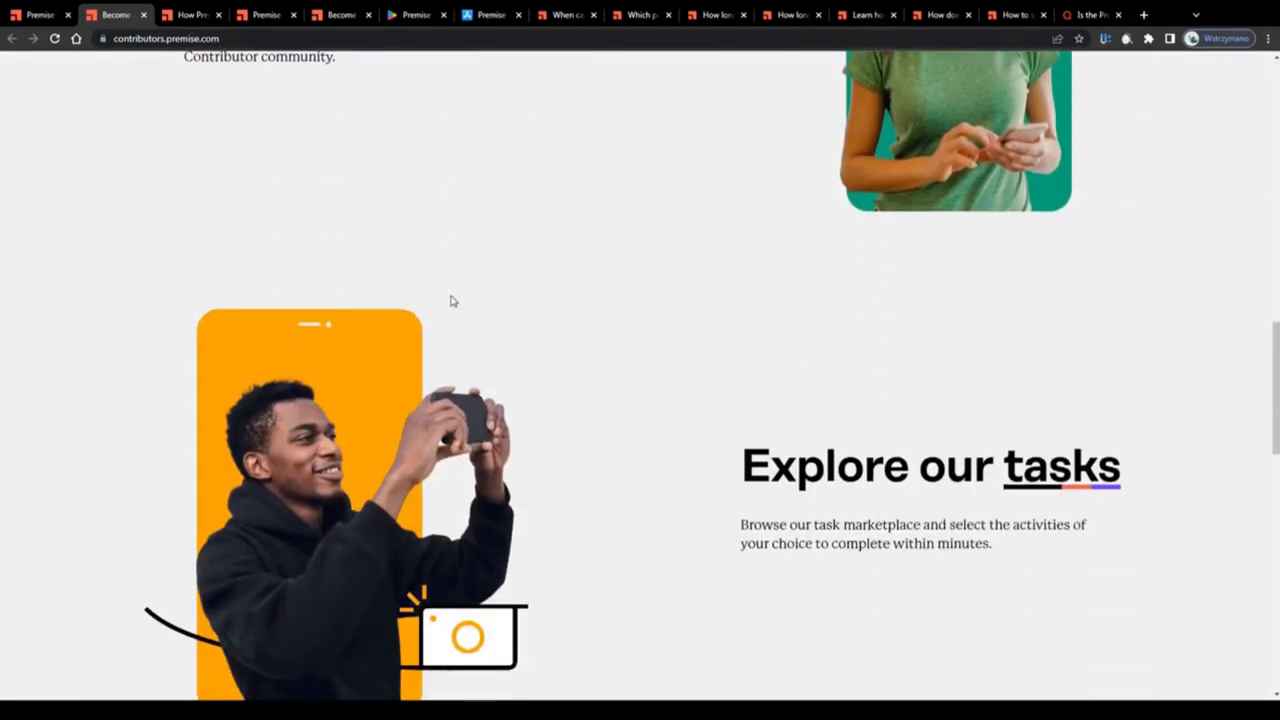
scroll("down", 3)
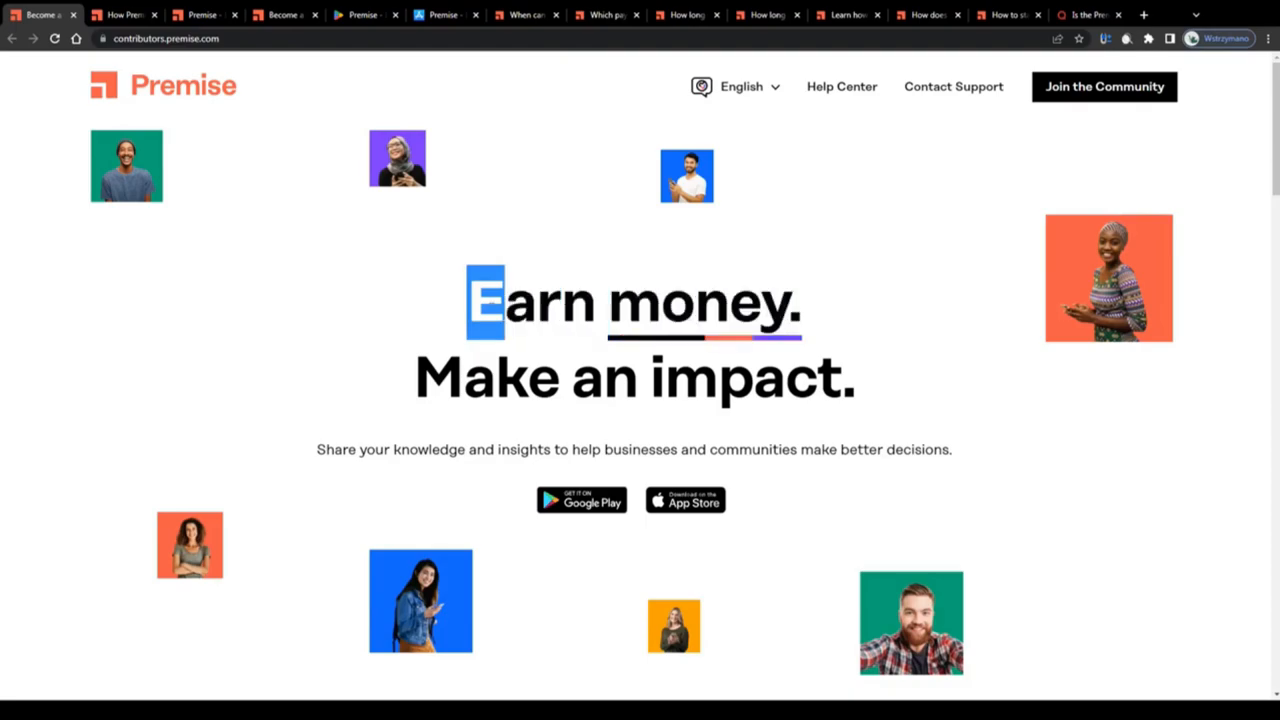
scroll("down", 3)
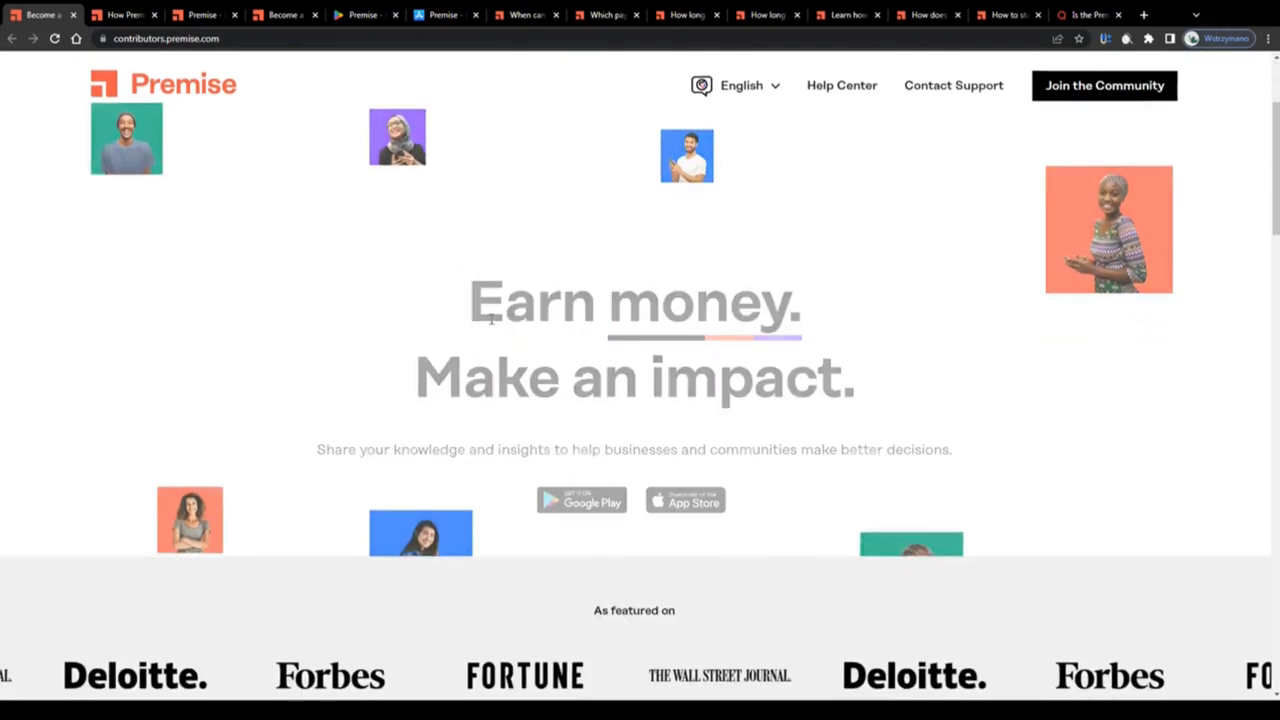
scroll("down", 3)
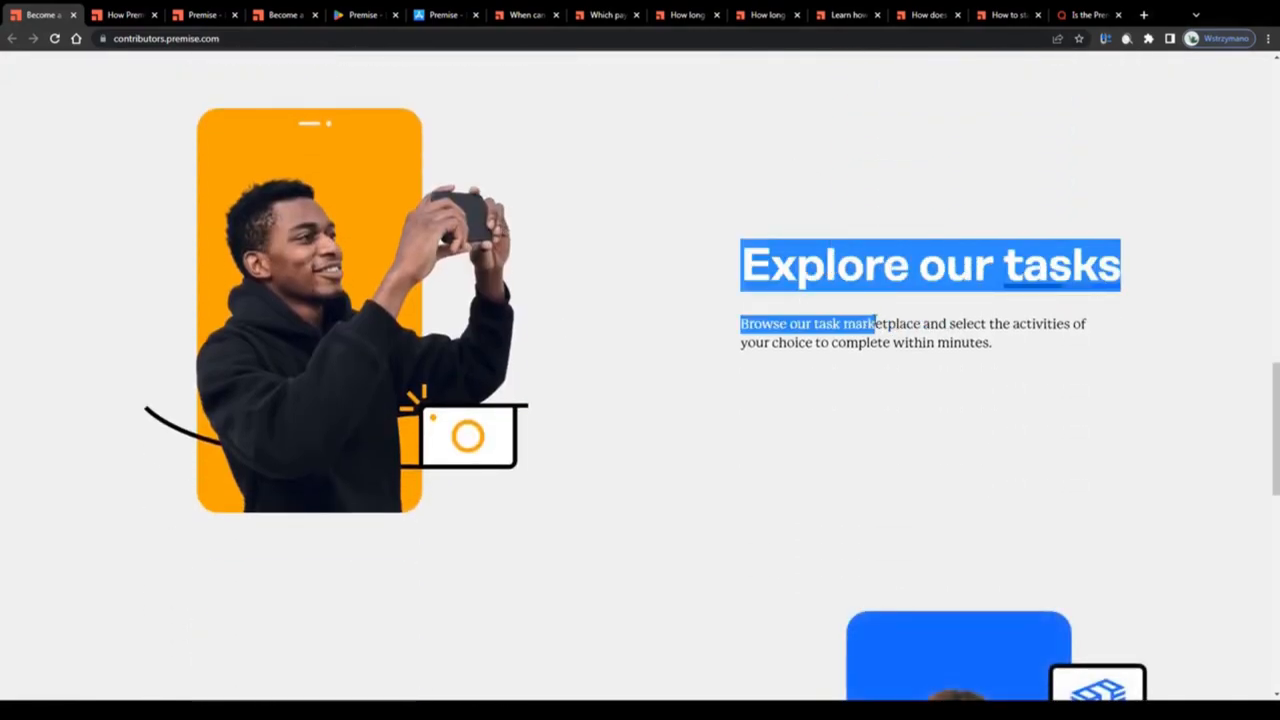
left_click(690, 261)
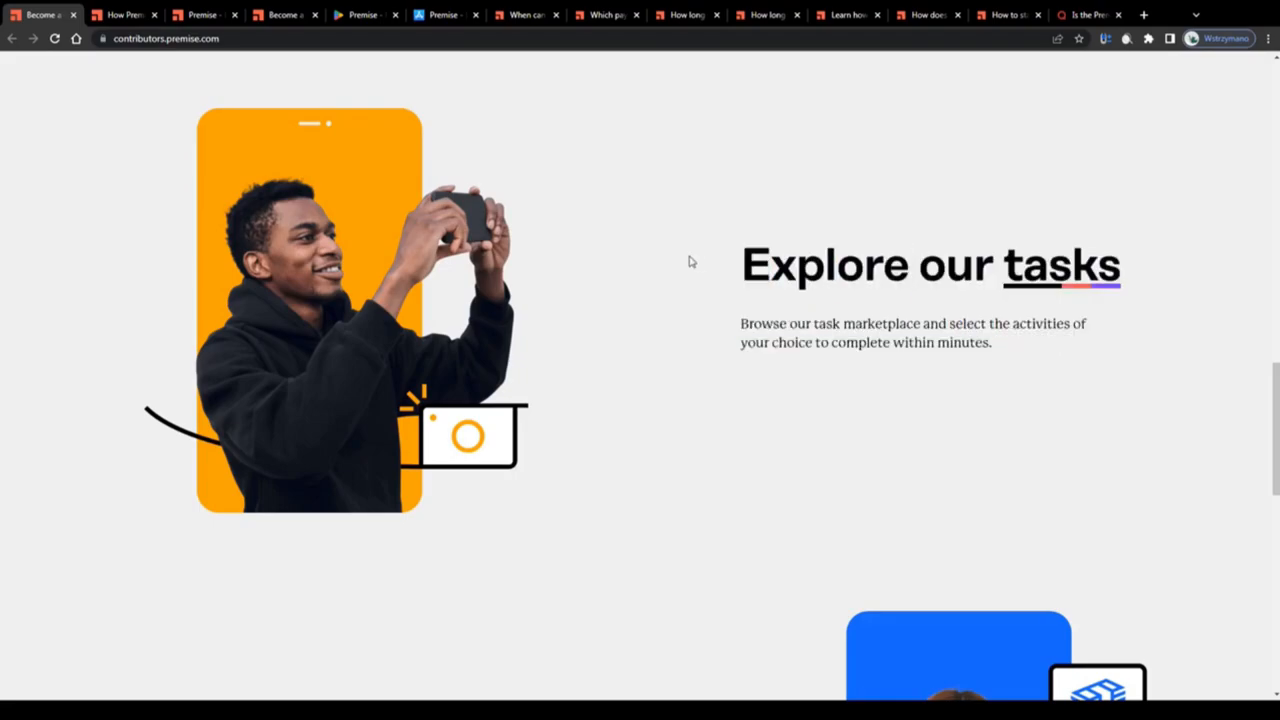
scroll("down", 3)
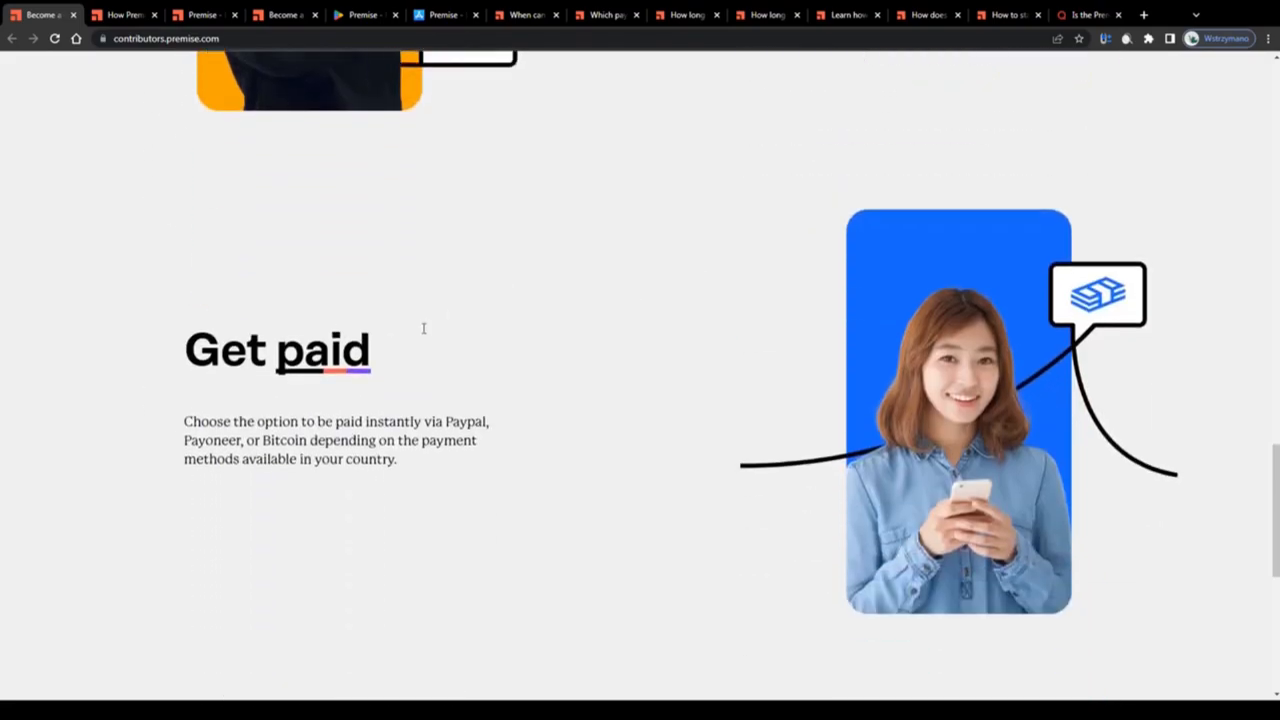
scroll("up", 3)
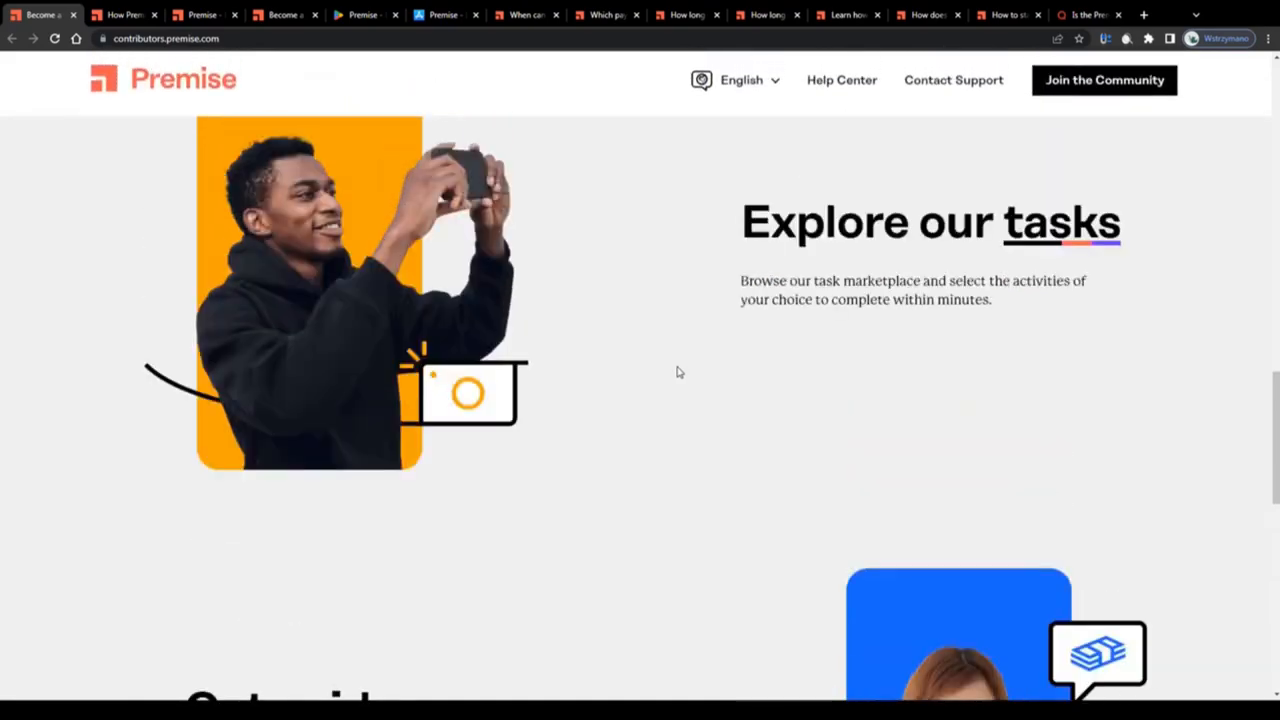
scroll("down", 3)
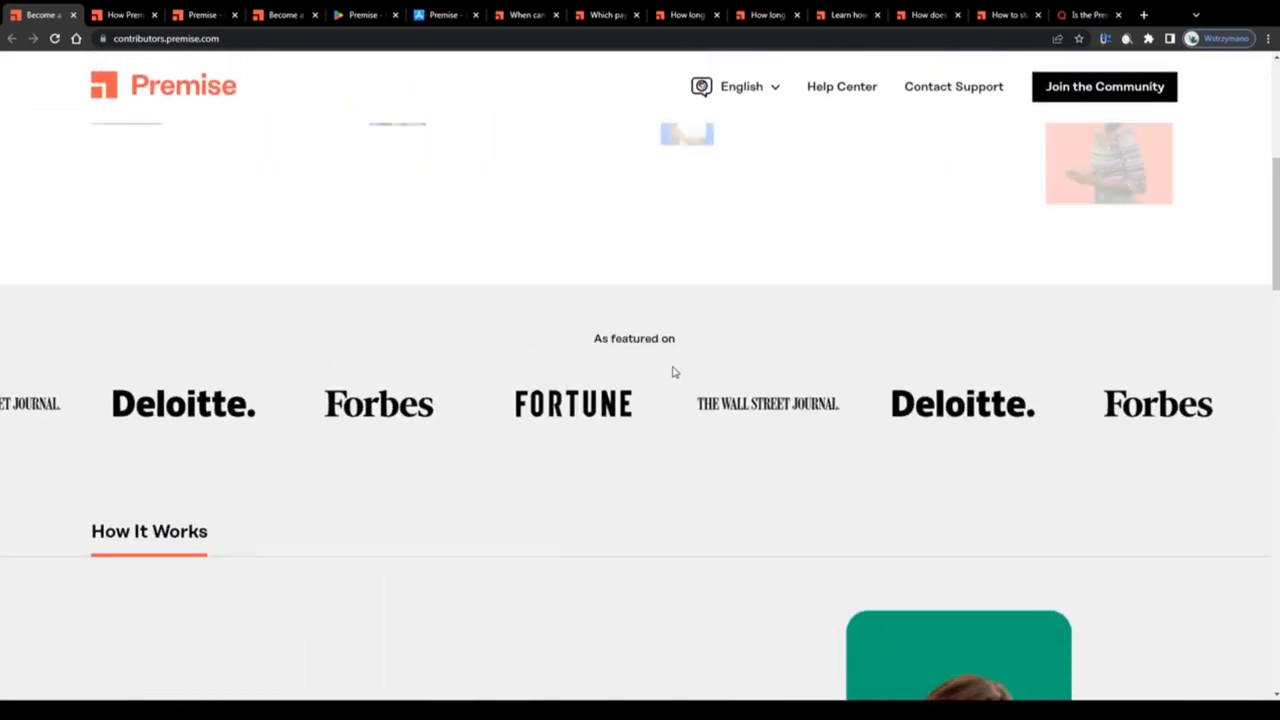
scroll("up", 3)
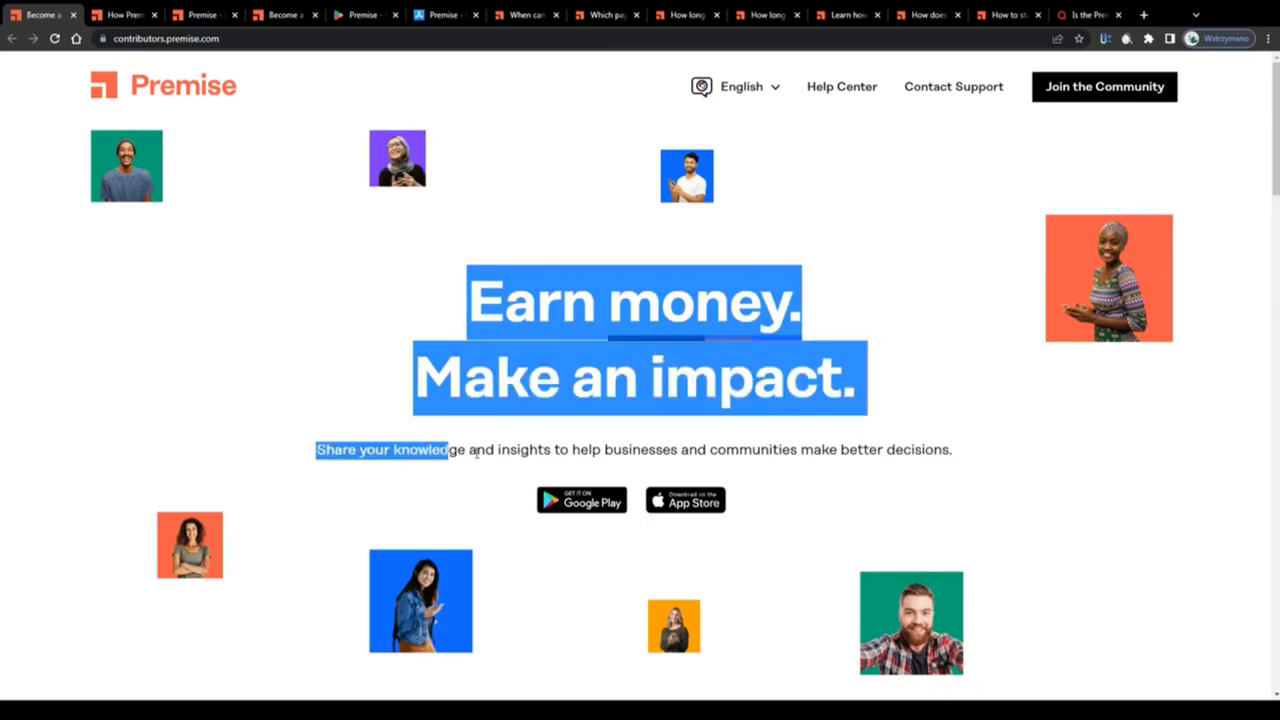
left_click_drag(430, 449, 677, 449)
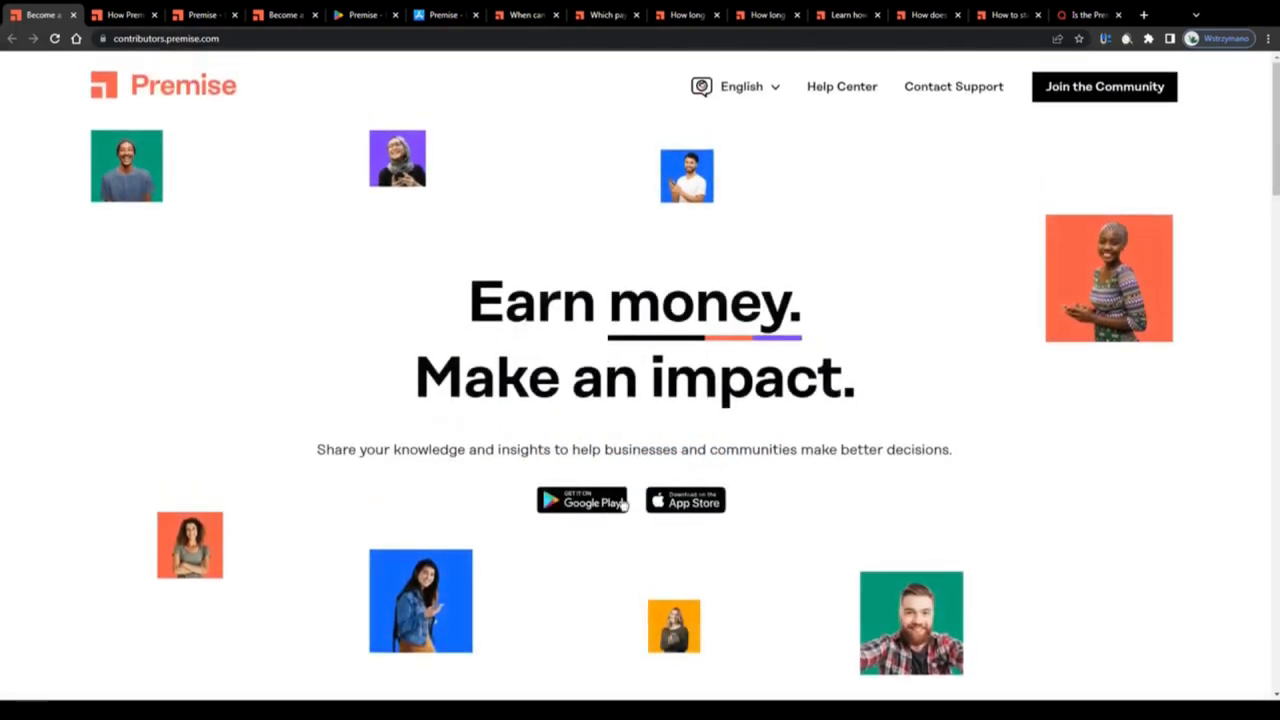
- Scroll to How It Works and highlight the free app download sentence under Create an account
scroll("down", 3)
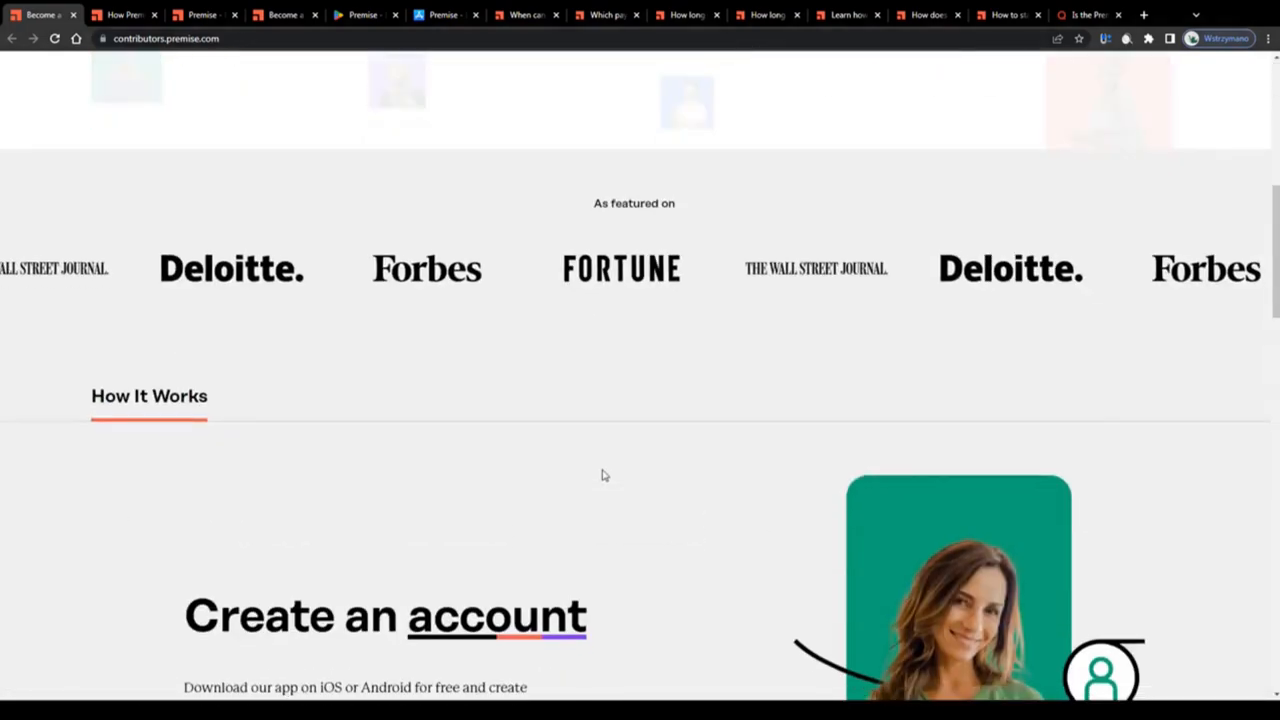
scroll("down", 3)
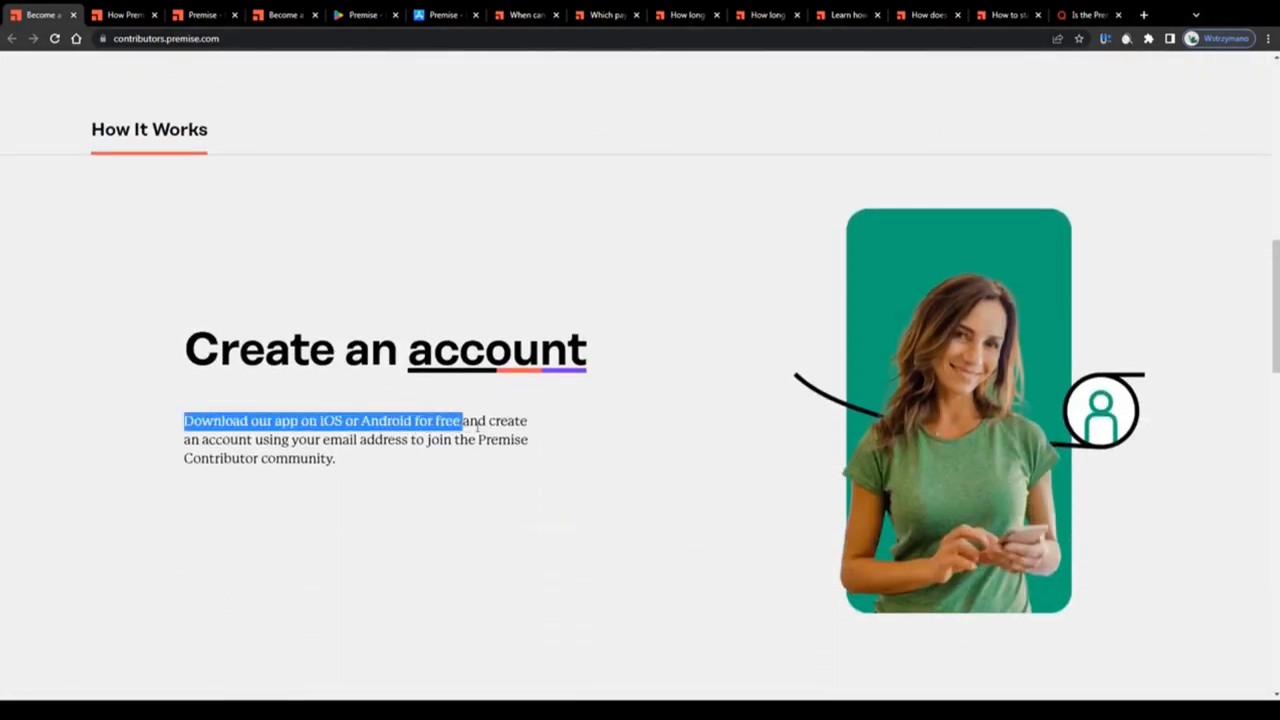
left_click_drag(460, 420, 557, 423)
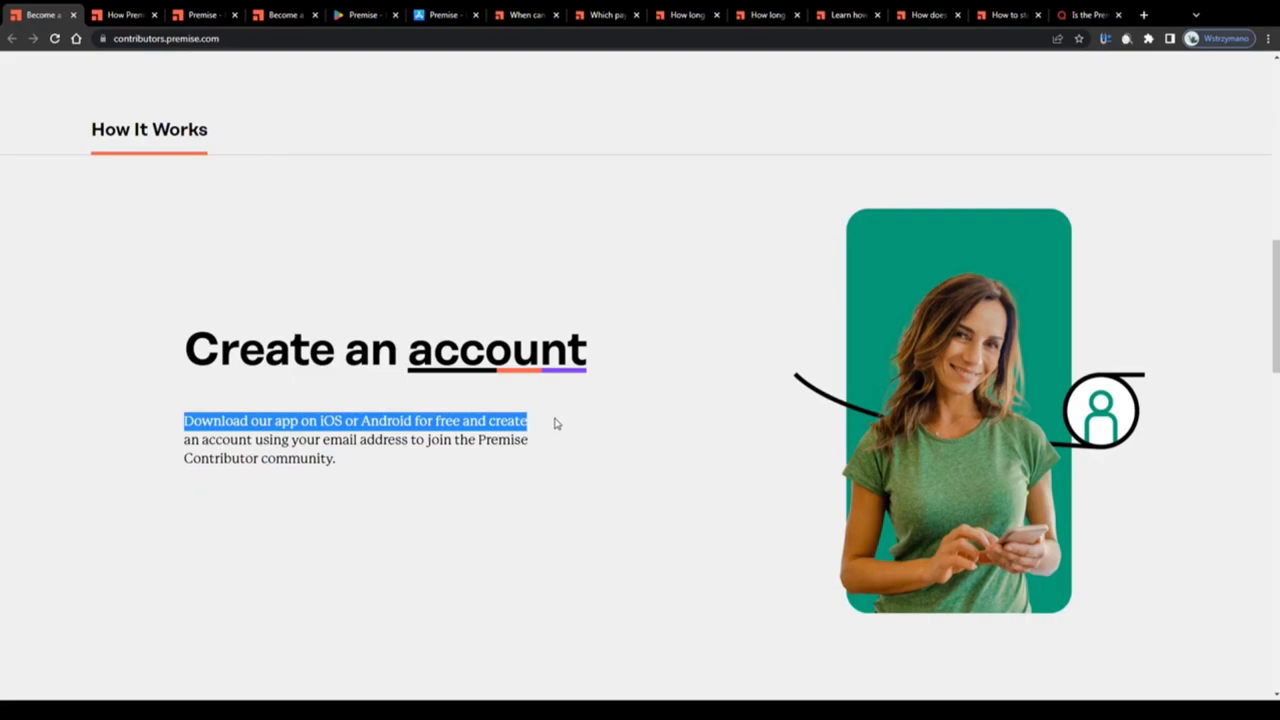
left_click_drag(527, 420, 310, 440)
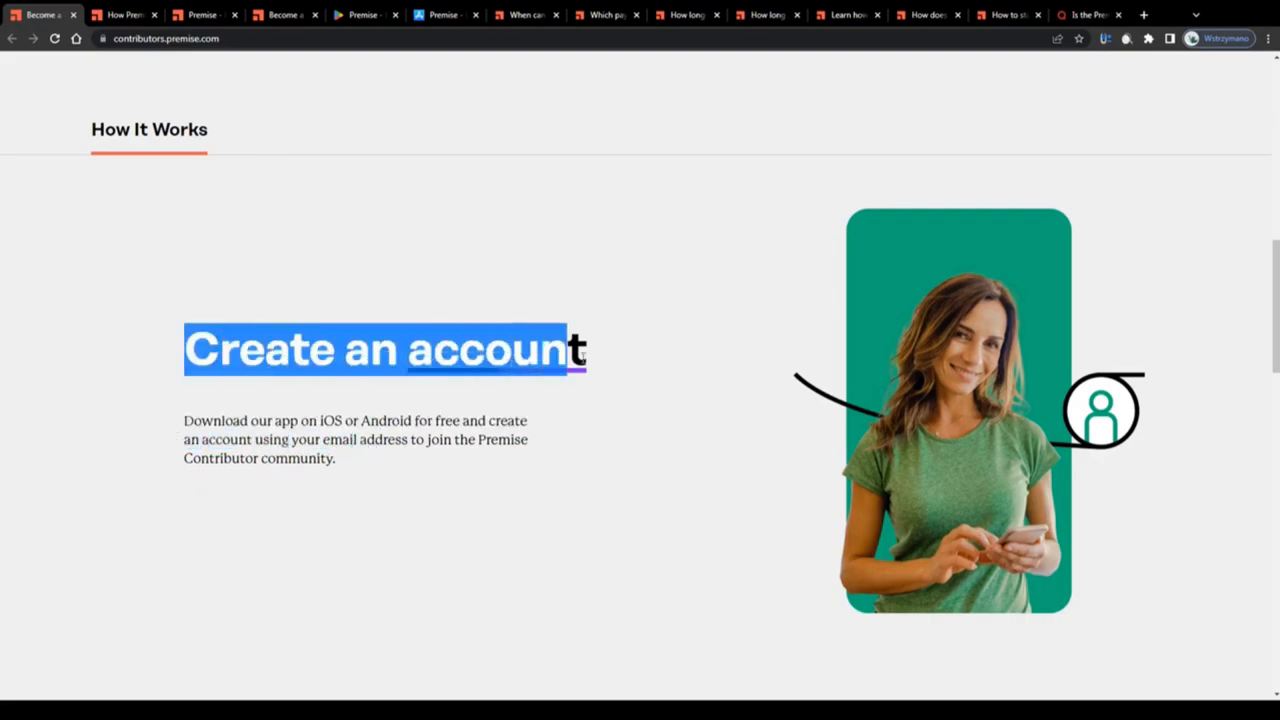
- Scroll back up, then down to the Explore our tasks step
scroll("up", 3)
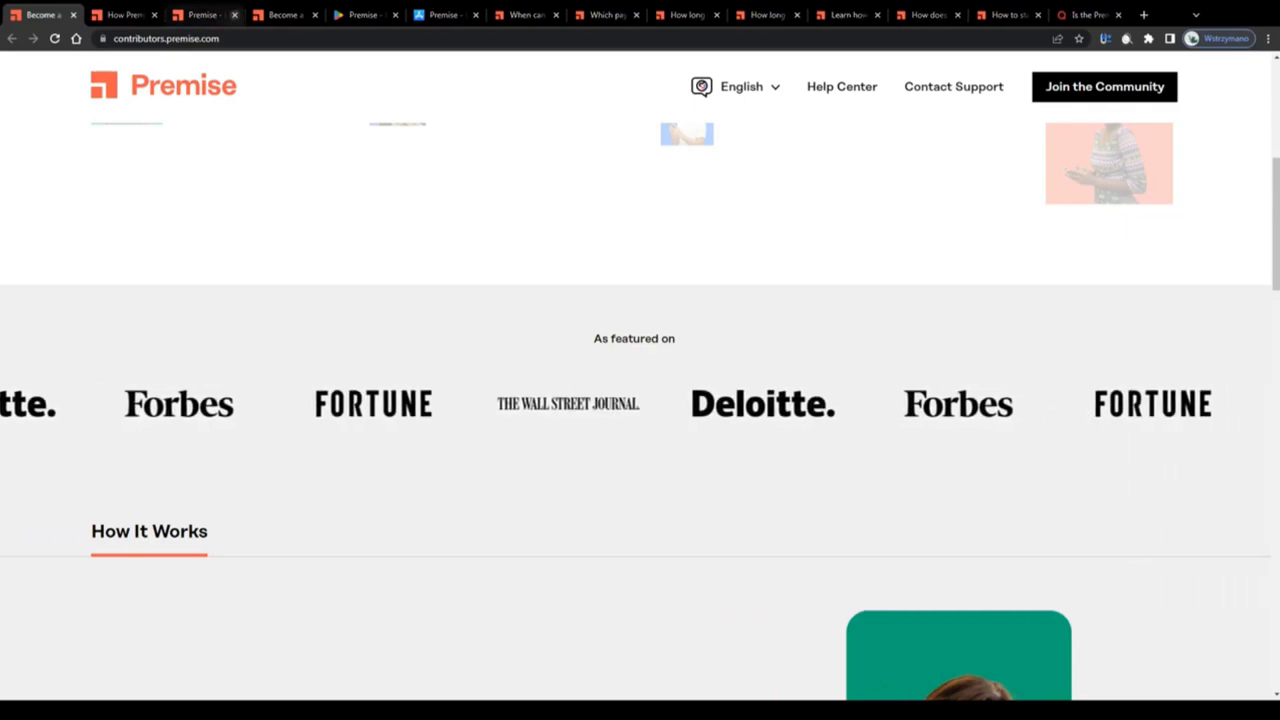
scroll("down", 3)
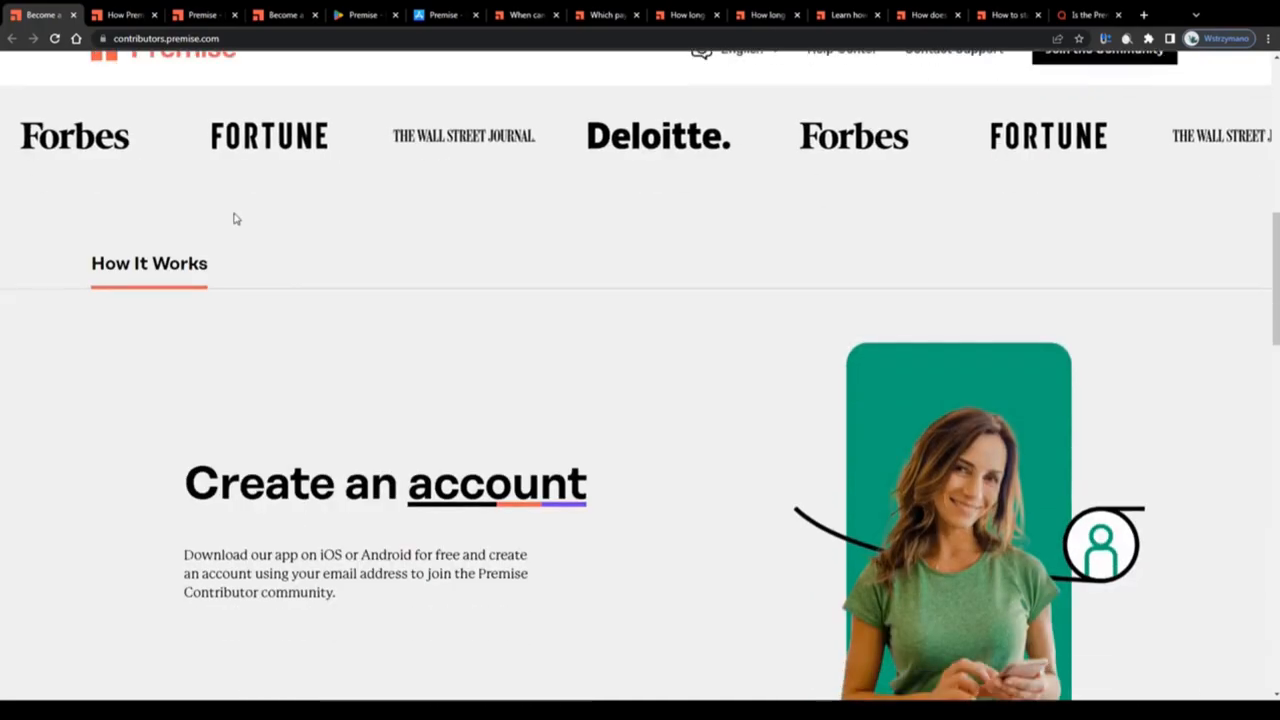
scroll("down", 3)
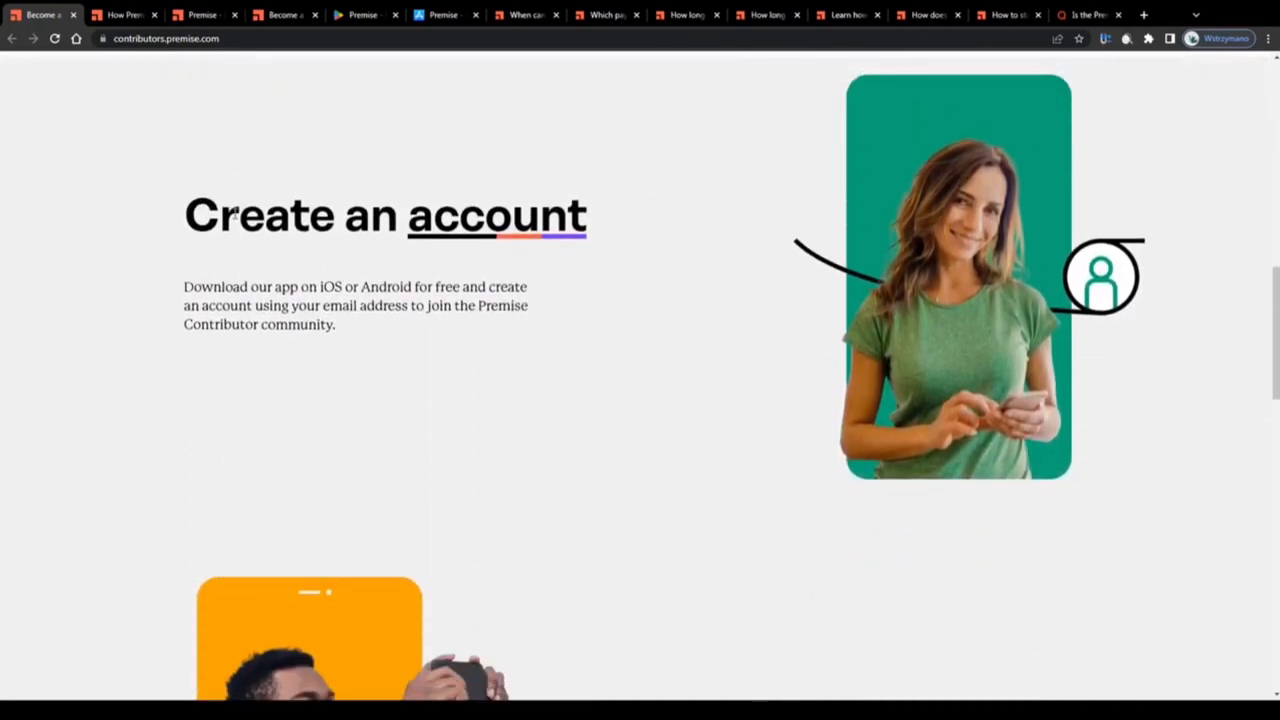
scroll("down", 3)
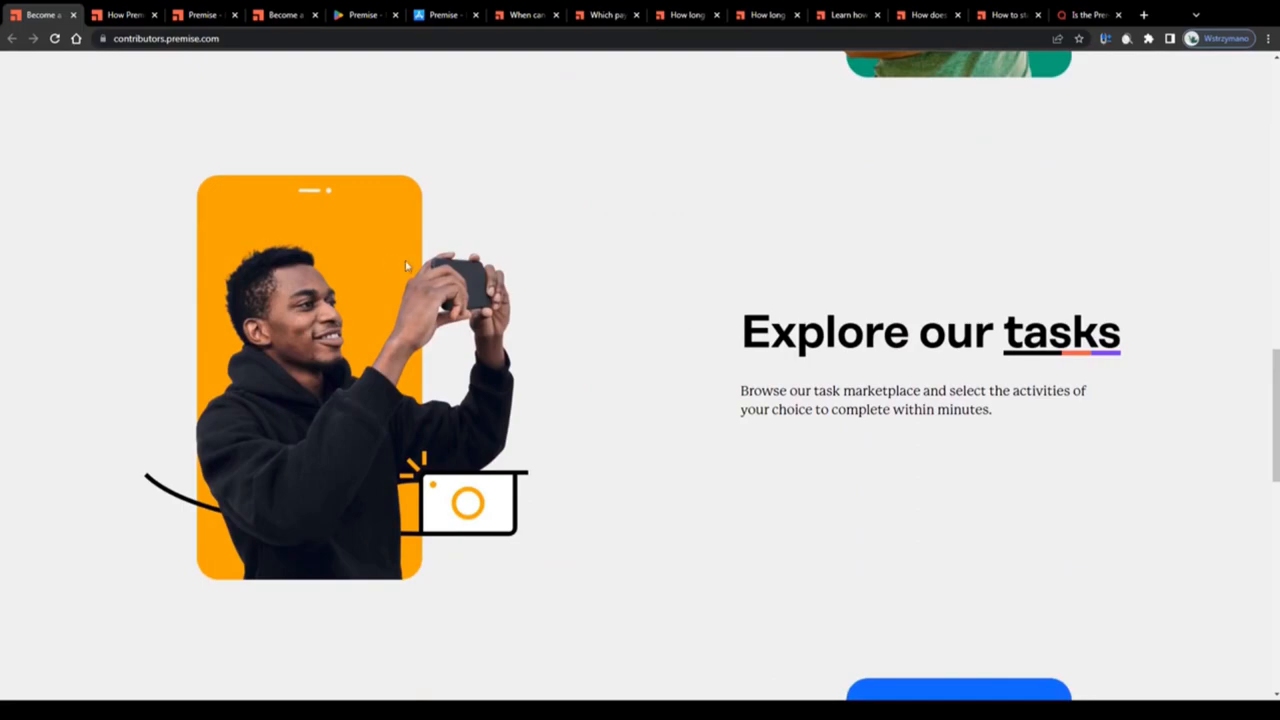
mouse_move(245, 205)
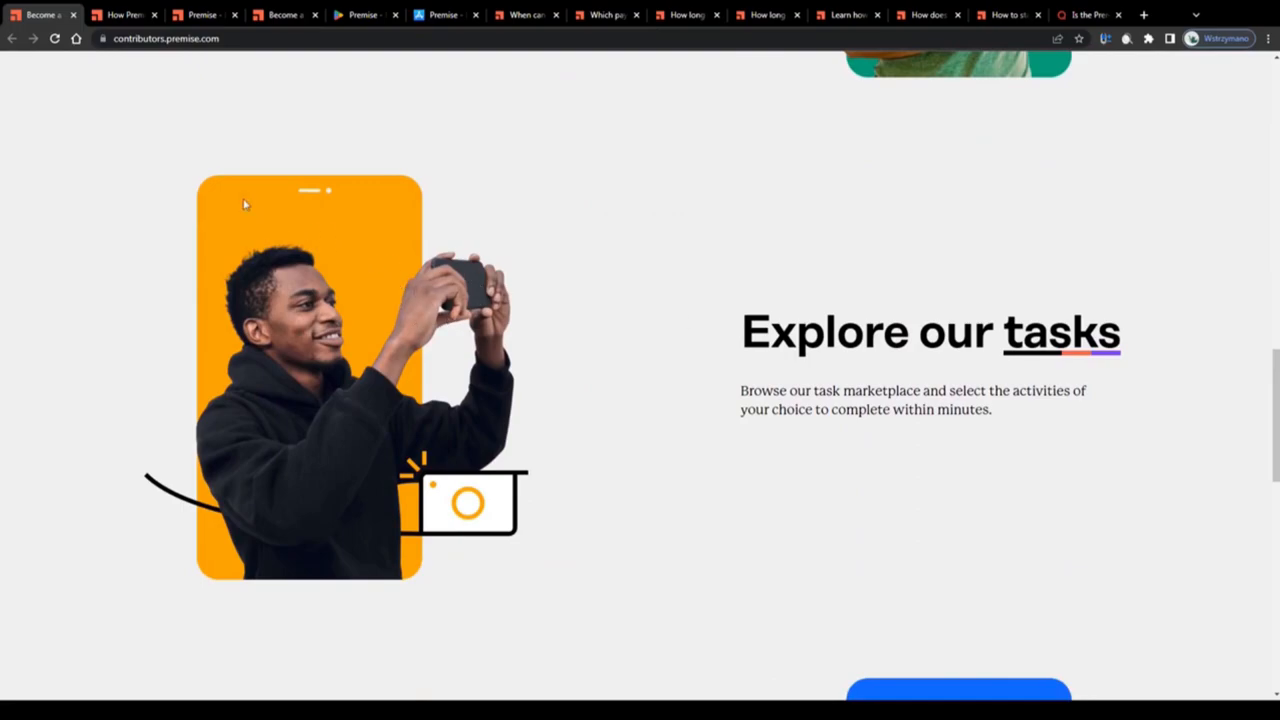
left_click(120, 14)
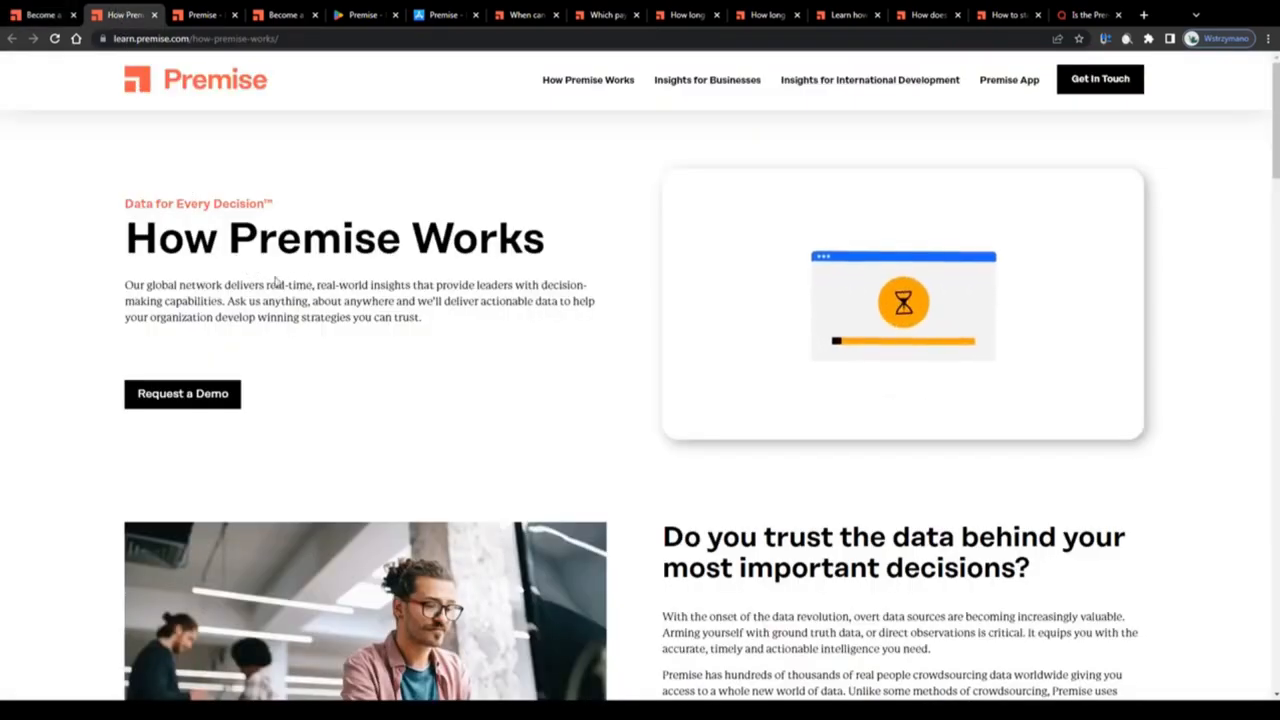
scroll("down", 3)
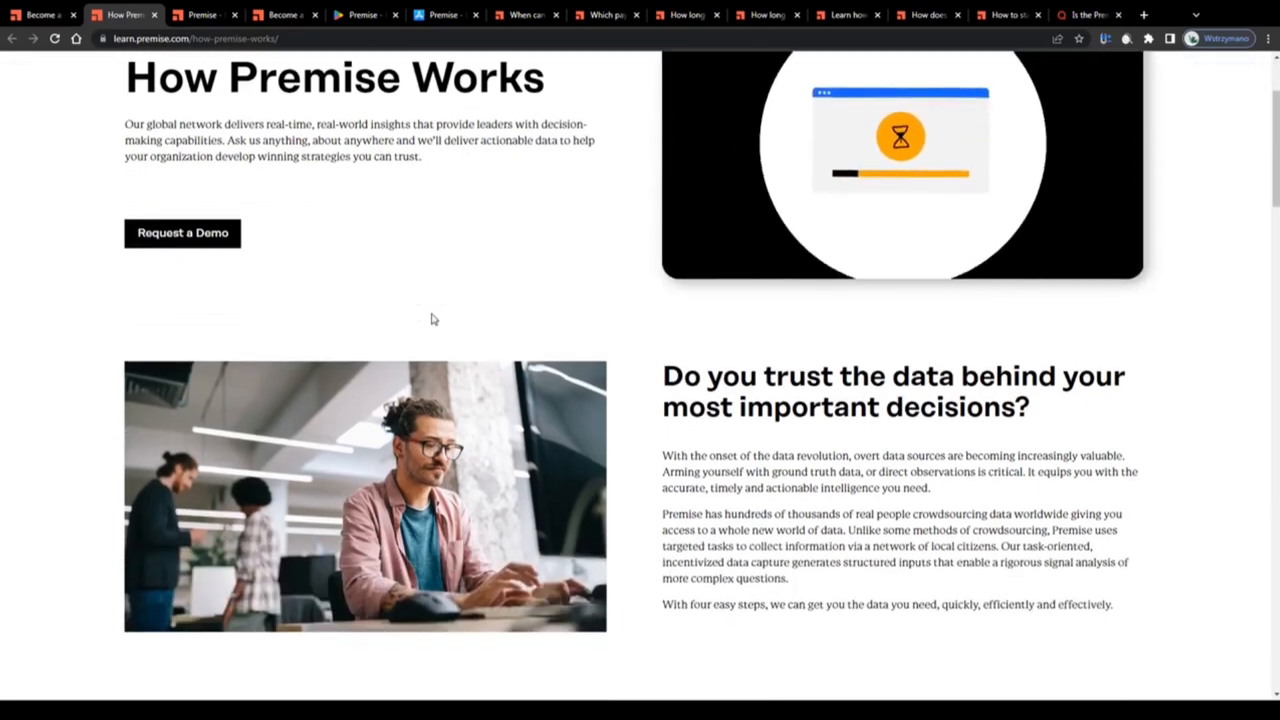
scroll("down", 3)
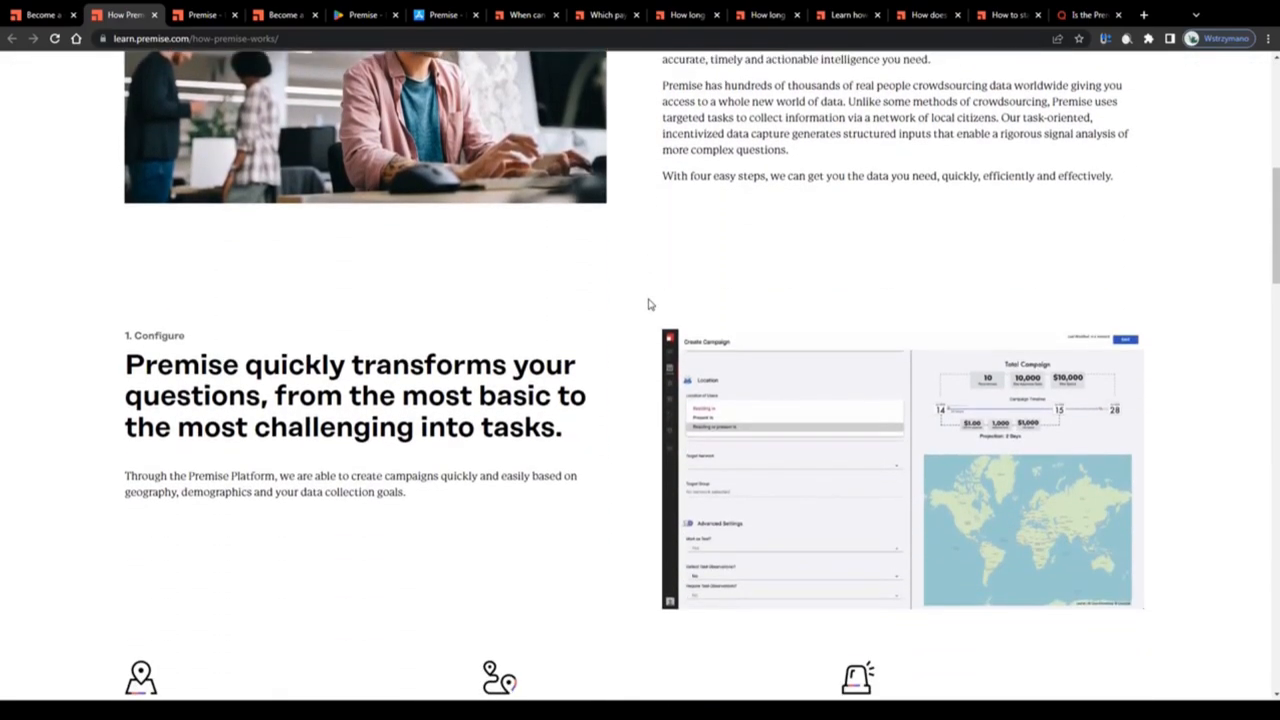
scroll("down", 3)
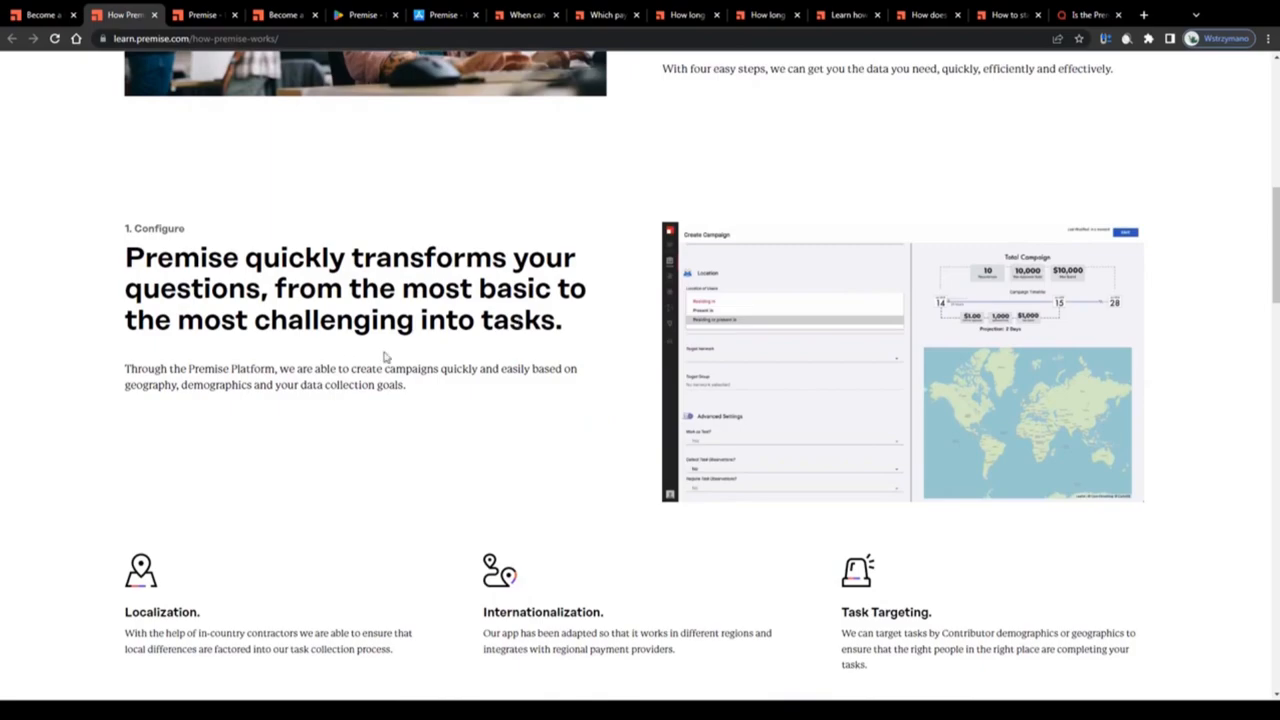
scroll("down", 3)
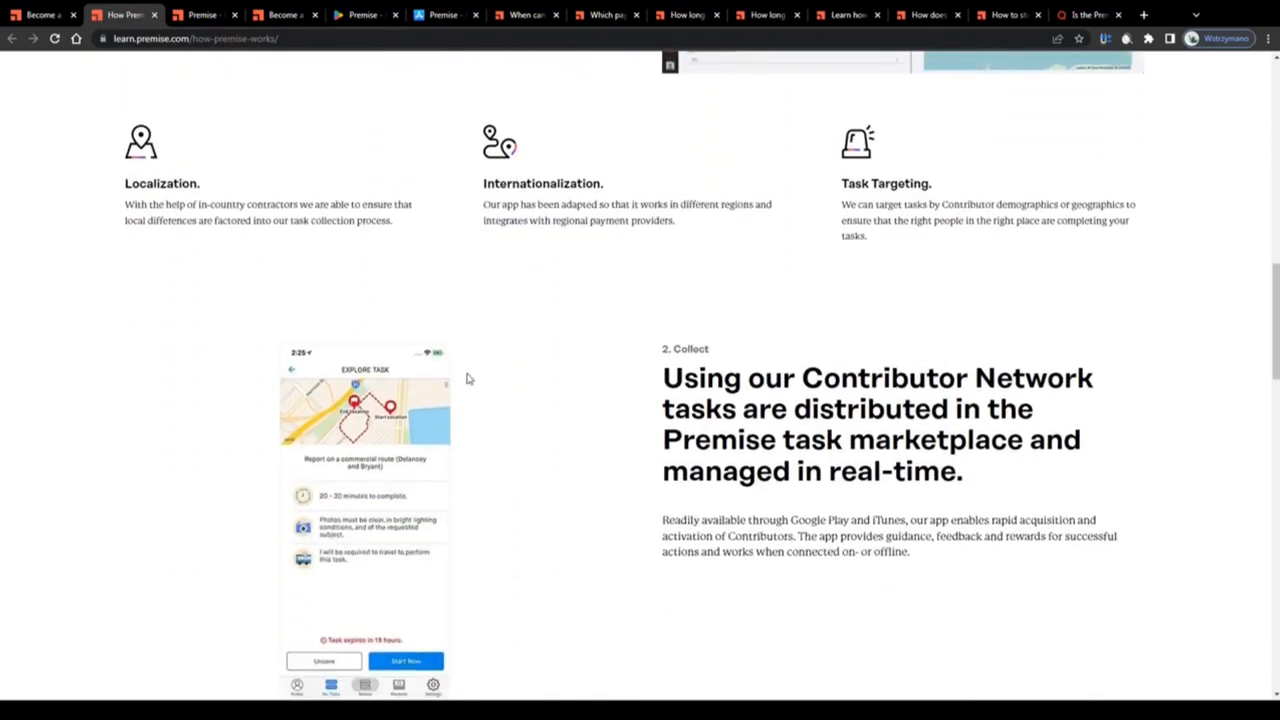
scroll("down", 3)
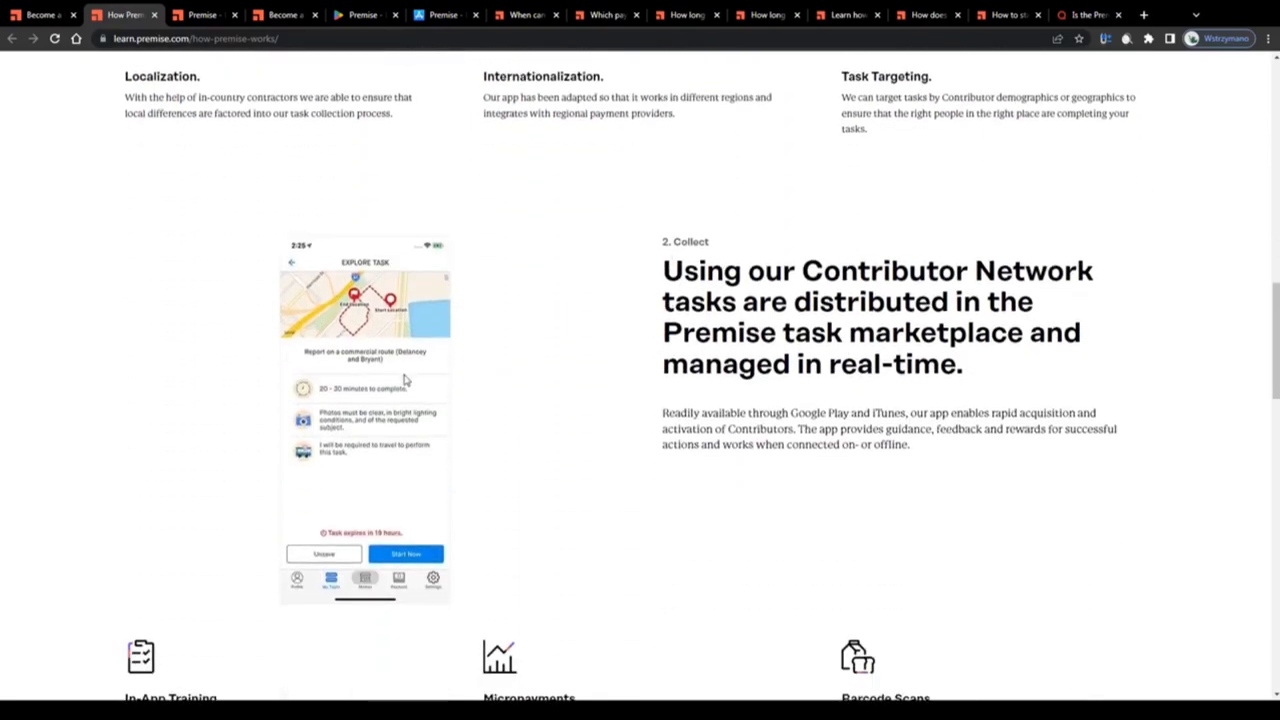
scroll("down", 3)
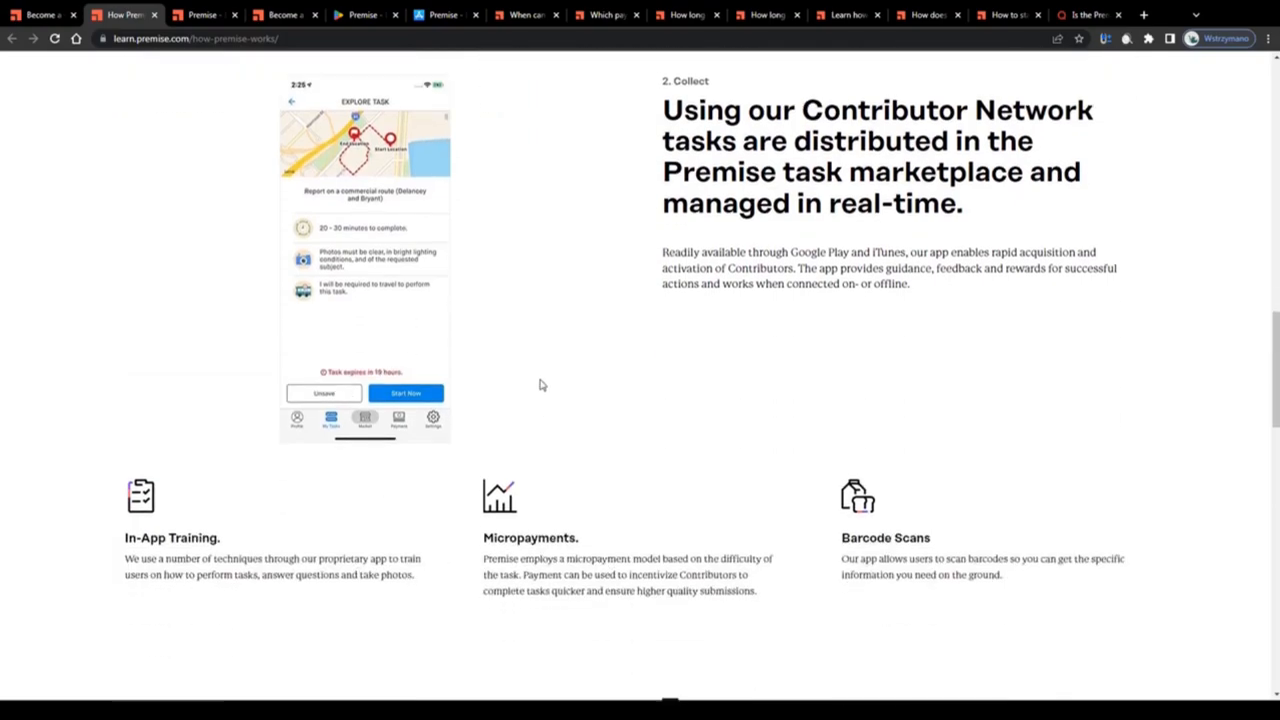
scroll("up", 3)
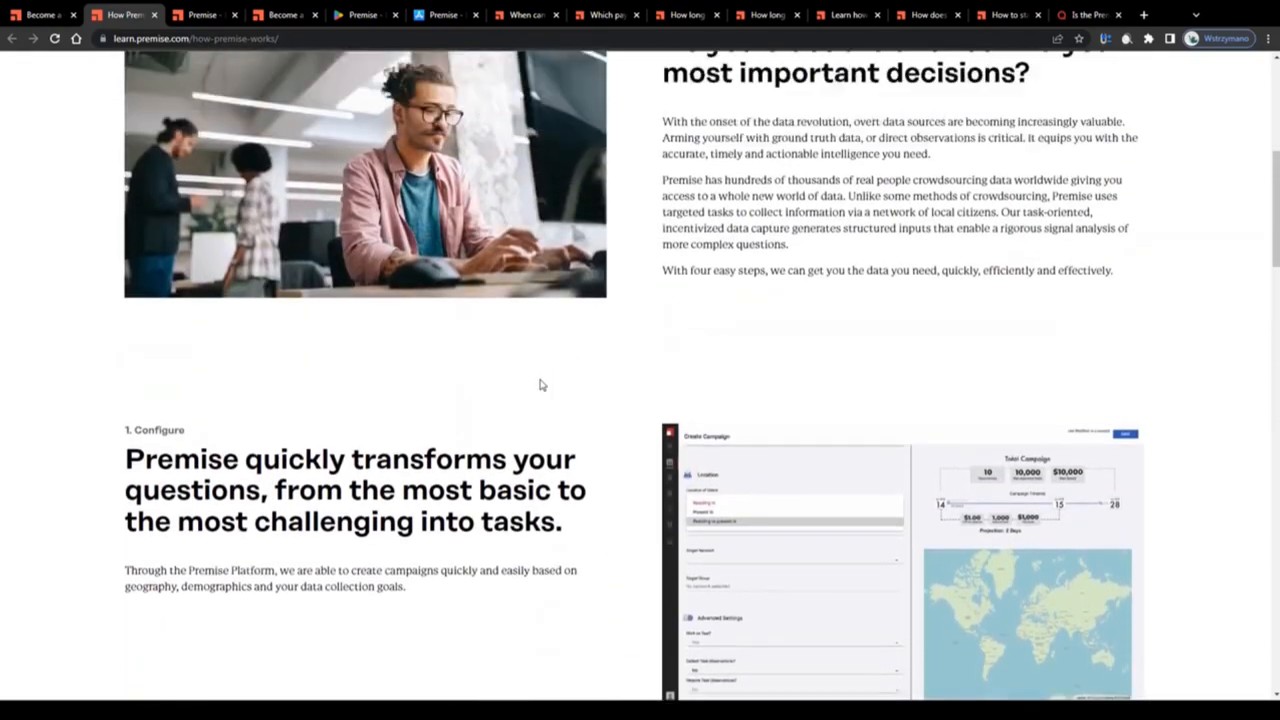
scroll("up", 3)
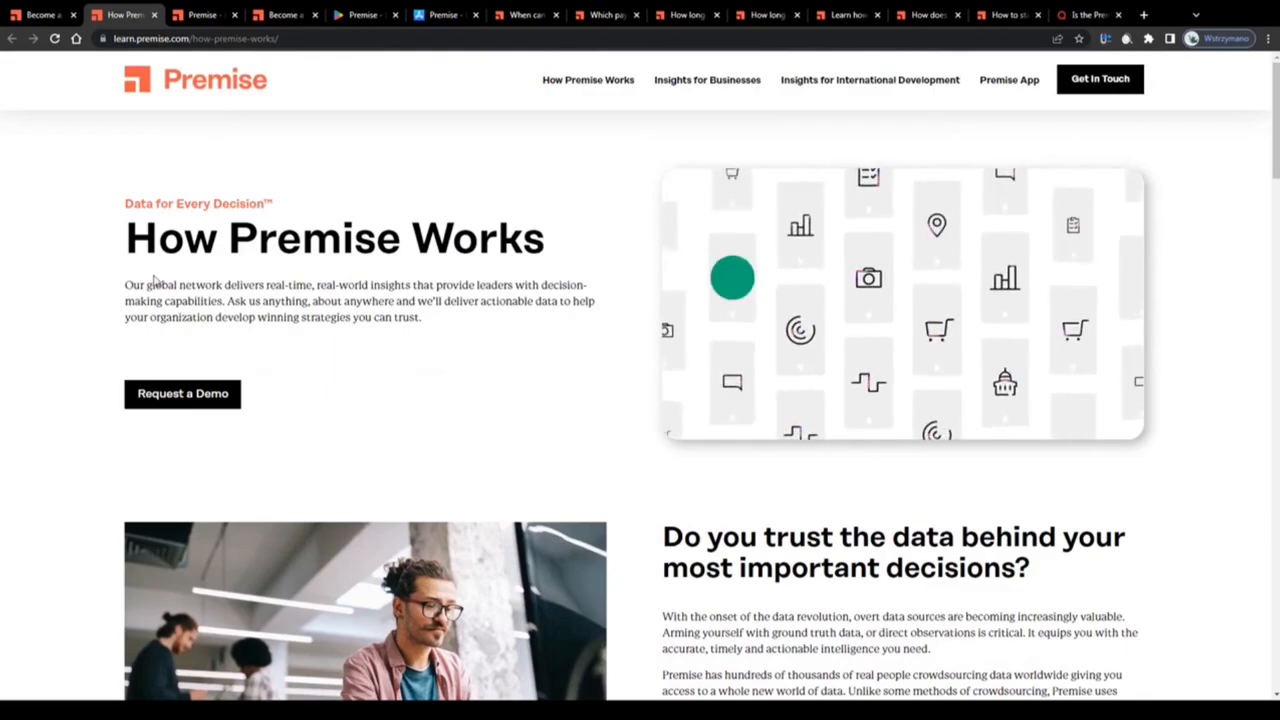
- Play the intro video and scroll through Configure, Collect, Quality Control and Visualize
left_click(900, 300)
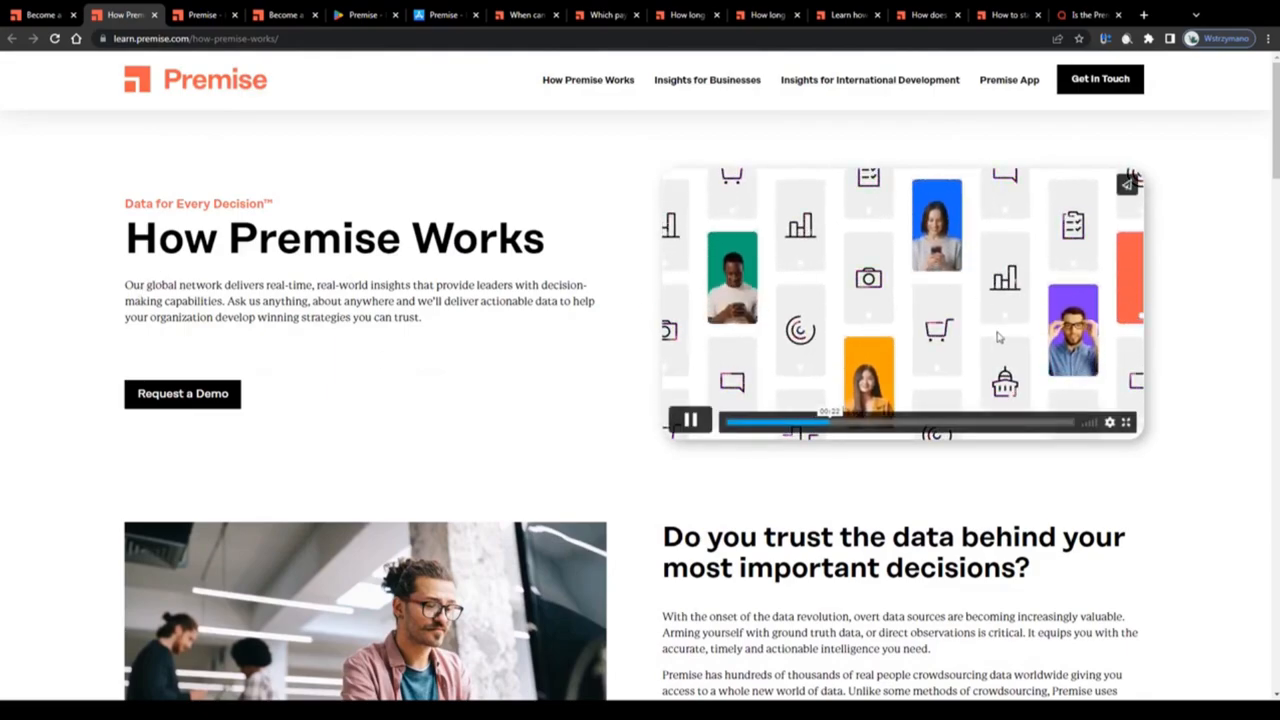
left_click(690, 420)
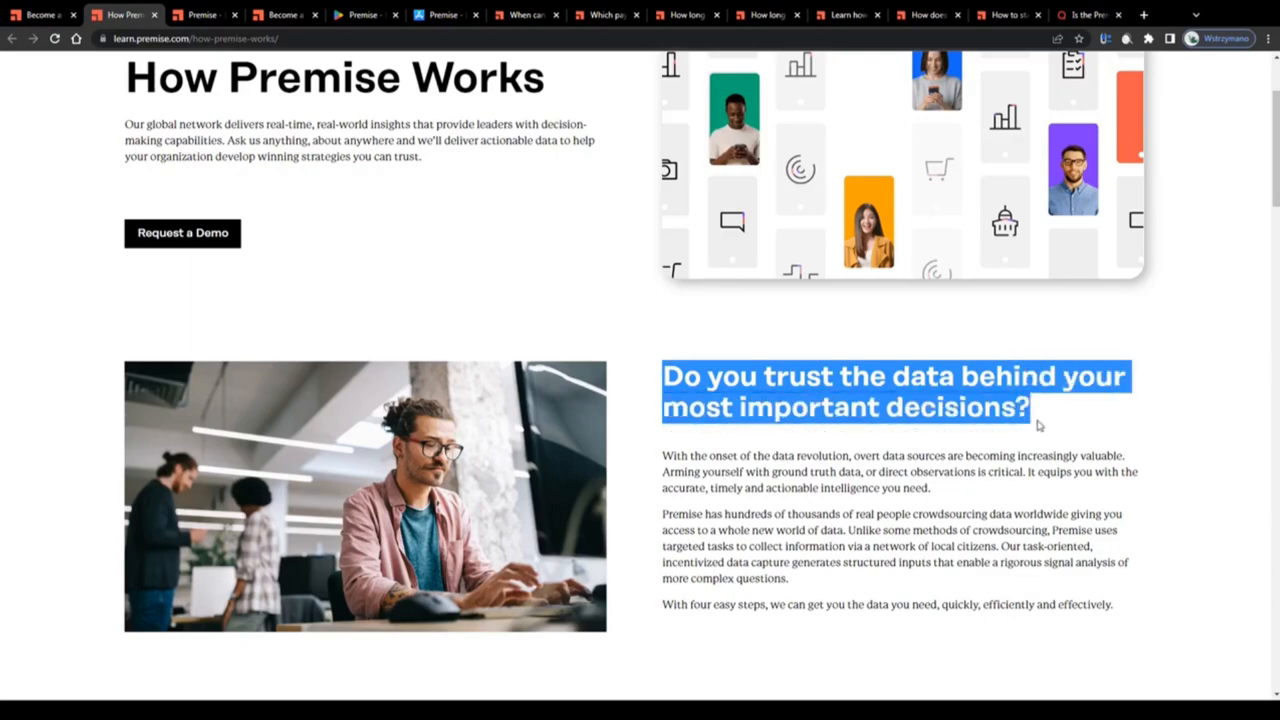
scroll("down", 3)
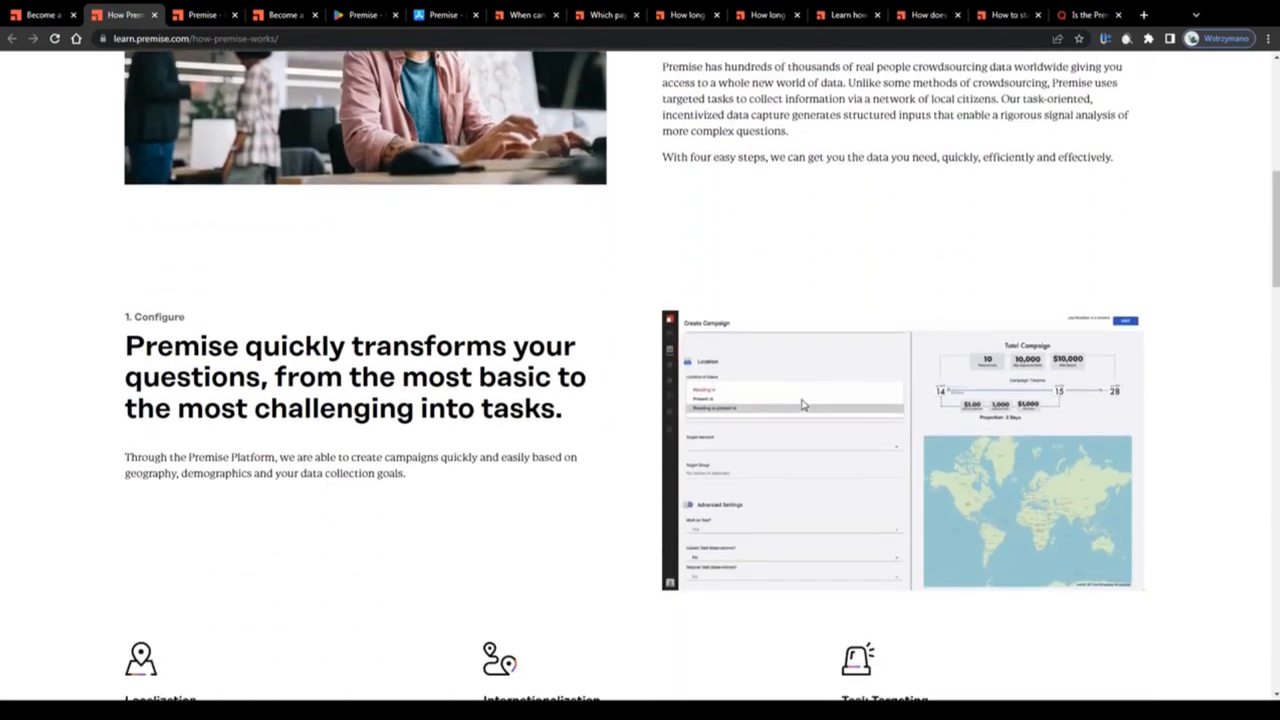
scroll("down", 3)
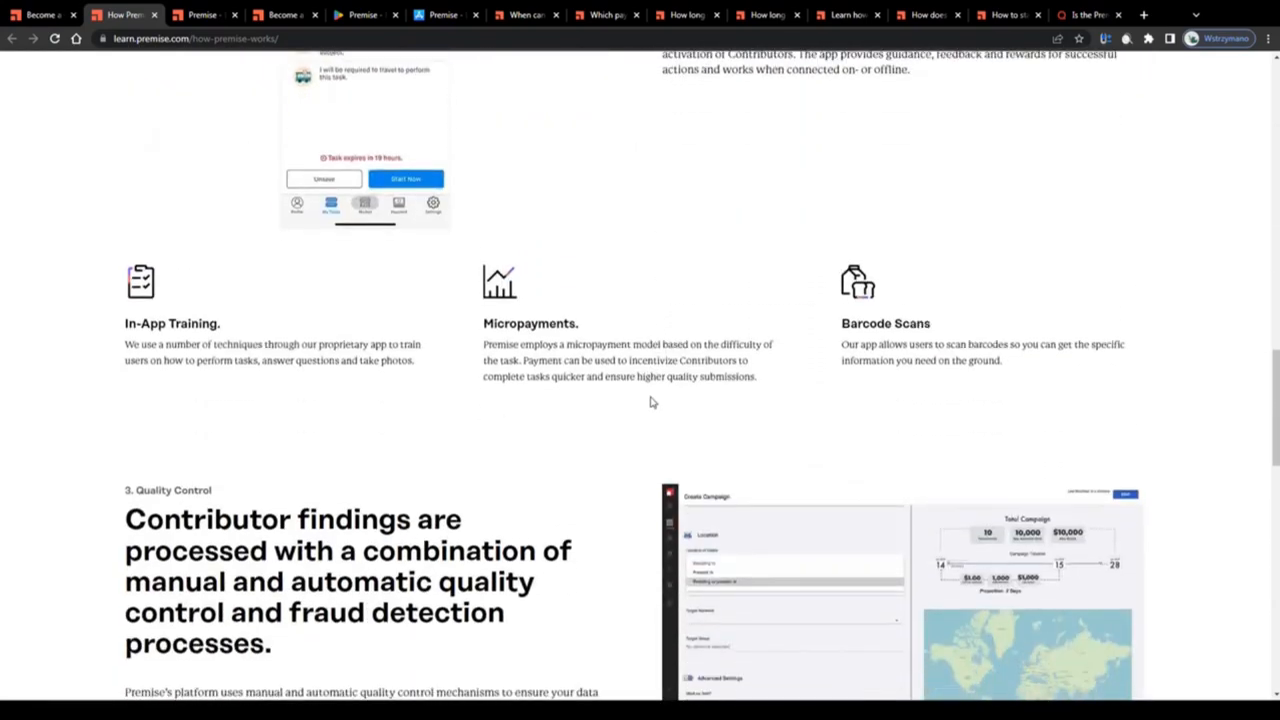
scroll("down", 3)
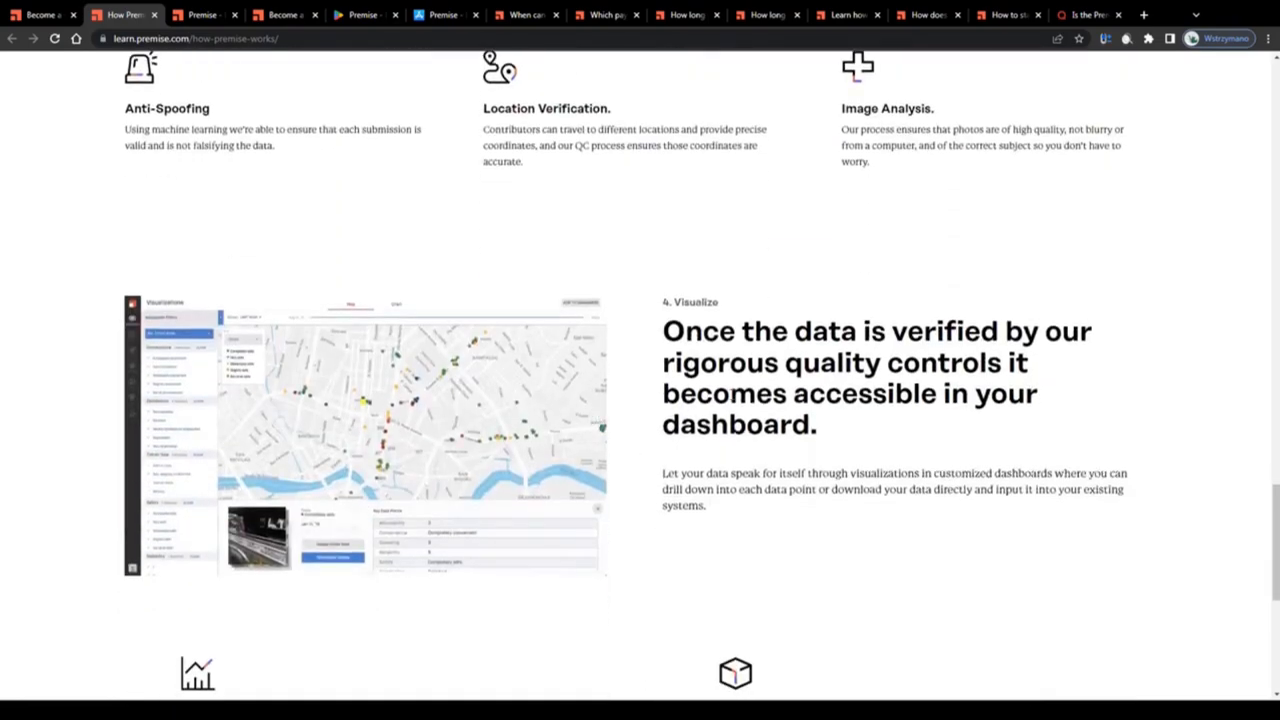
mouse_move(425, 414)
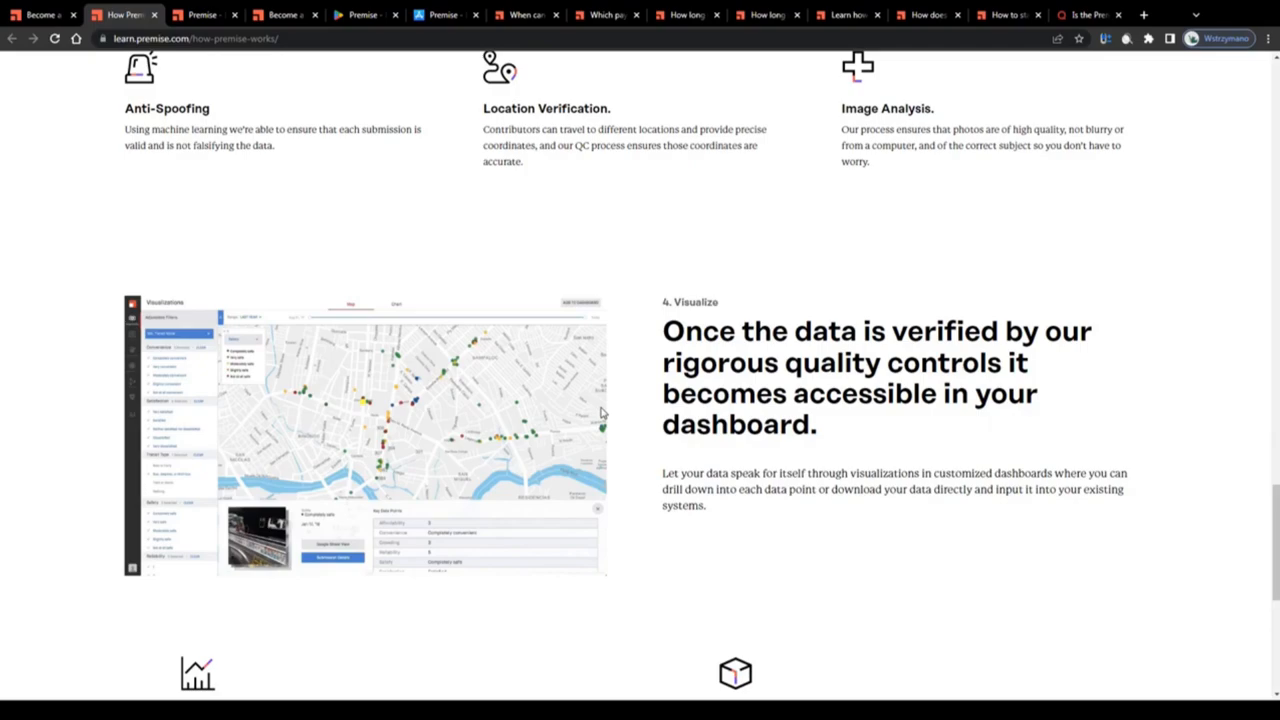
- Scroll back up to the page's top headline and introductory text
scroll("up", 3)
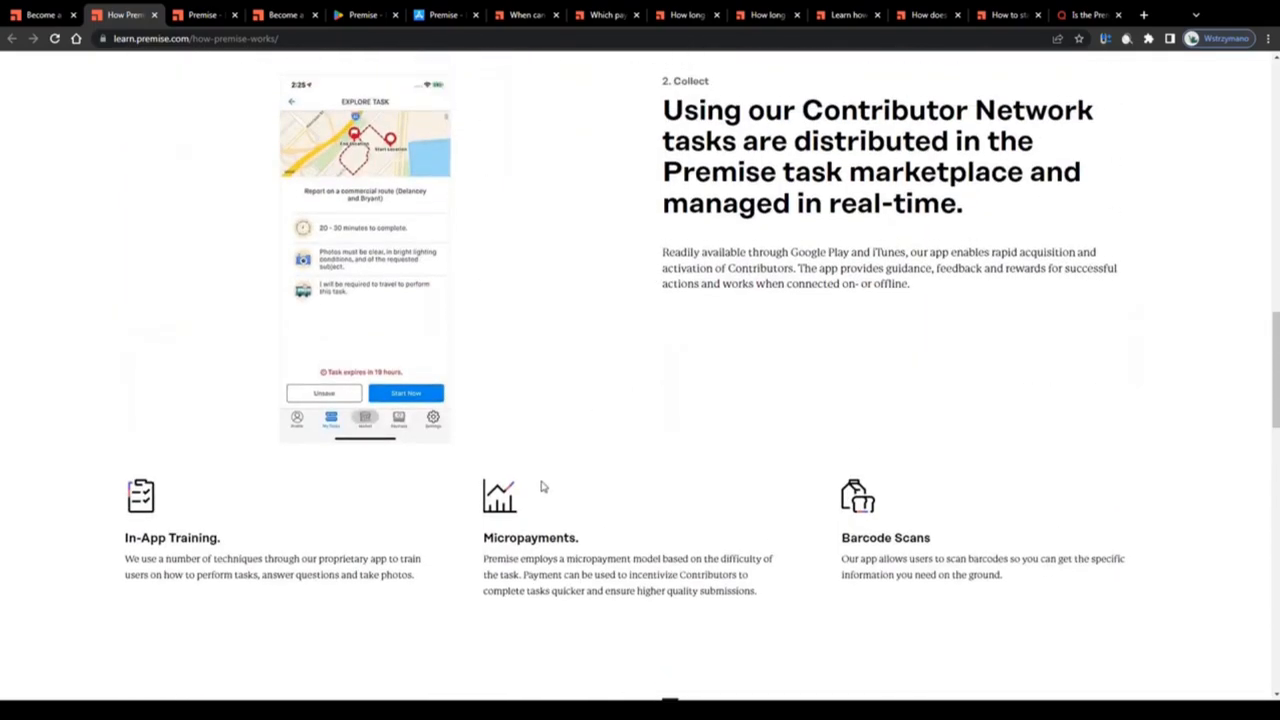
scroll("up", 3)
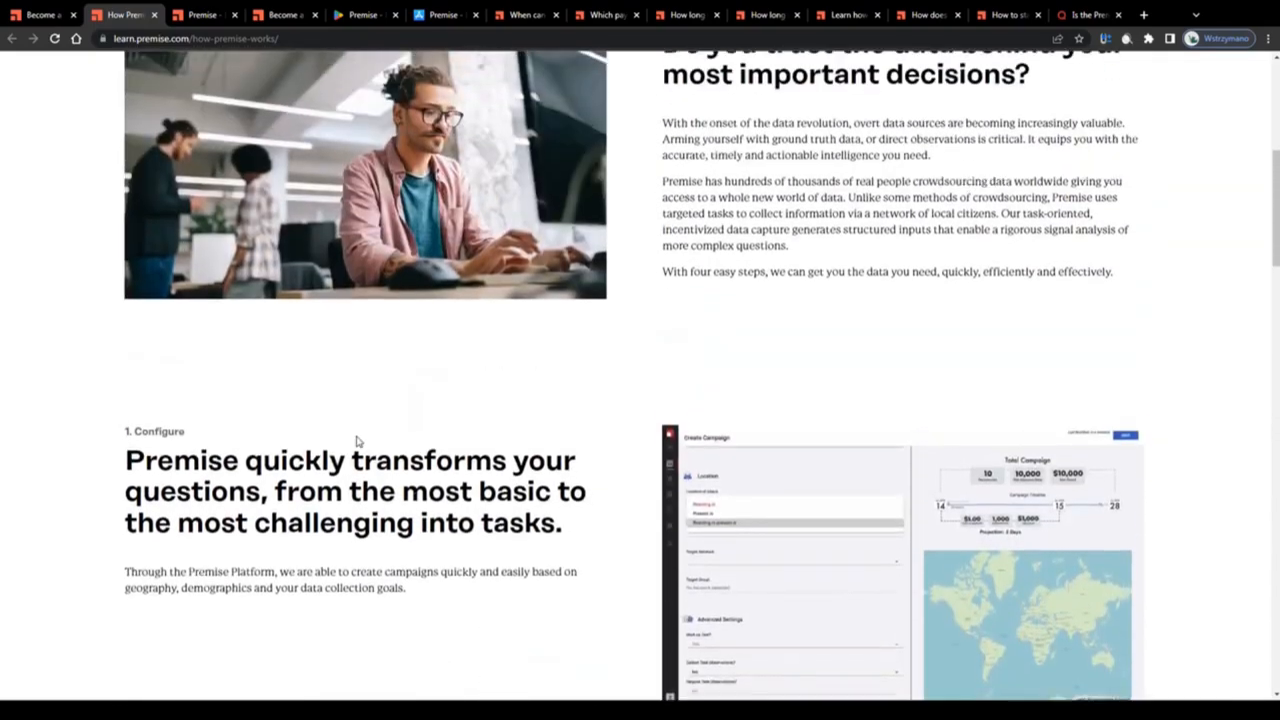
scroll("up", 3)
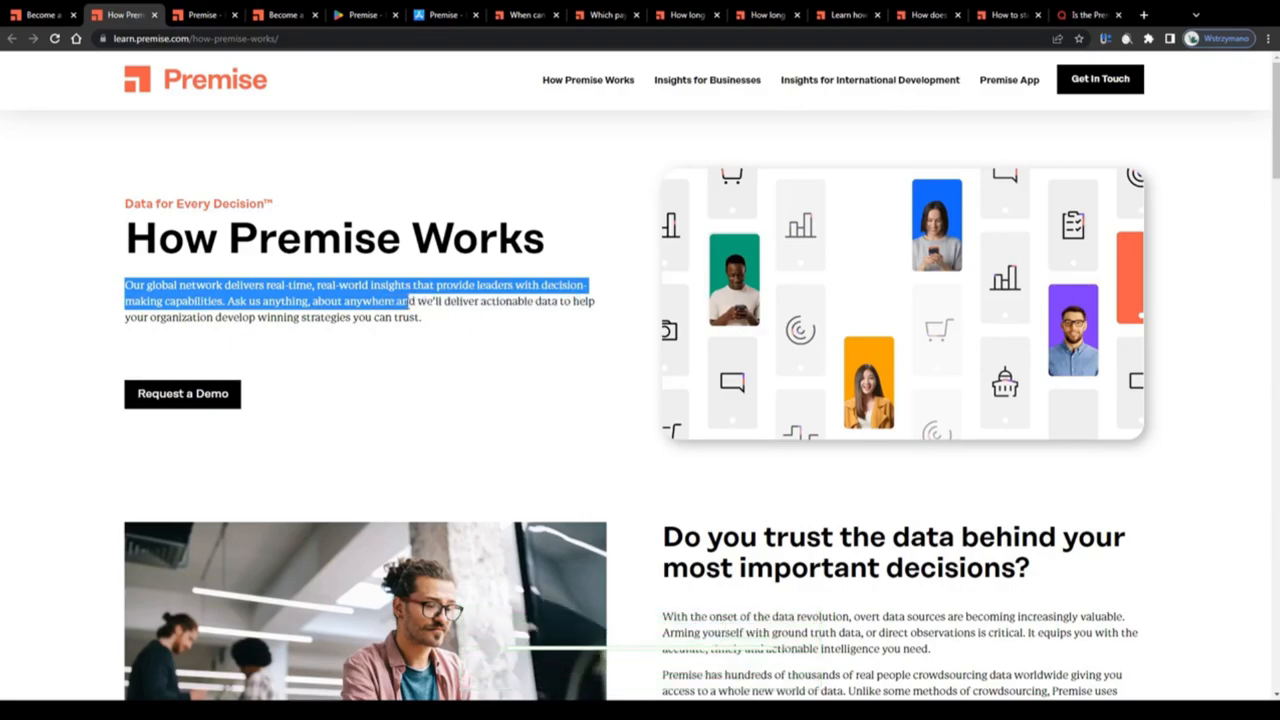
- Highlight the How Premise Works introductory paragraph and scroll into the steps
left_click_drag(400, 301, 430, 318)
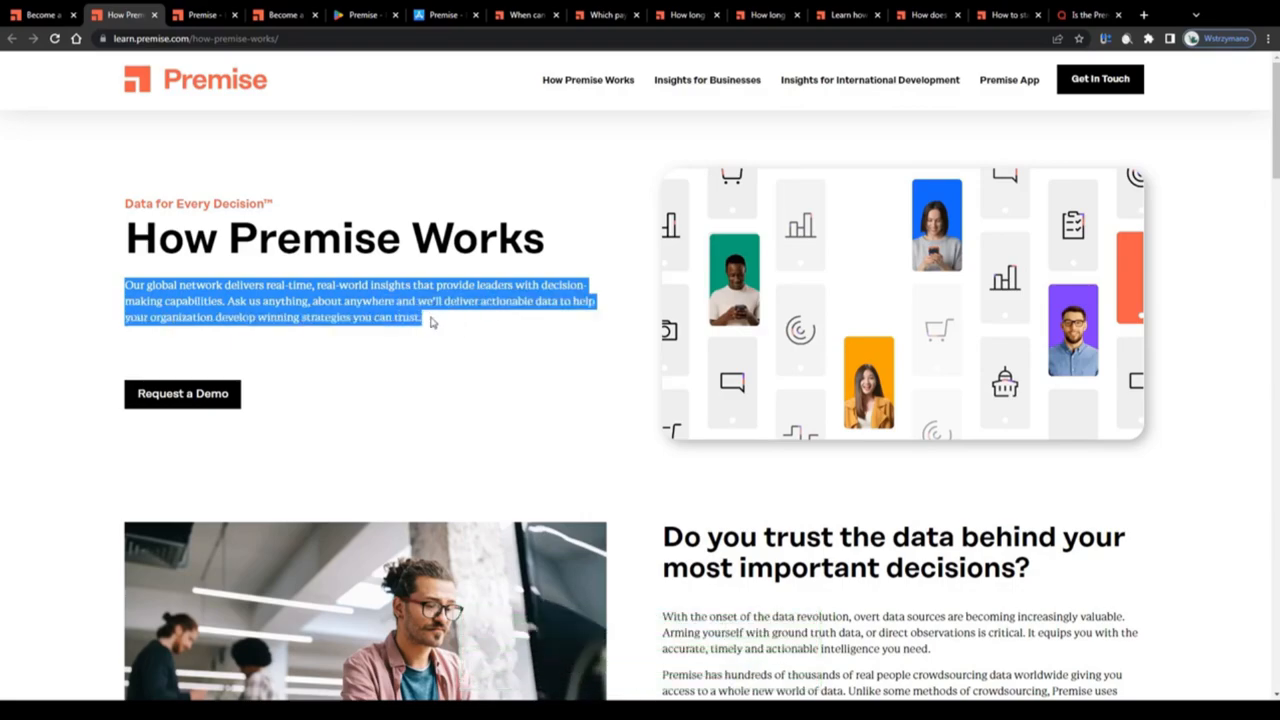
scroll("down", 3)
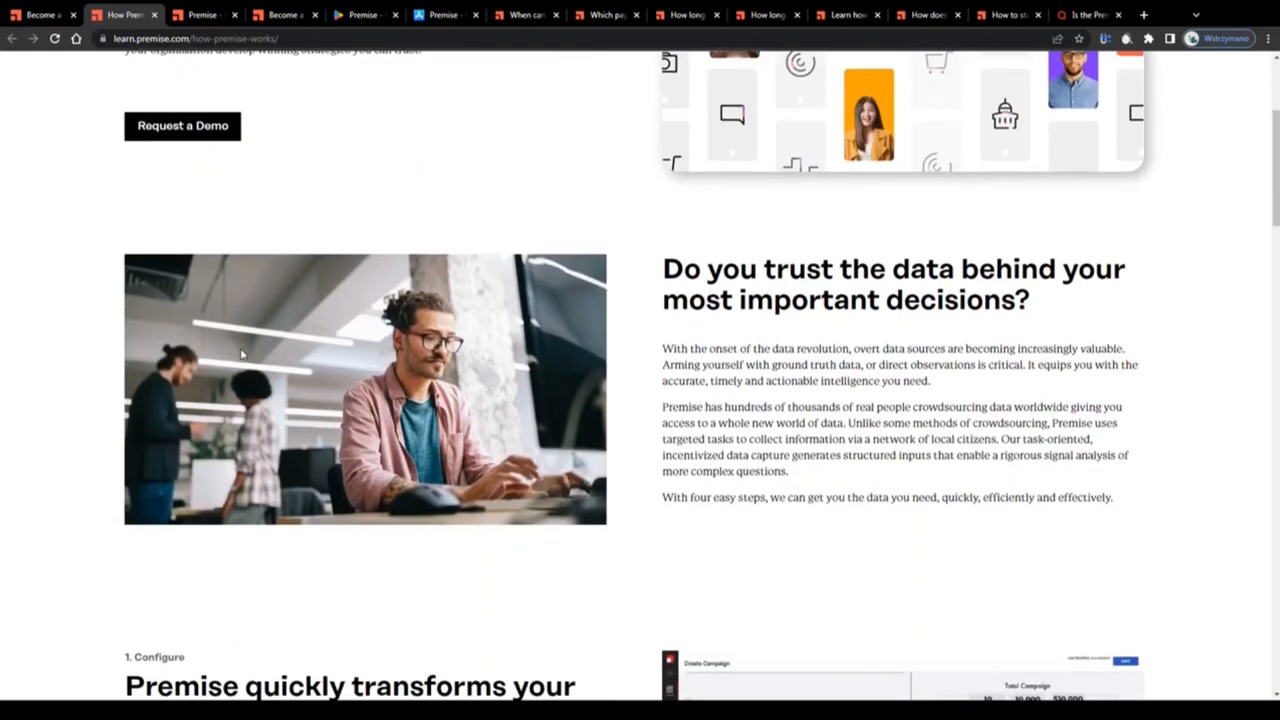
scroll("down", 3)
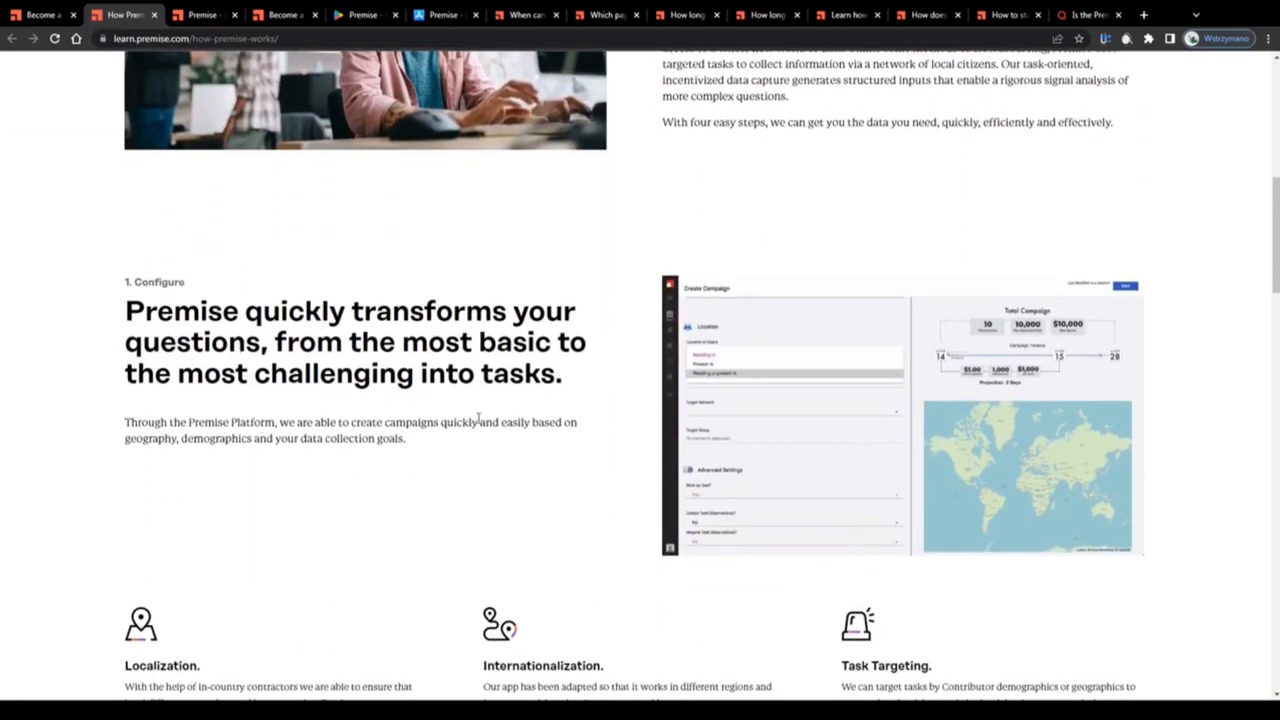
- Select step text, scroll through Quality Control, and switch to the premise.com homepage
left_click_drag(485, 422, 375, 438)
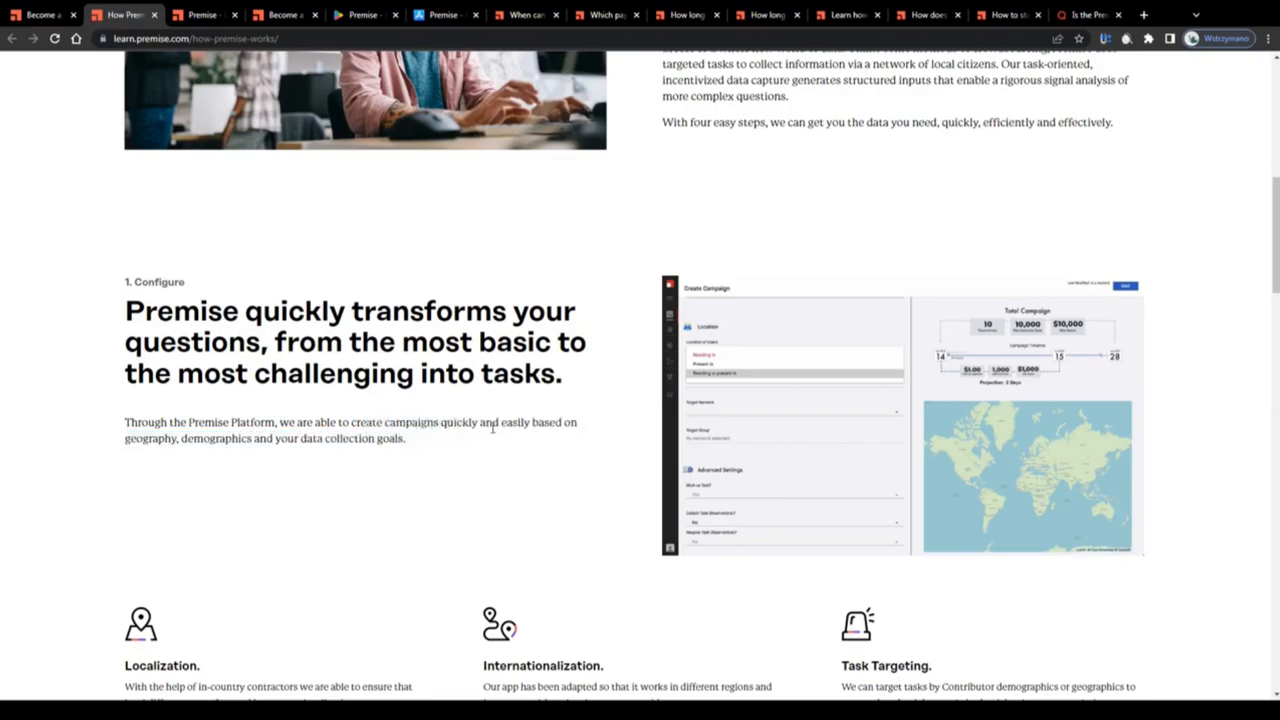
scroll("down", 3)
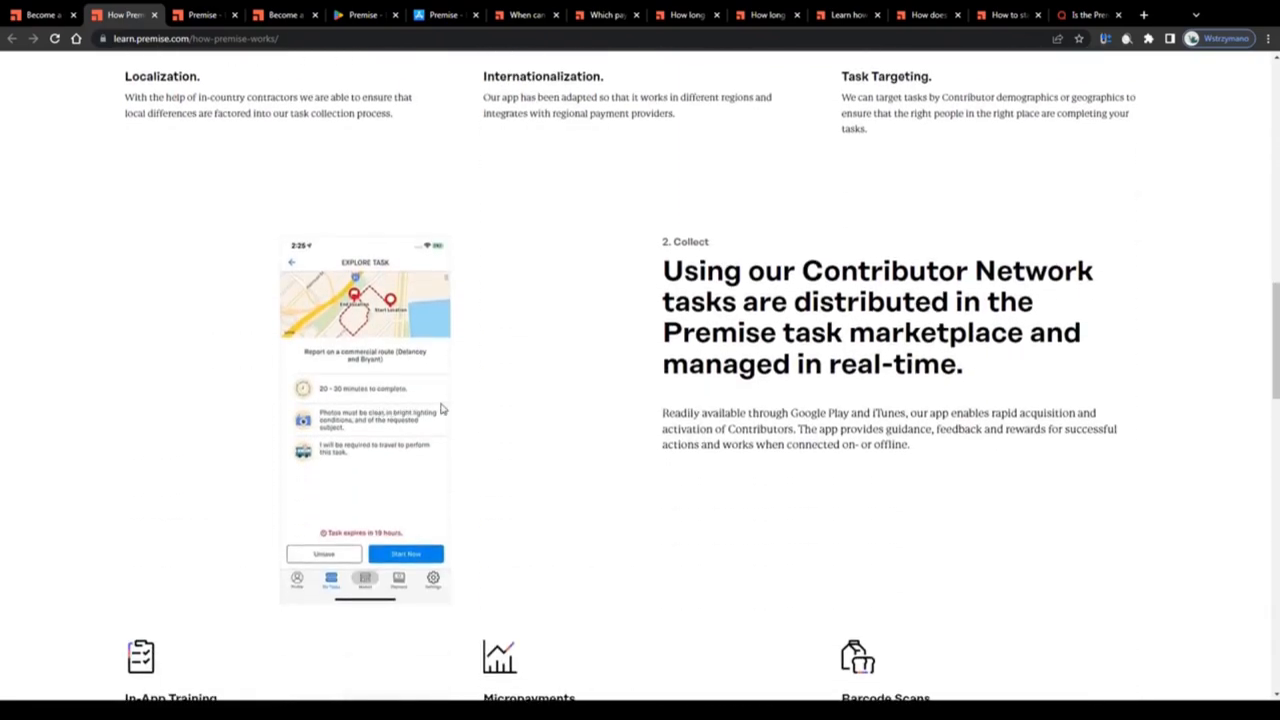
scroll("down", 3)
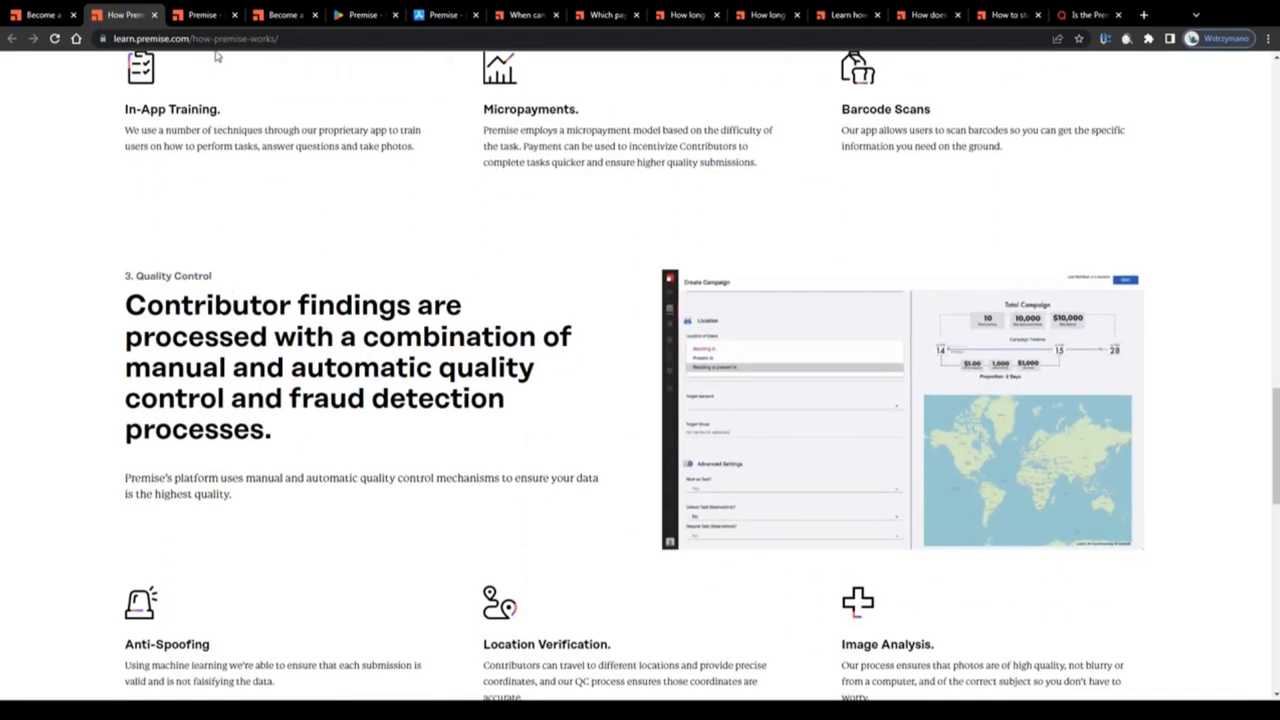
left_click(205, 14)
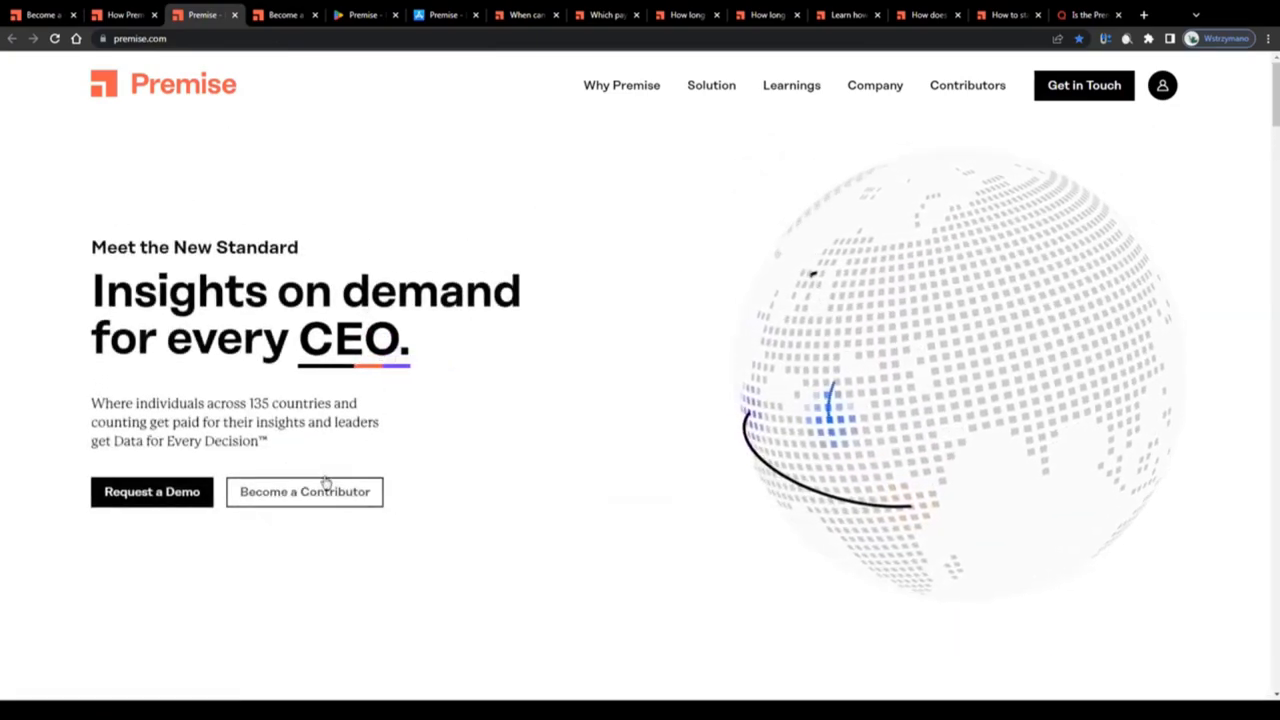
- Switch to the contributors page and revisit the Get paid section's payment sentence
left_click(304, 491)
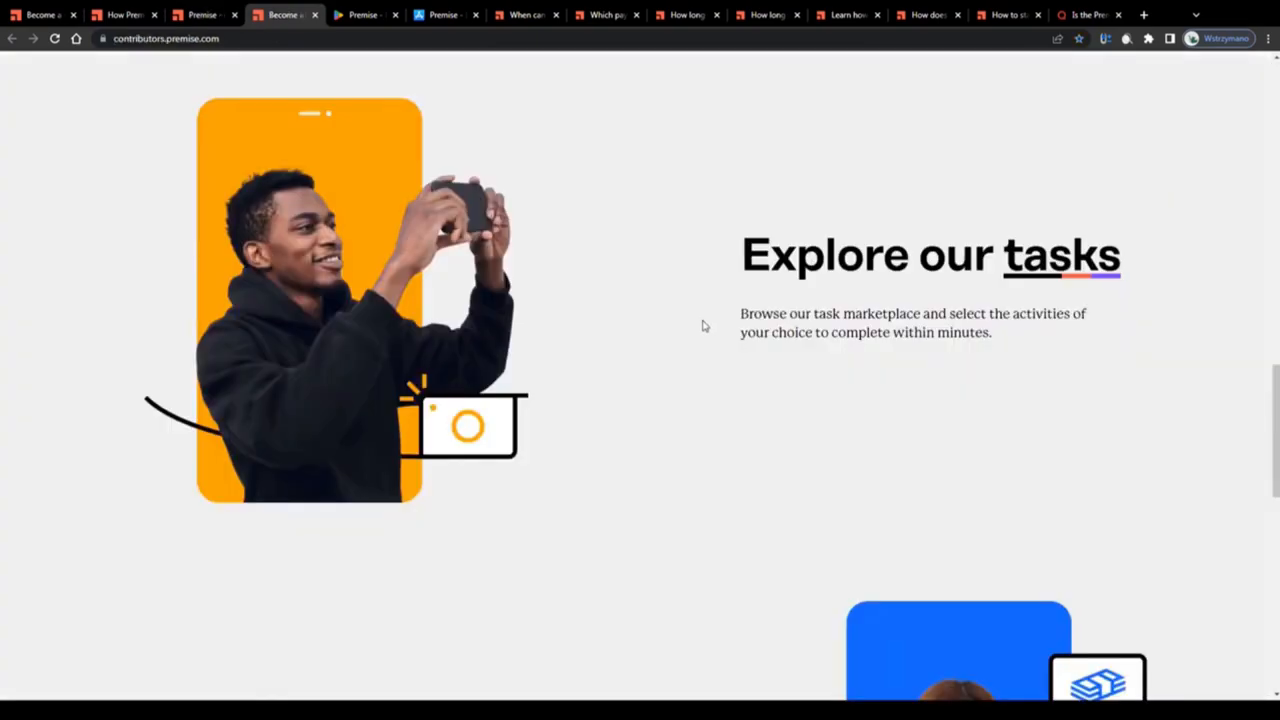
mouse_move(728, 258)
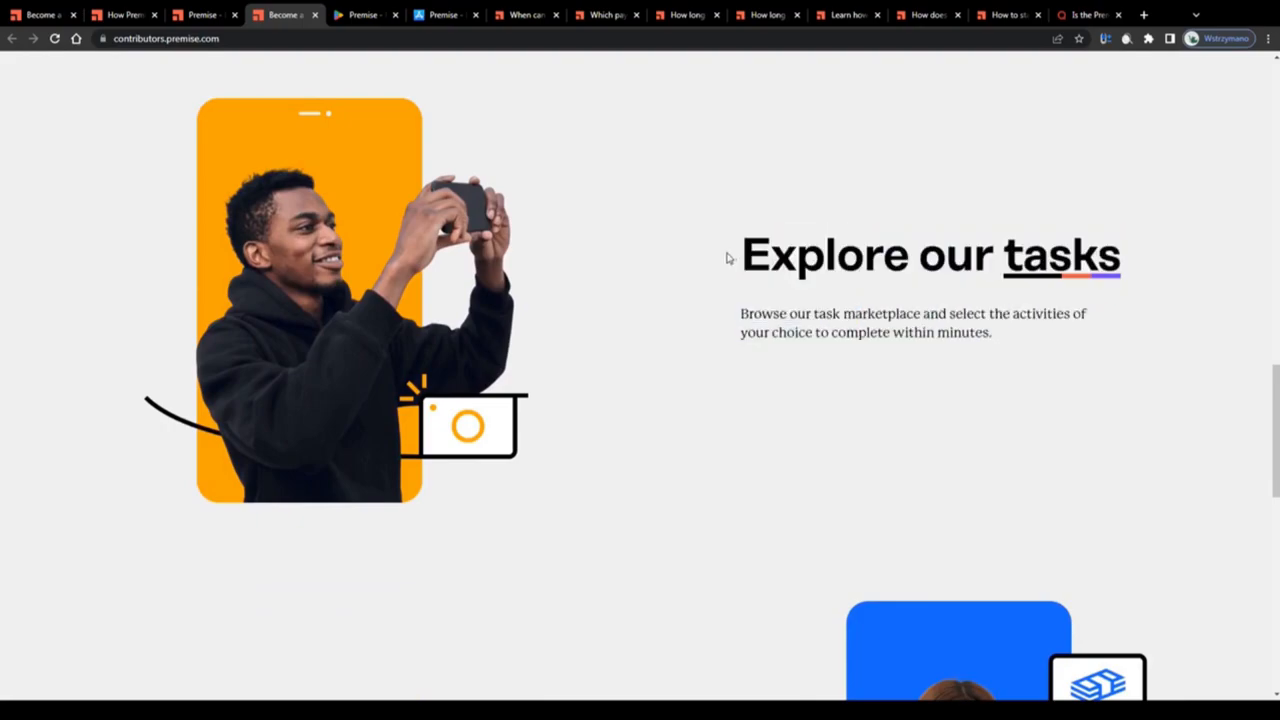
scroll("down", 3)
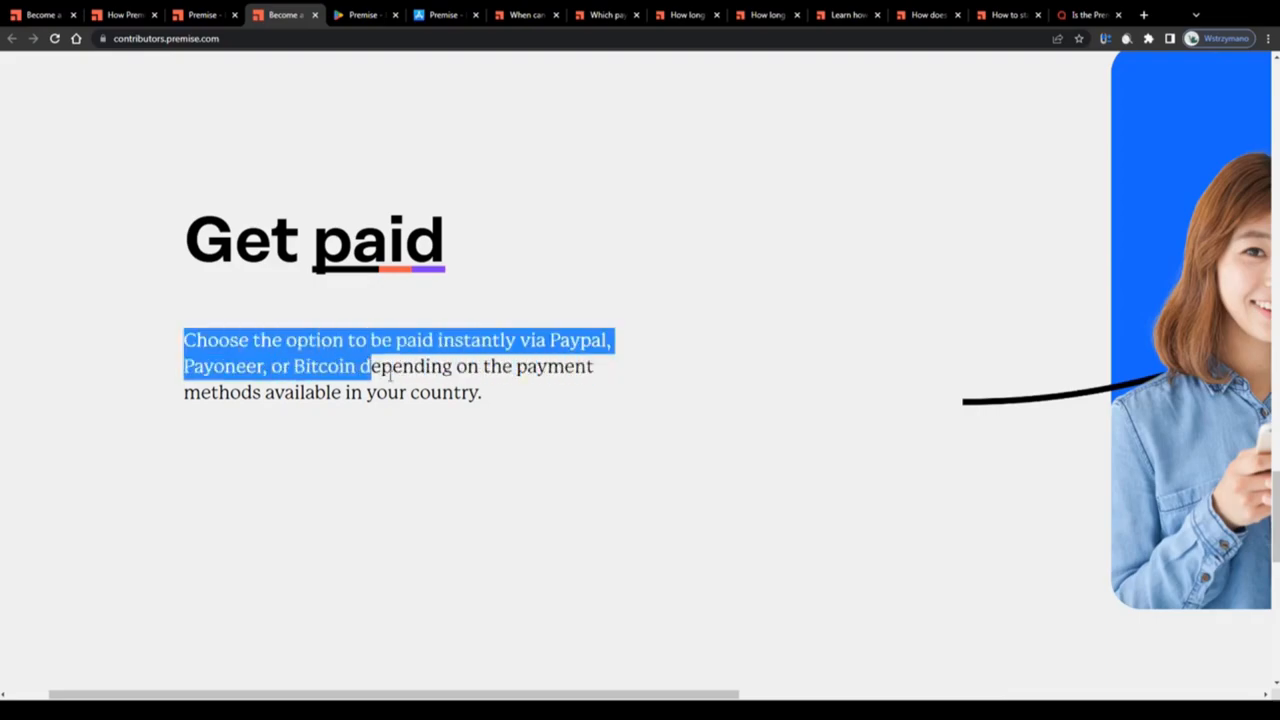
left_click(178, 348)
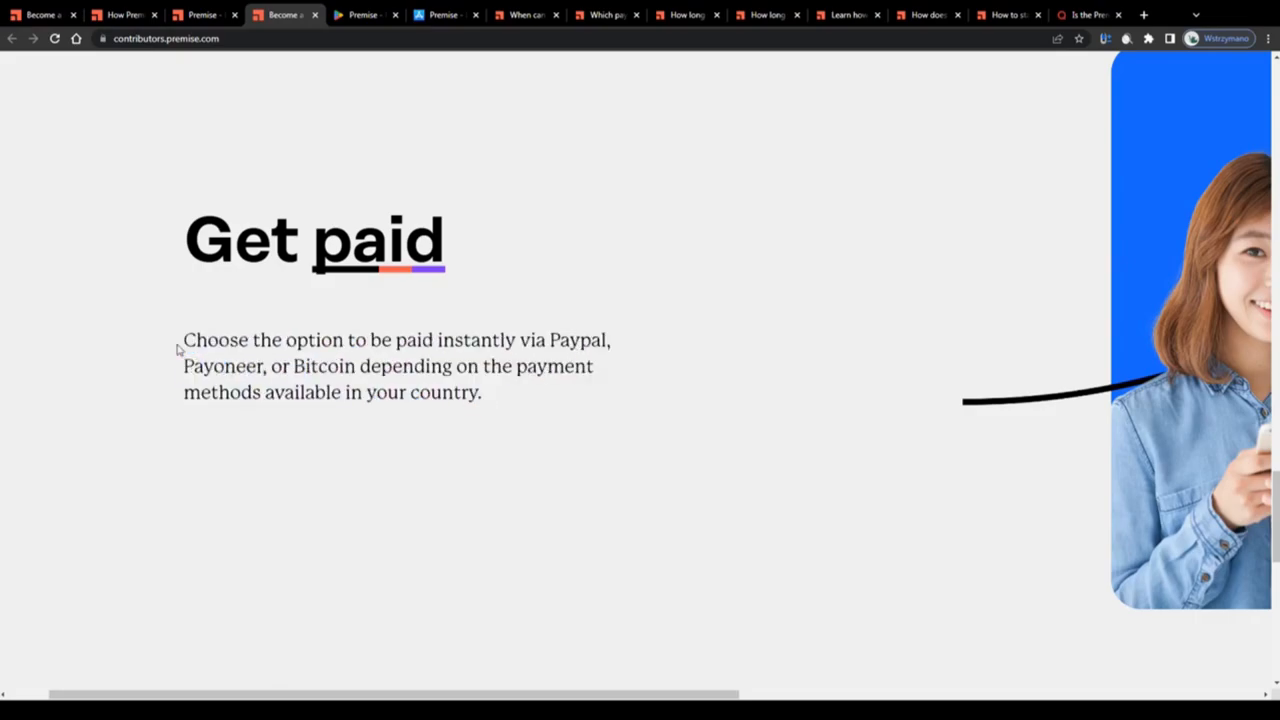
scroll("up", 3)
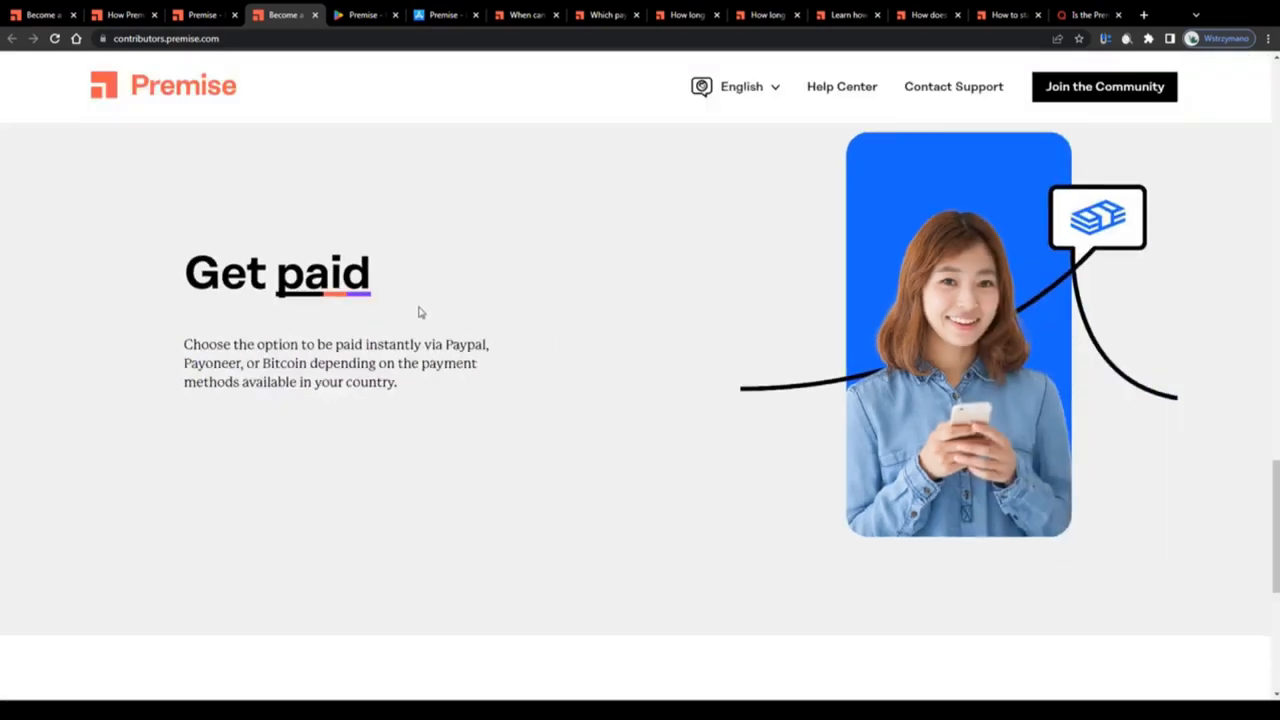
scroll("down", 3)
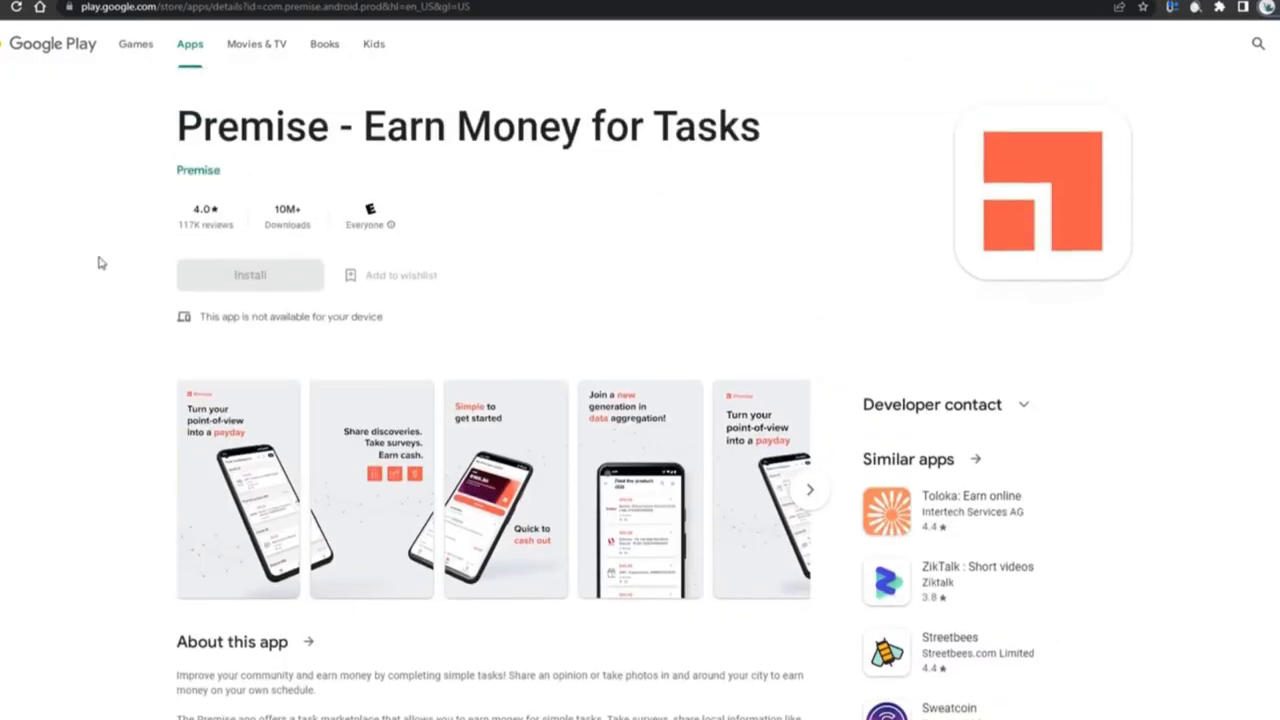
- Highlight the app description's task marketplace, survey, milk-price examples and 'Making money with Premise' line
scroll("down", 3)
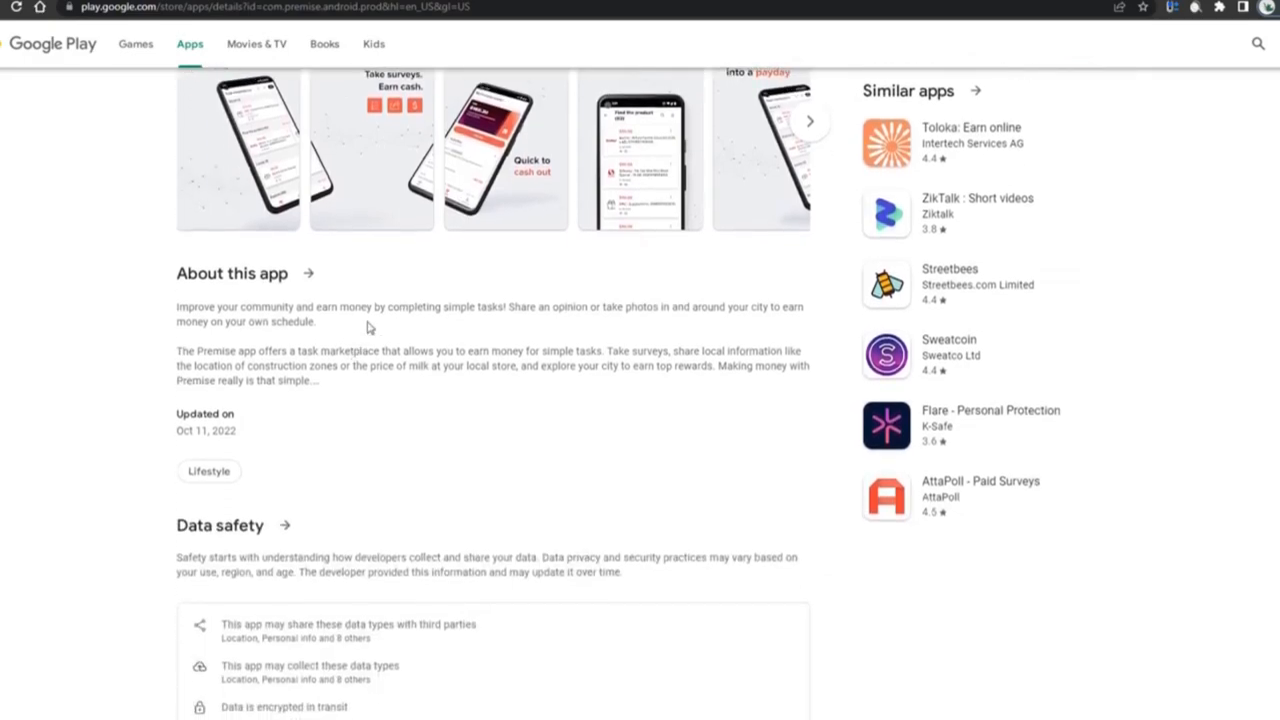
scroll("up", 3)
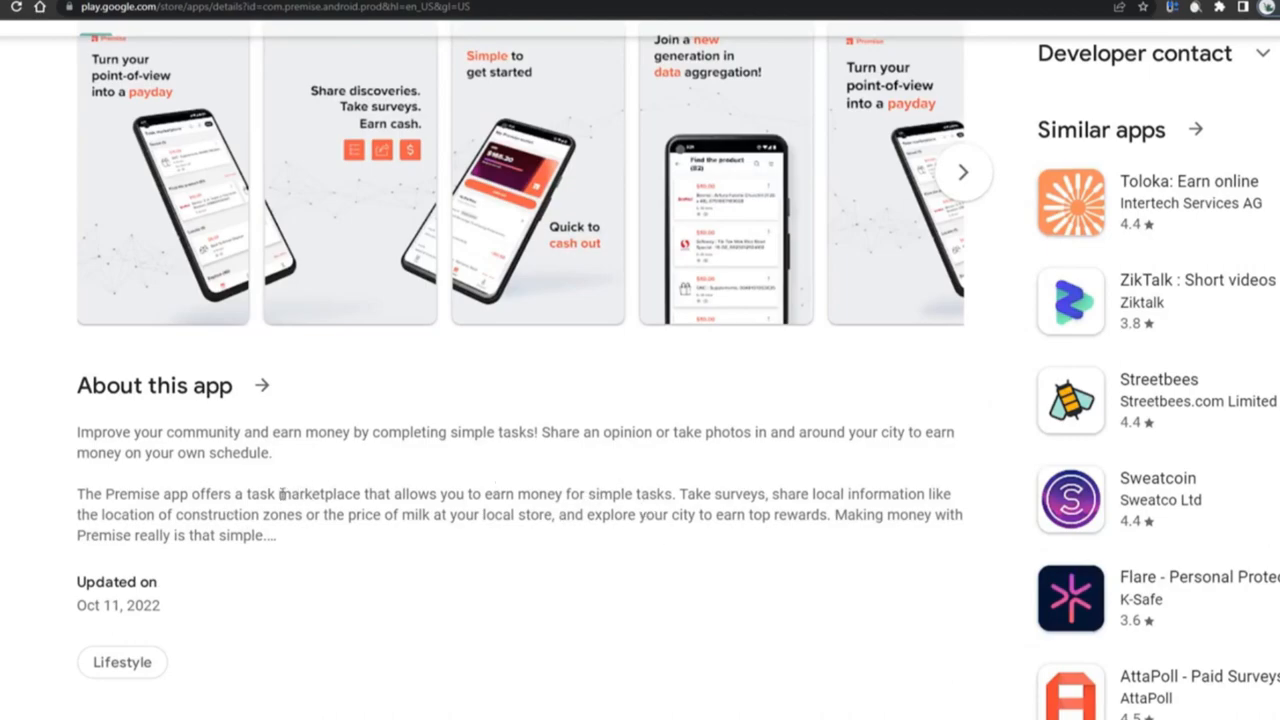
left_click_drag(200, 494, 588, 494)
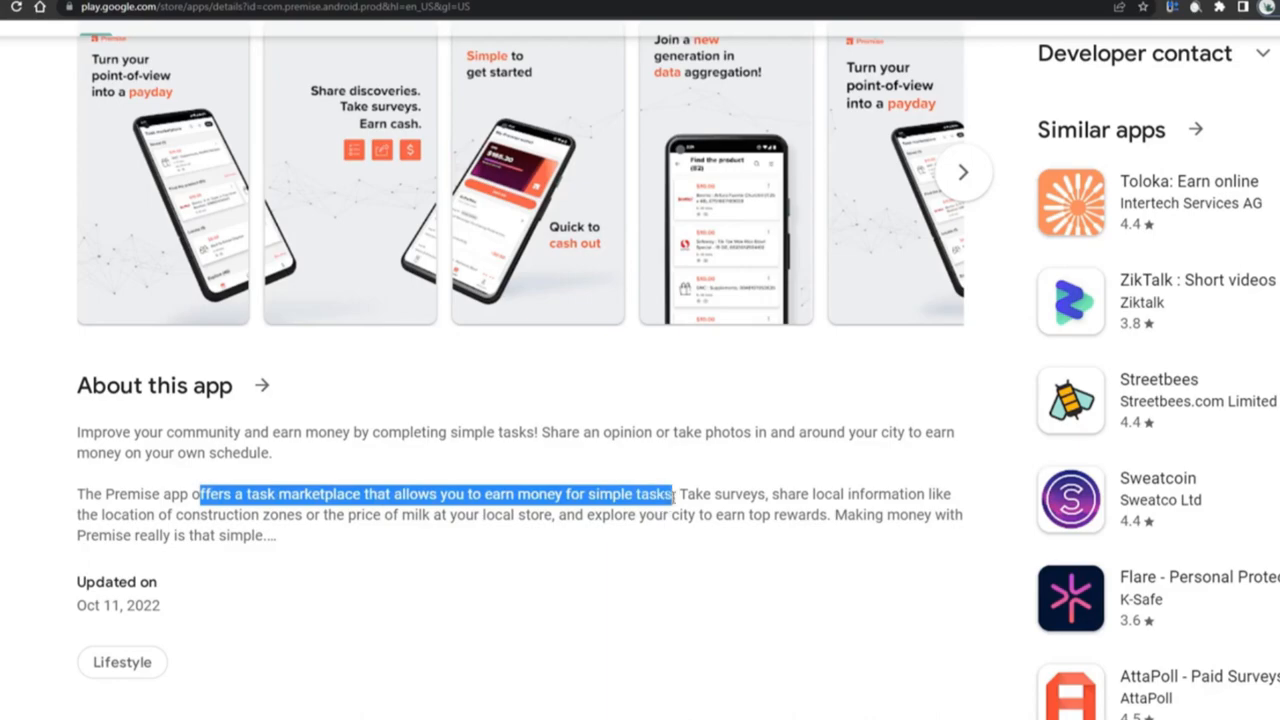
left_click_drag(675, 493, 505, 493)
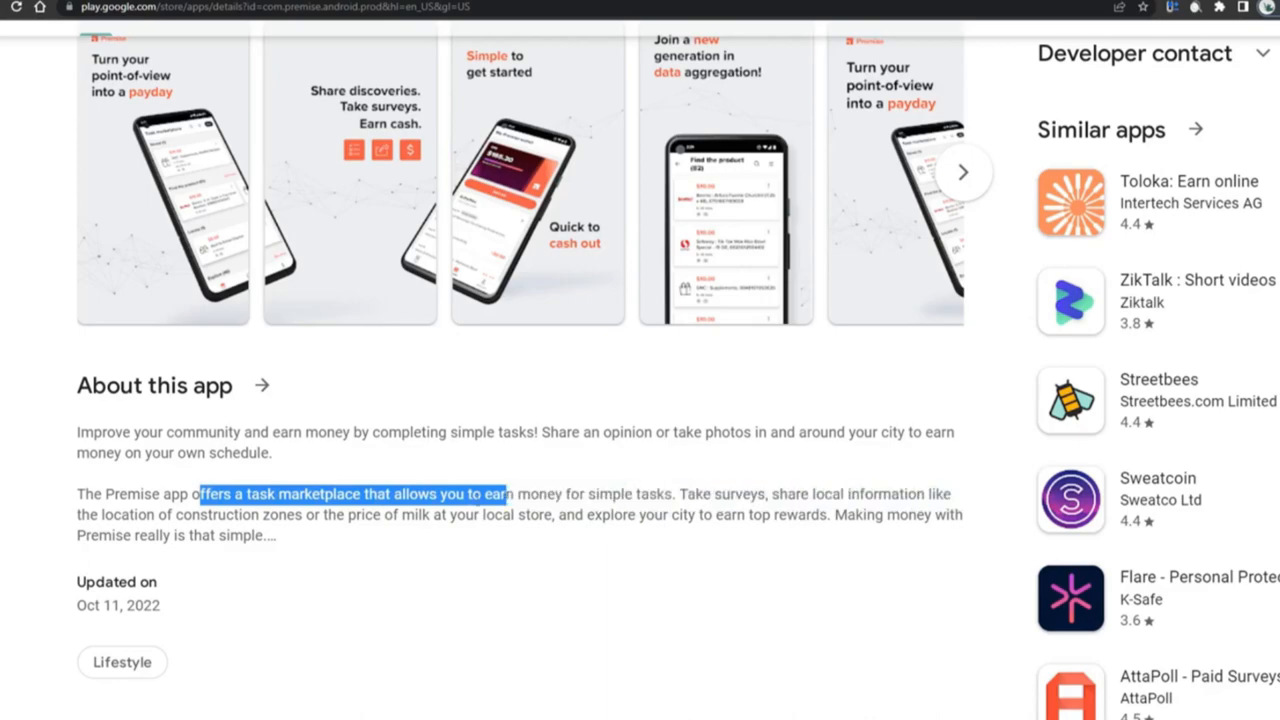
left_click_drag(507, 493, 395, 514)
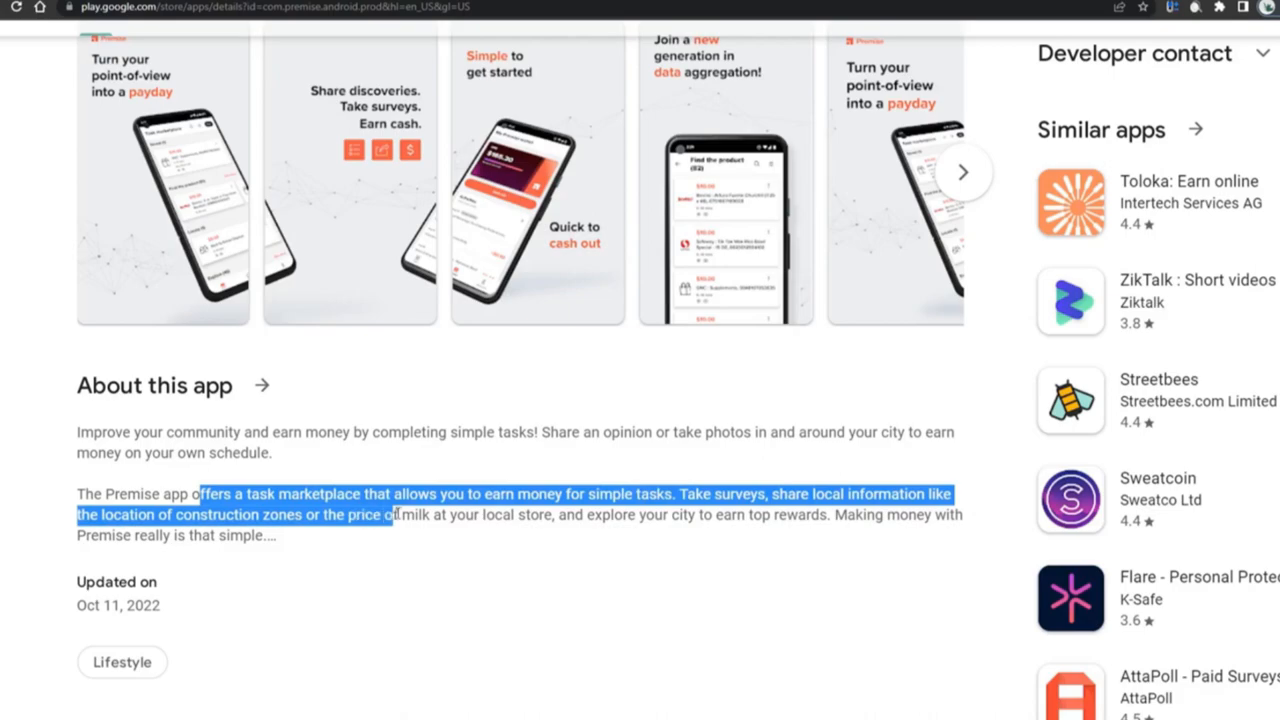
left_click_drag(395, 514, 448, 514)
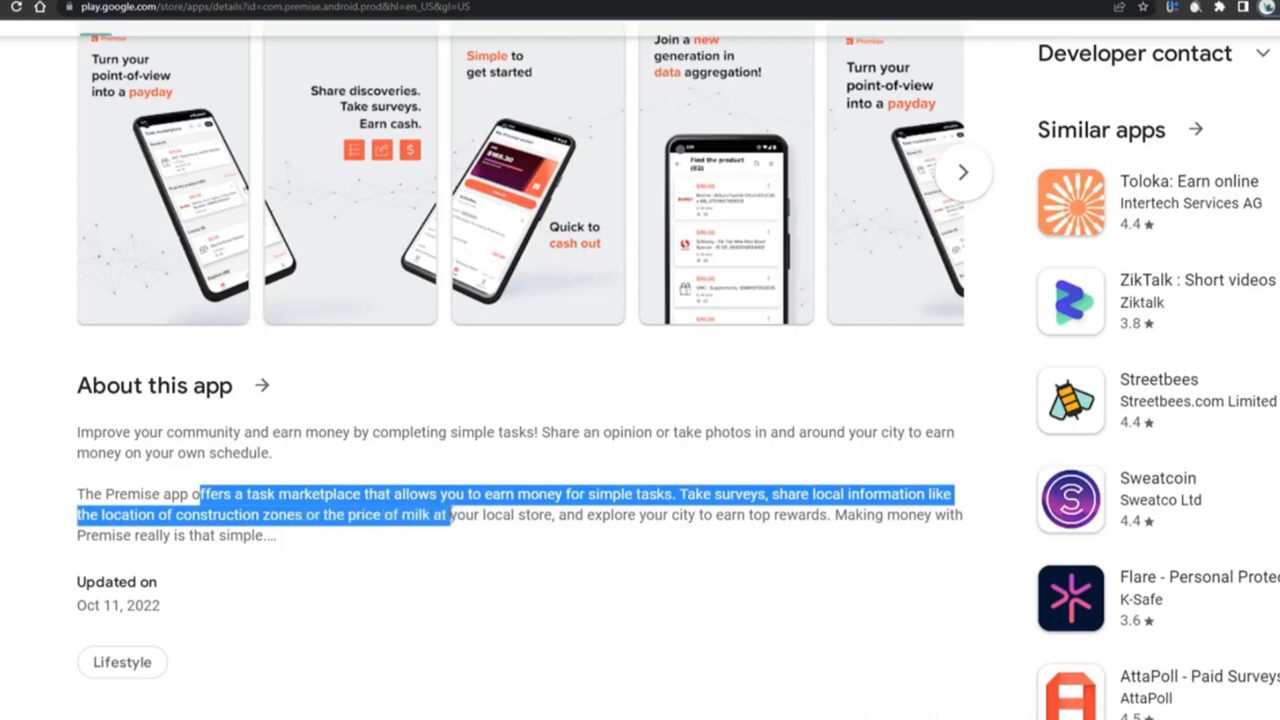
left_click_drag(448, 514, 680, 514)
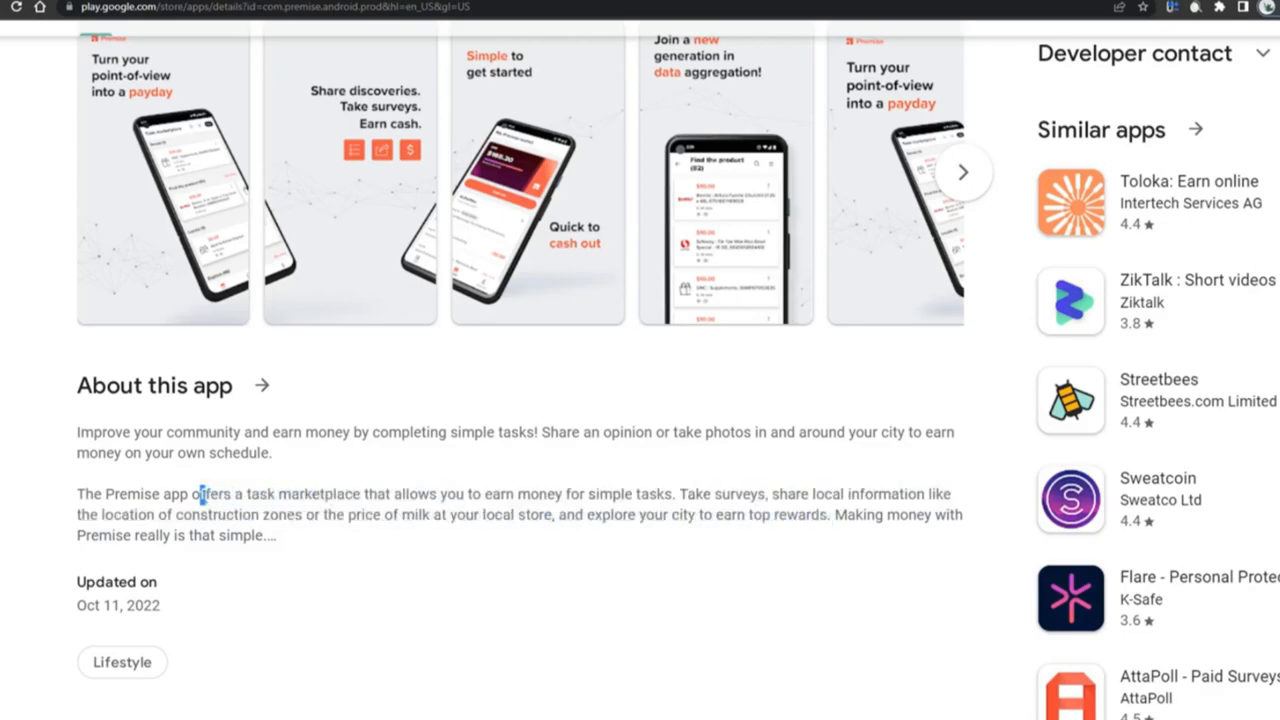
left_click_drag(834, 514, 270, 535)
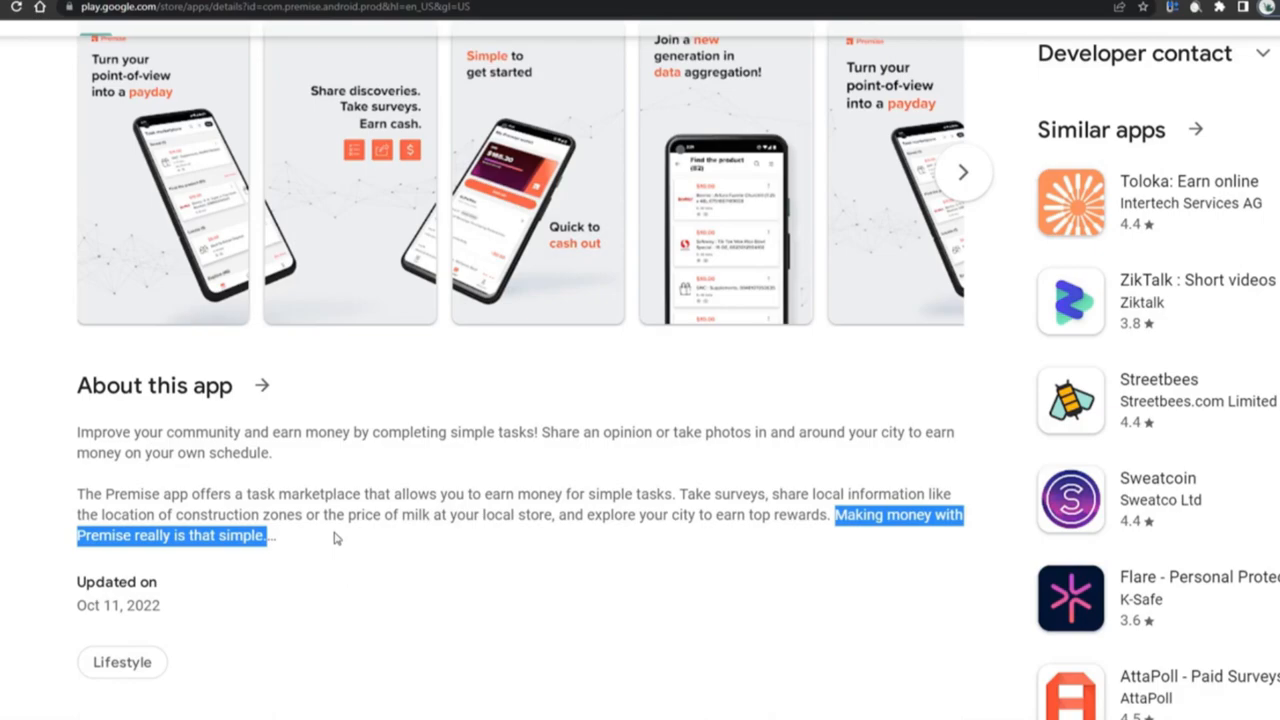
mouse_move(300, 537)
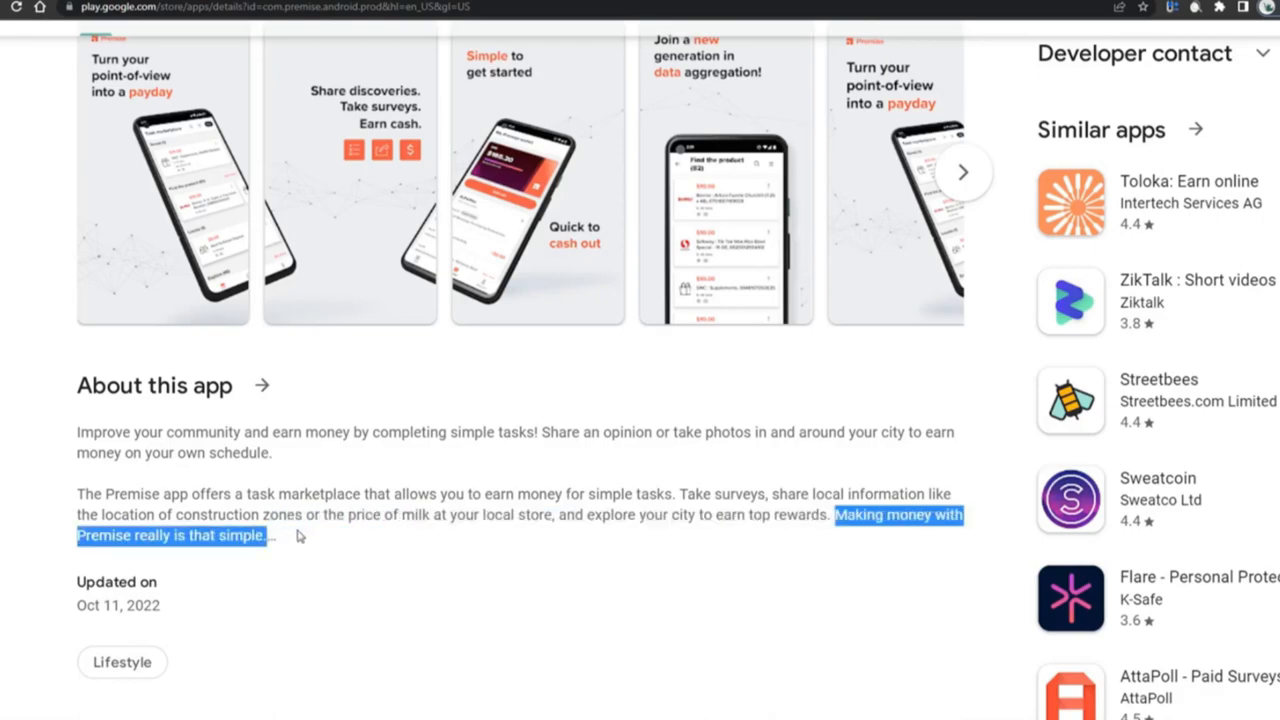
mouse_move(325, 535)
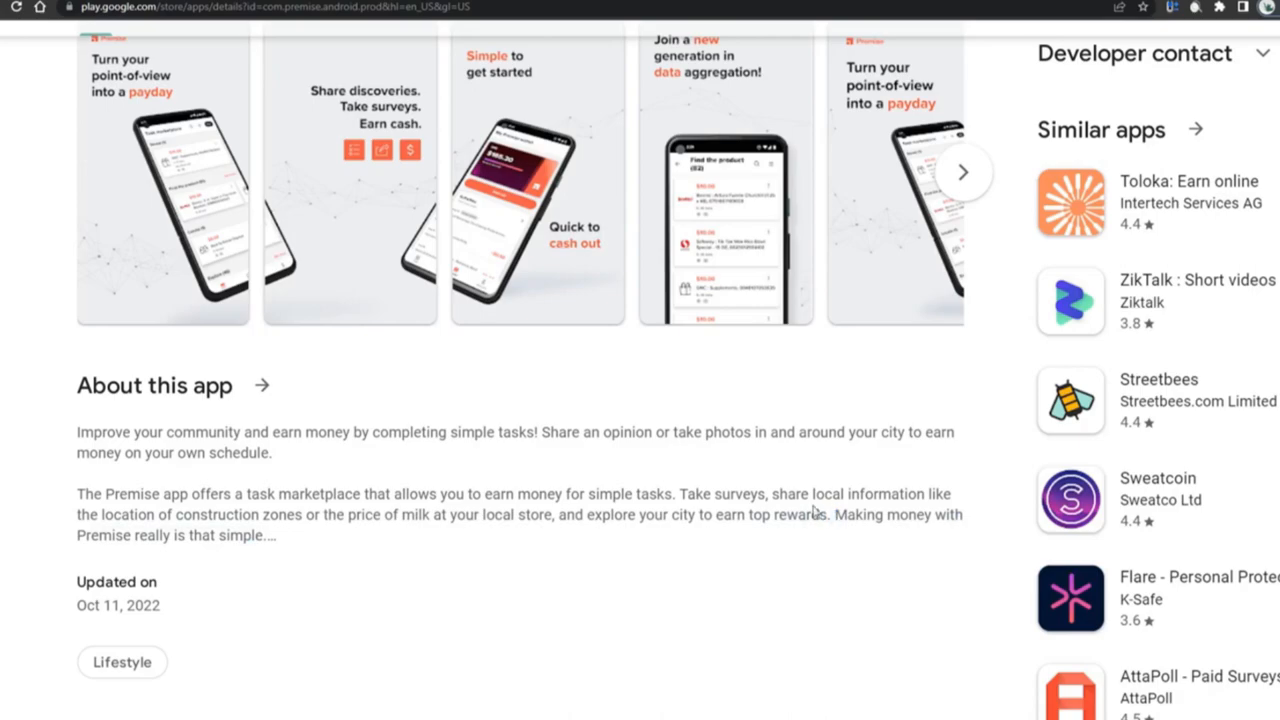
mouse_move(727, 475)
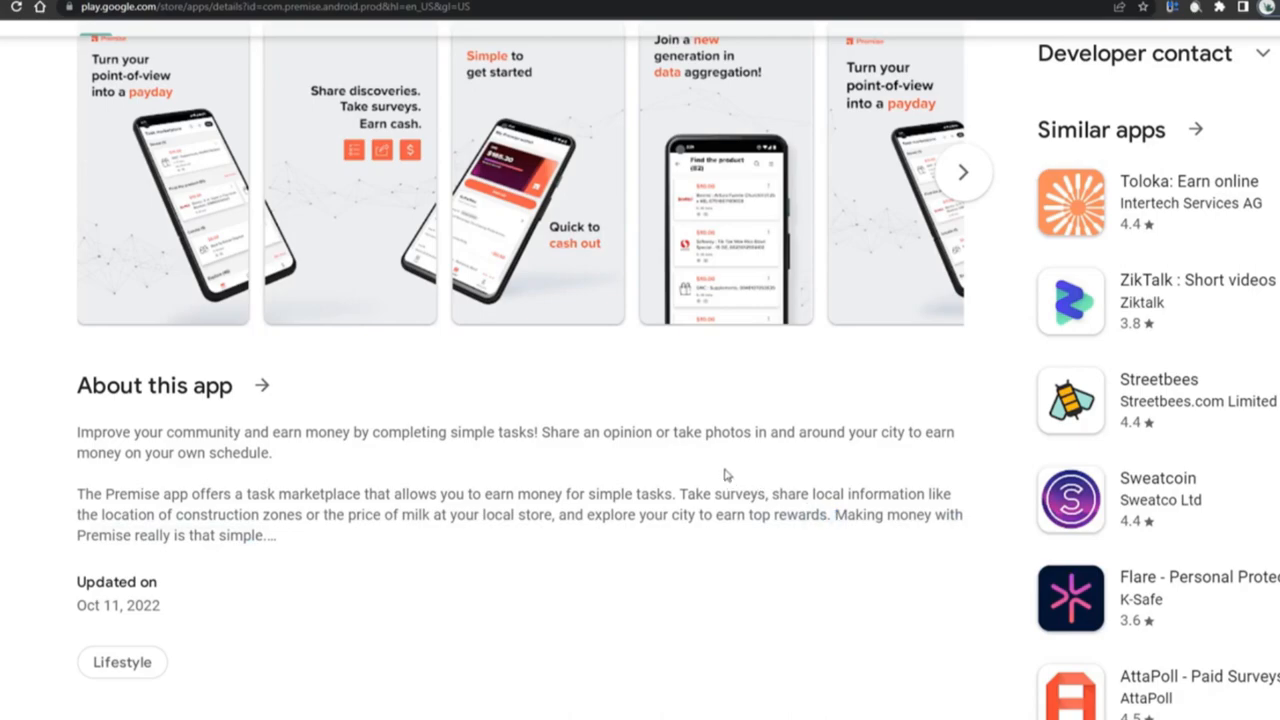
mouse_move(720, 458)
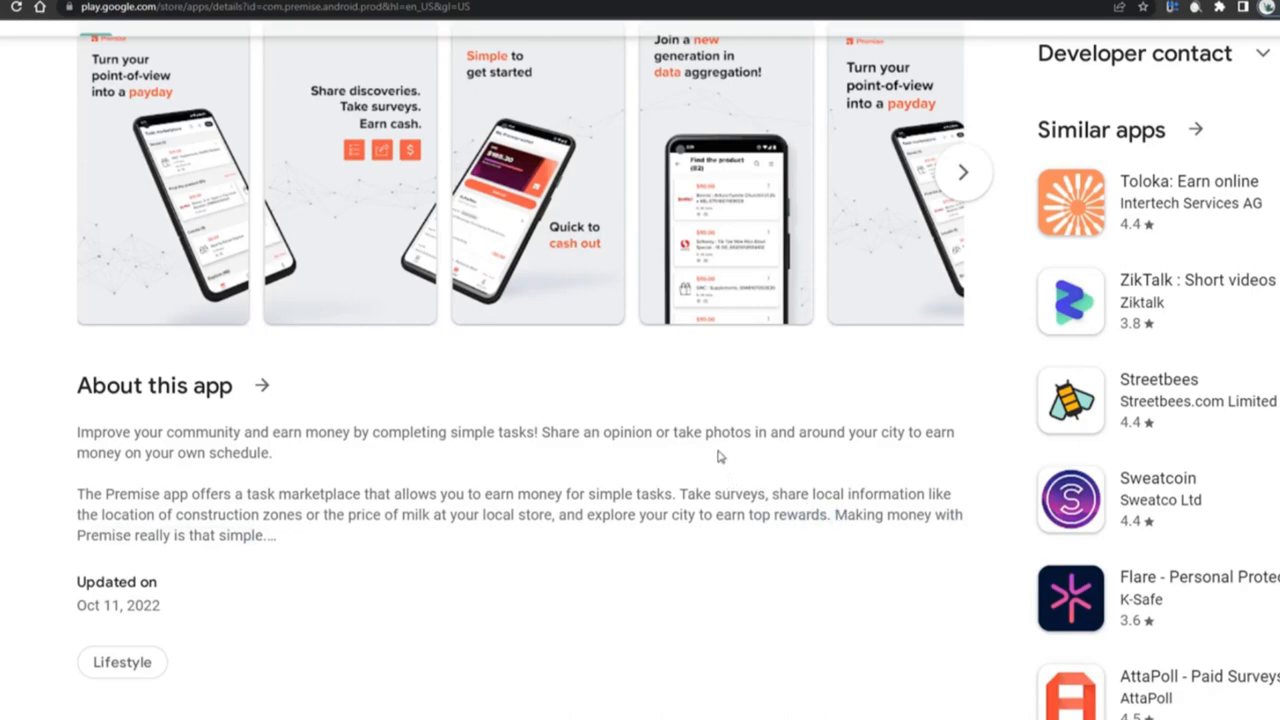
- Scroll back to the top of the Premise Google Play listing
scroll("up", 3)
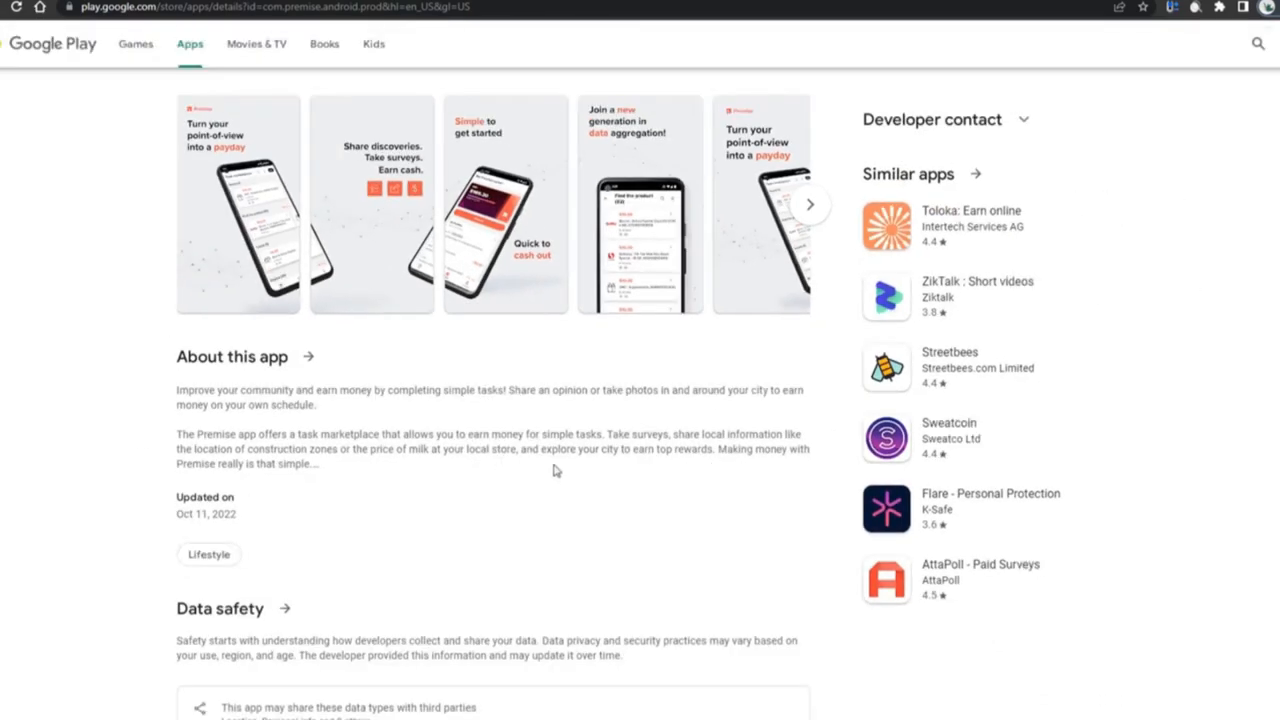
scroll("up", 3)
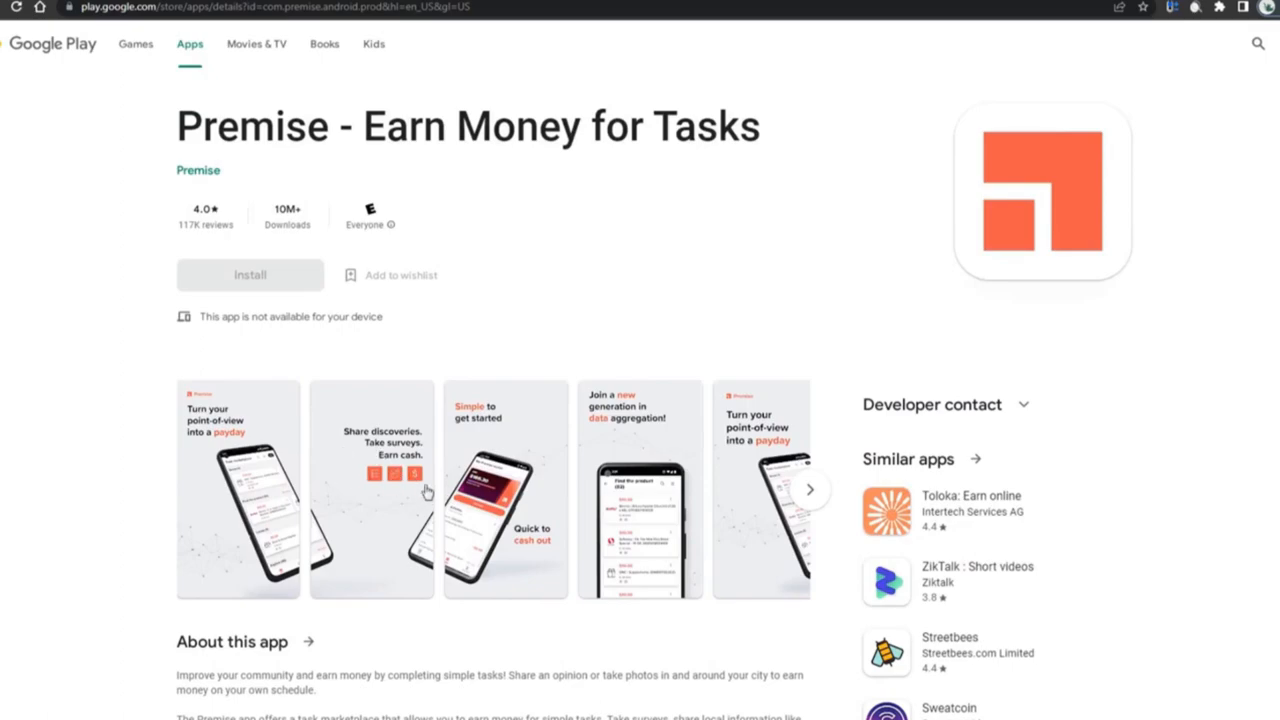
scroll("down", 3)
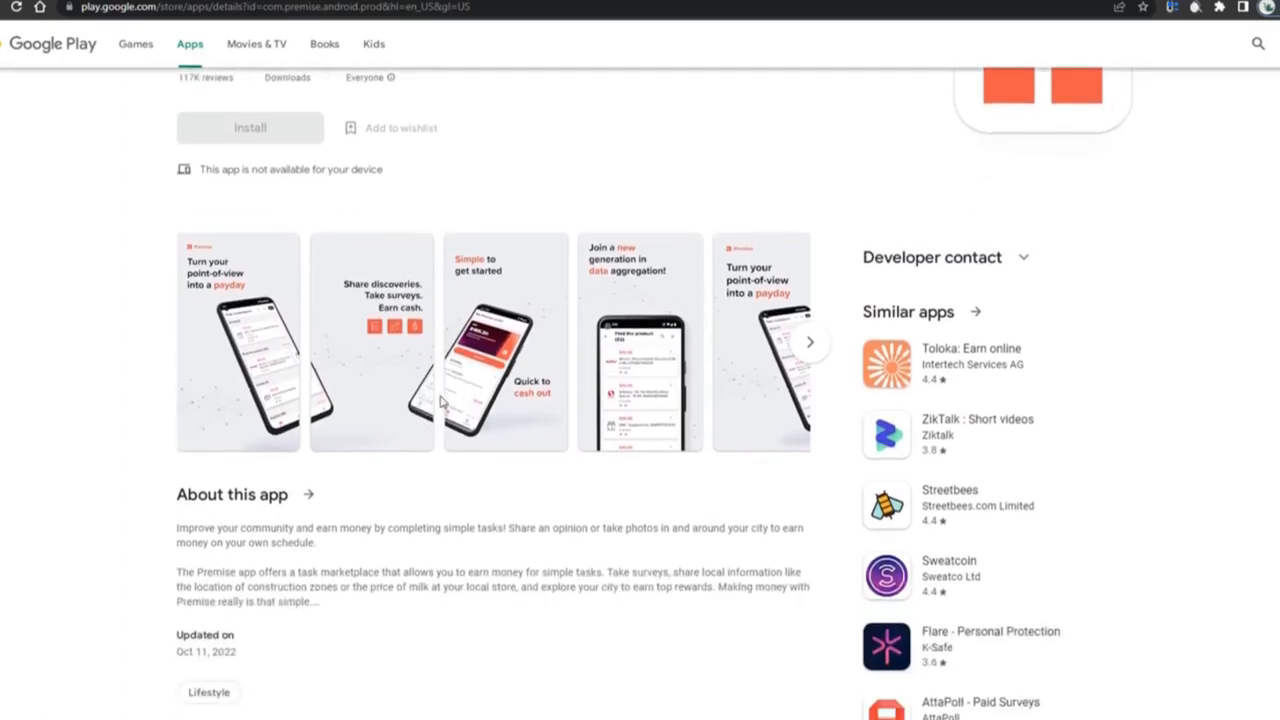
mouse_move(390, 348)
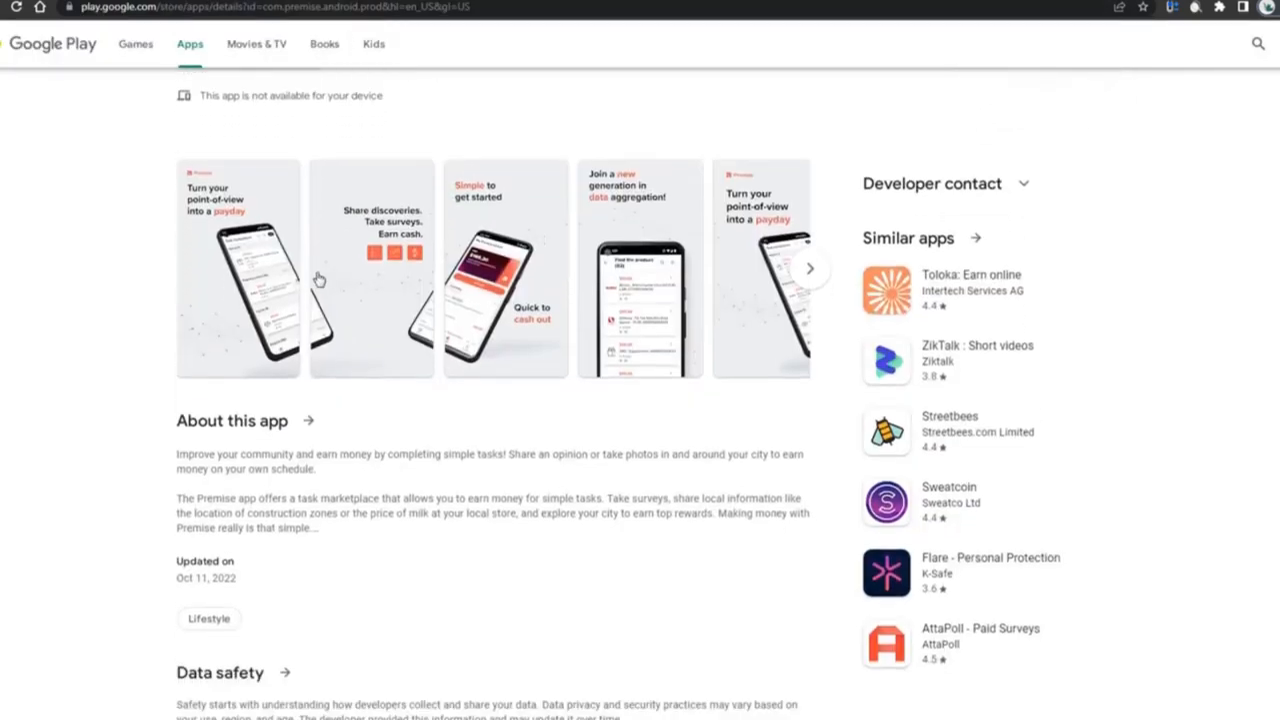
scroll("up", 3)
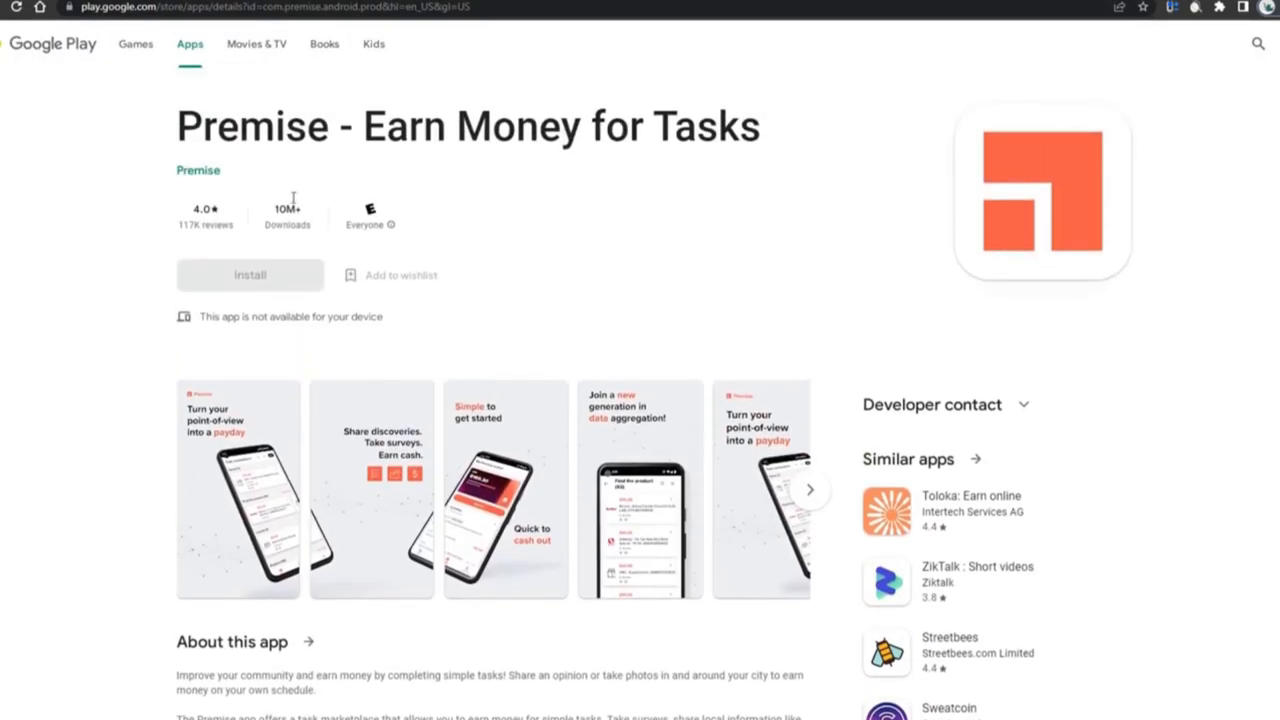
scroll("down", 3)
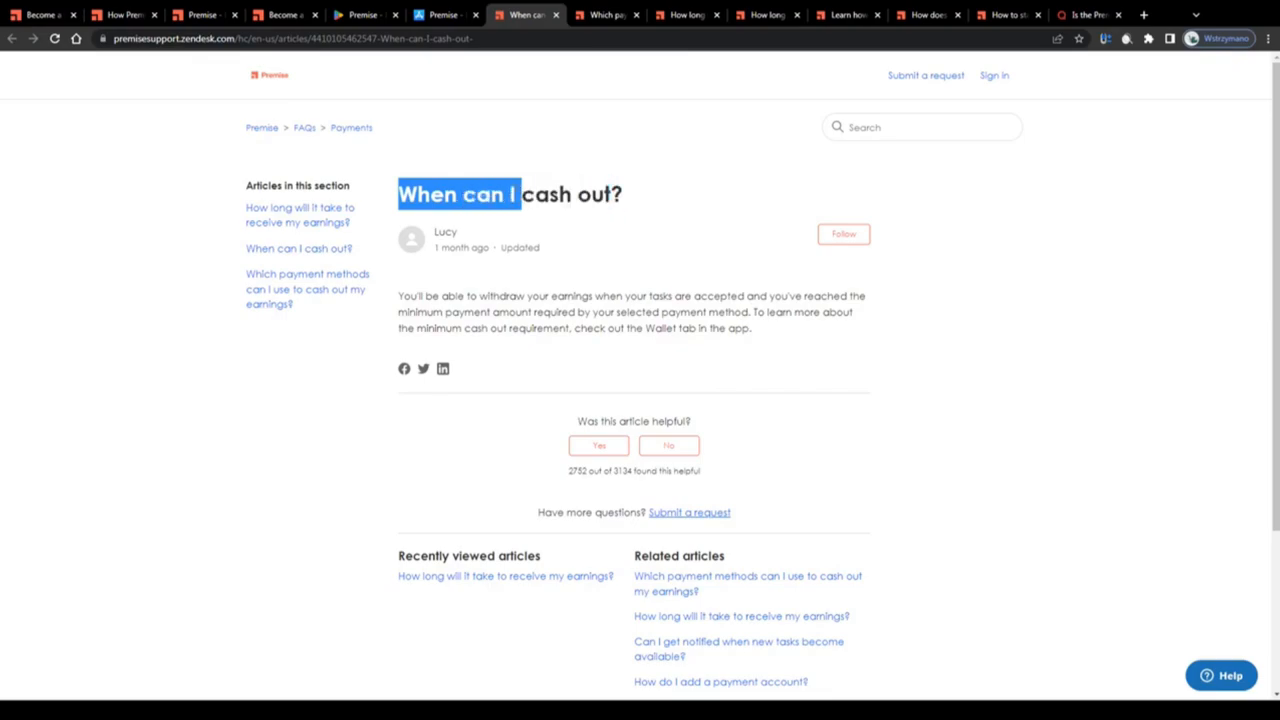
- Highlight the withdrawal conditions, minimum payment and selected payment method, then open the payment-methods article
left_click(632, 295)
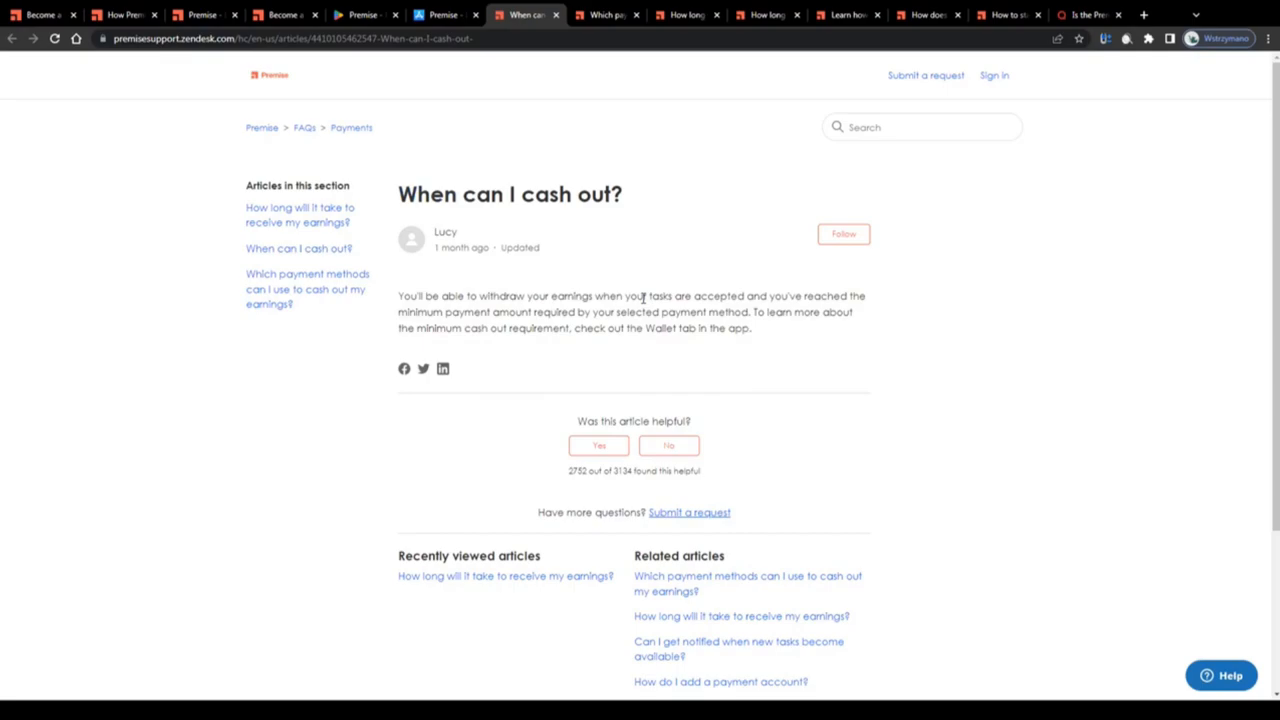
scroll("down", 3)
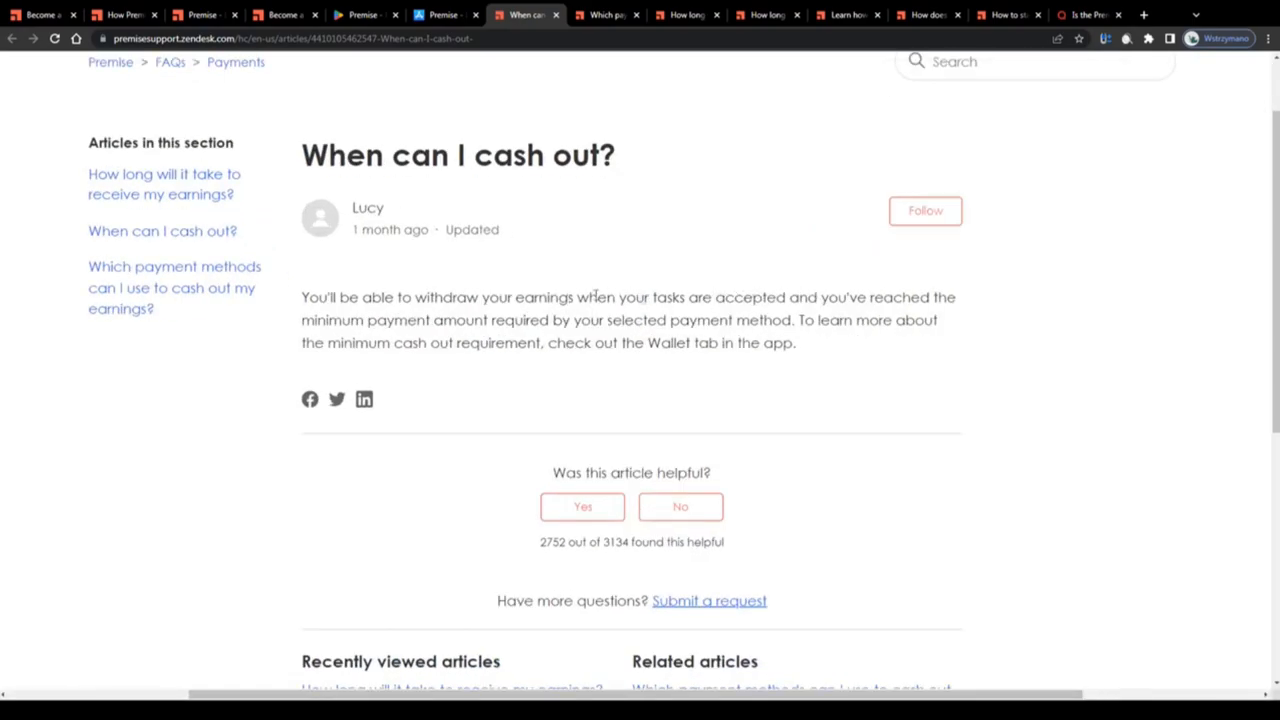
left_click_drag(514, 297, 928, 297)
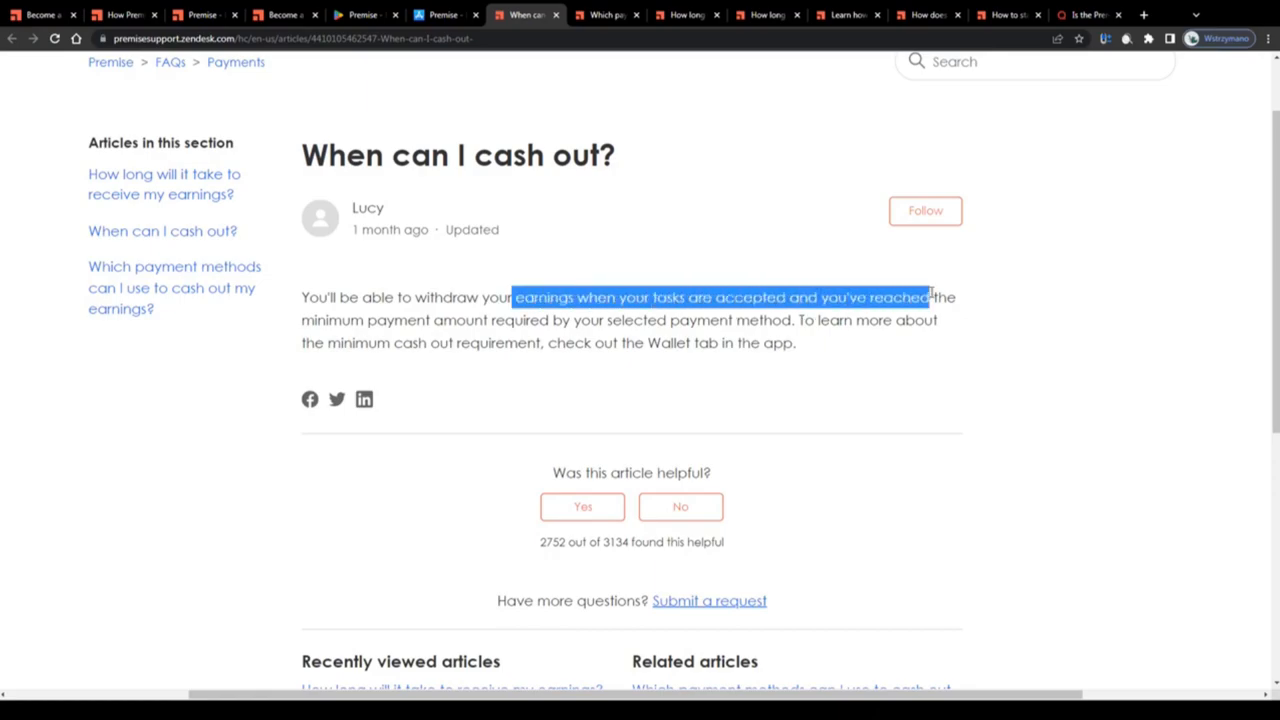
left_click_drag(928, 297, 550, 320)
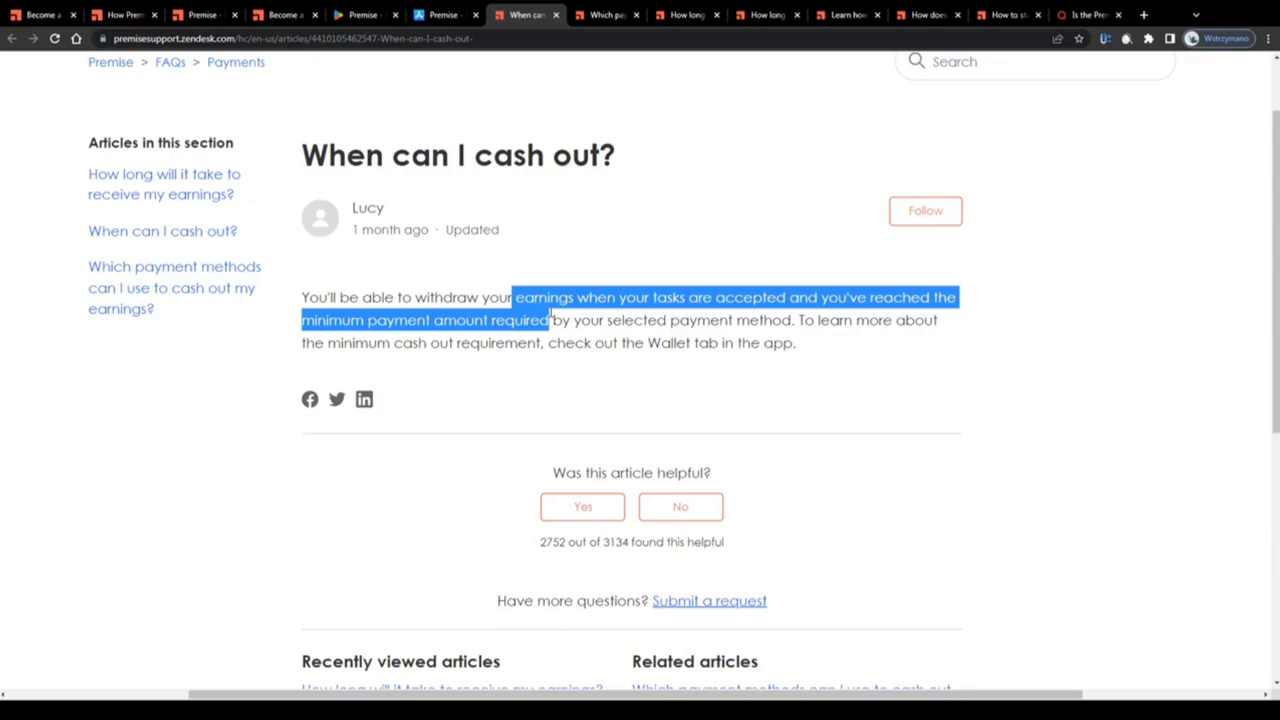
left_click_drag(549, 320, 780, 320)
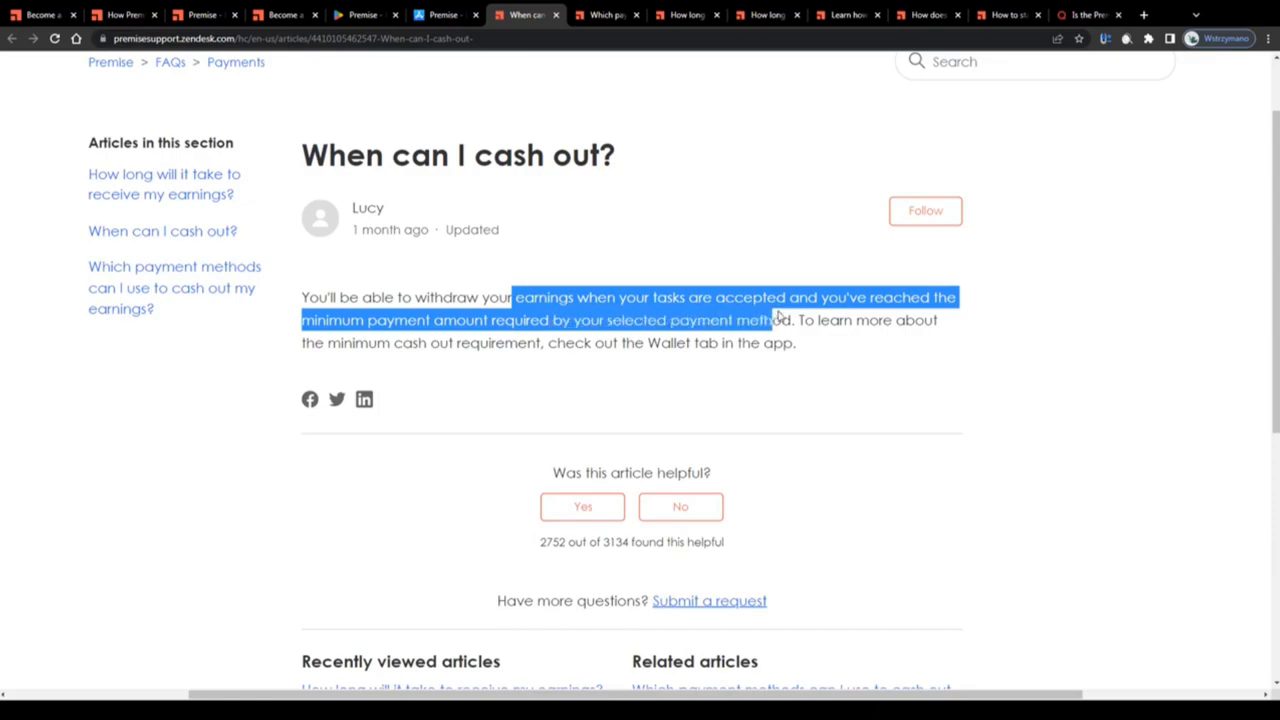
left_click(510, 297)
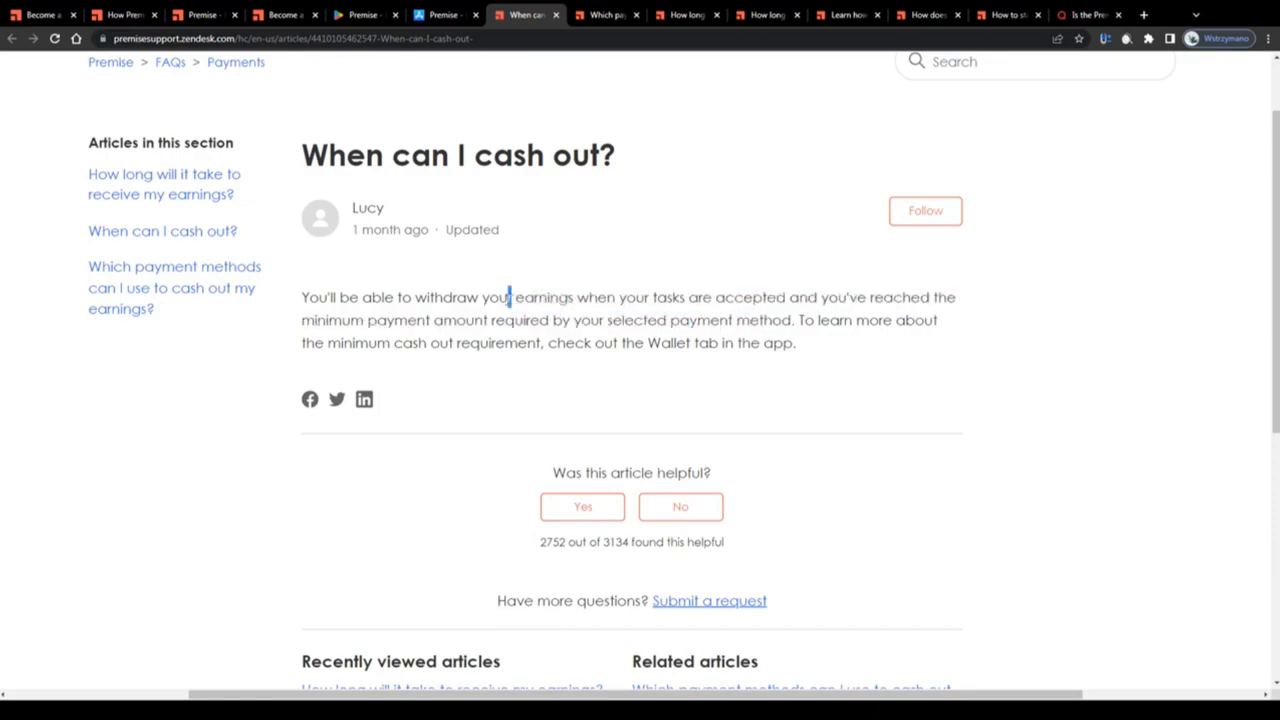
left_click(607, 14)
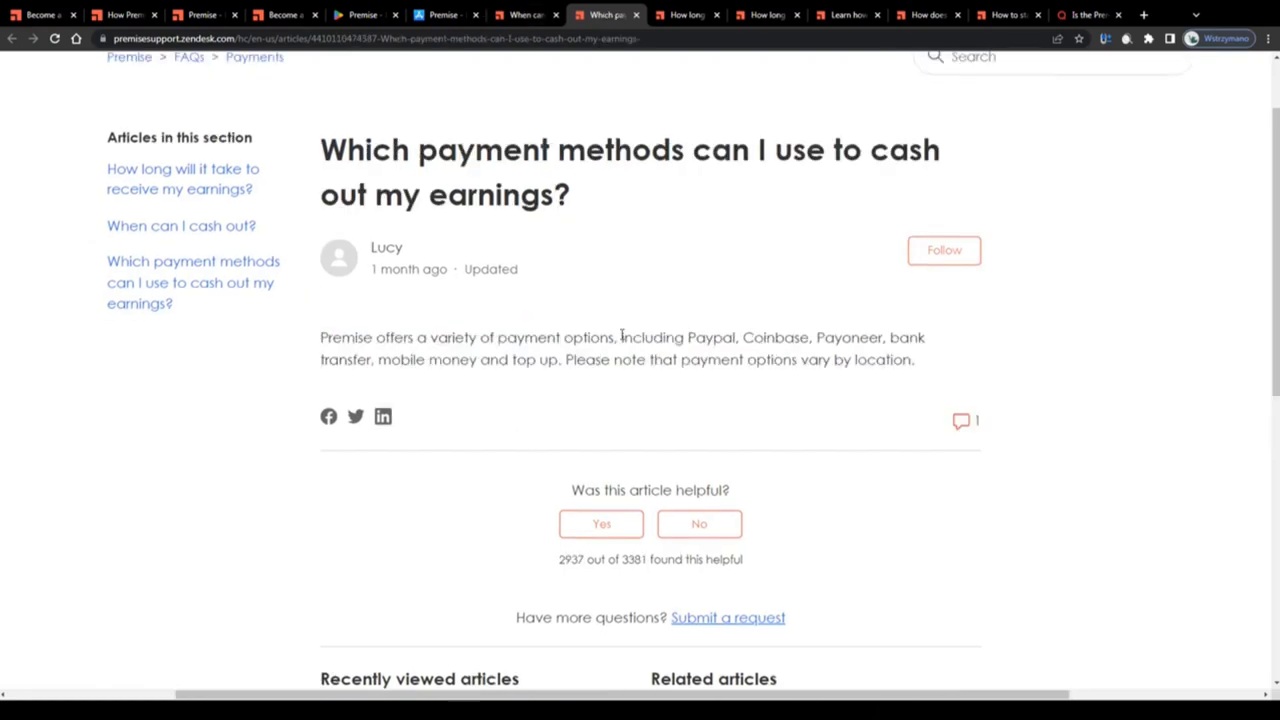
- Highlight the payment options listed after PayPal, then open the earnings-timing article
left_click_drag(622, 337, 925, 337)
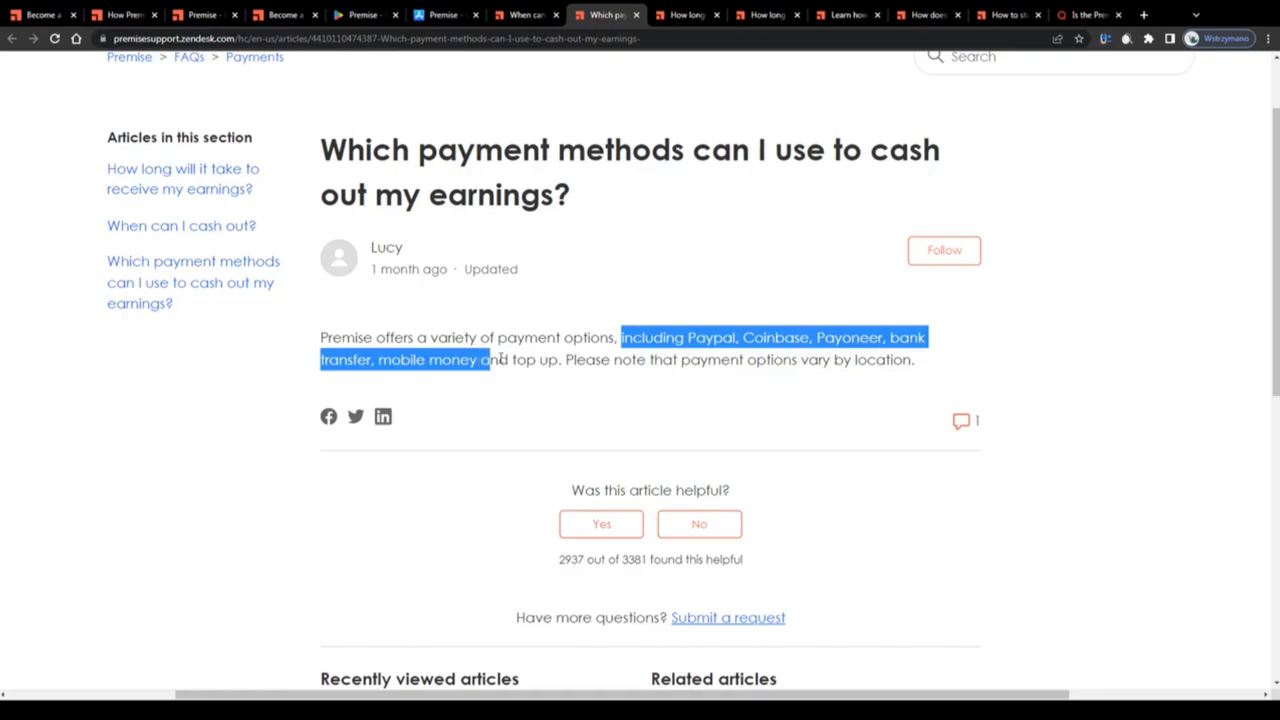
left_click_drag(500, 360, 780, 360)
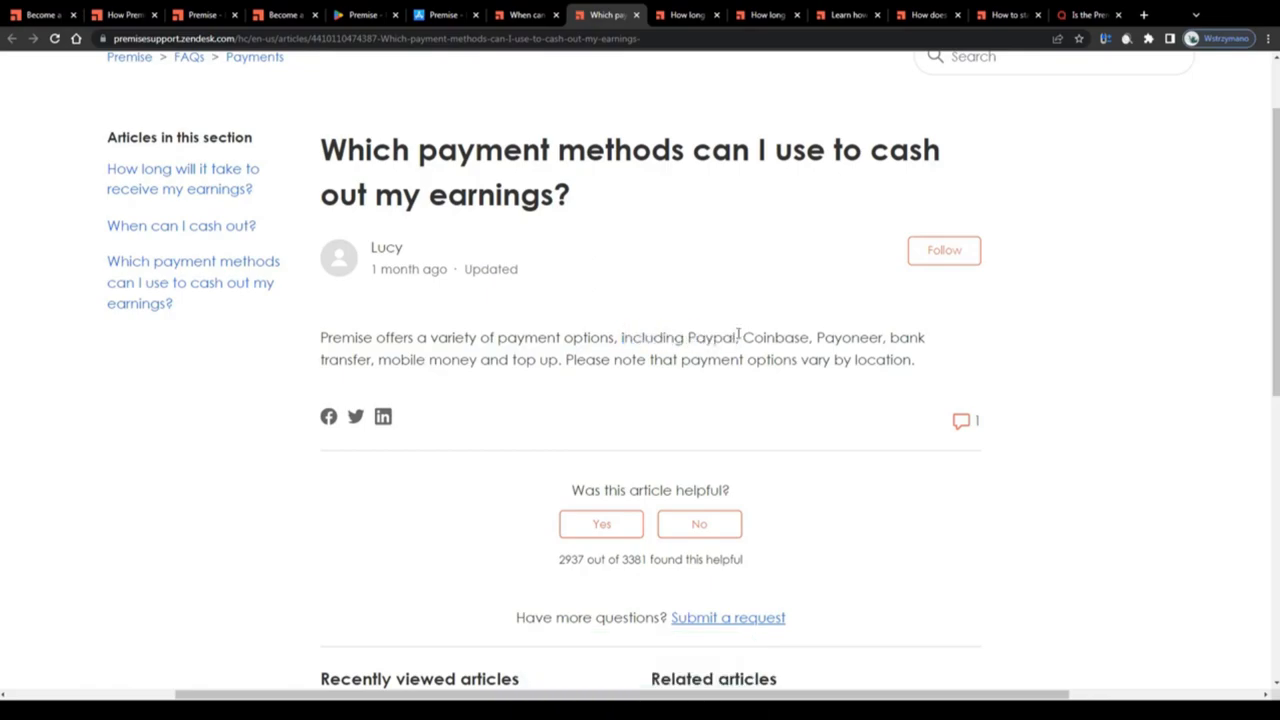
left_click_drag(740, 337, 479, 360)
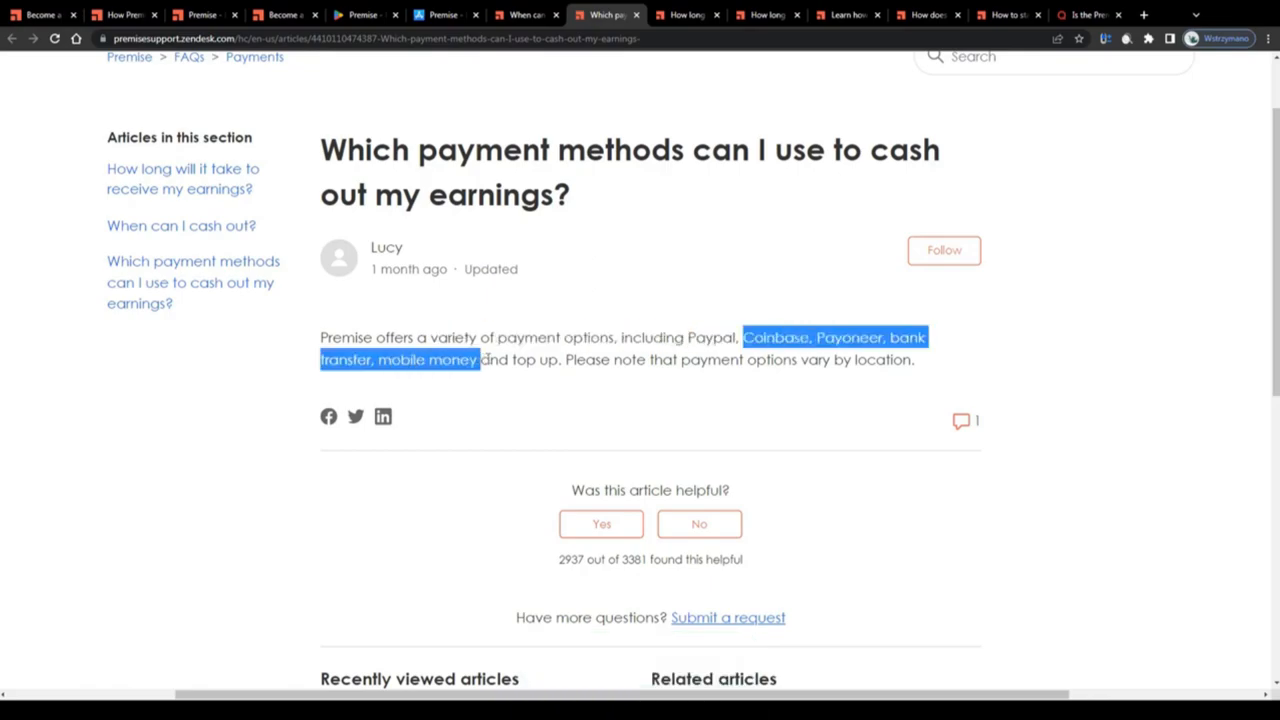
left_click(748, 342)
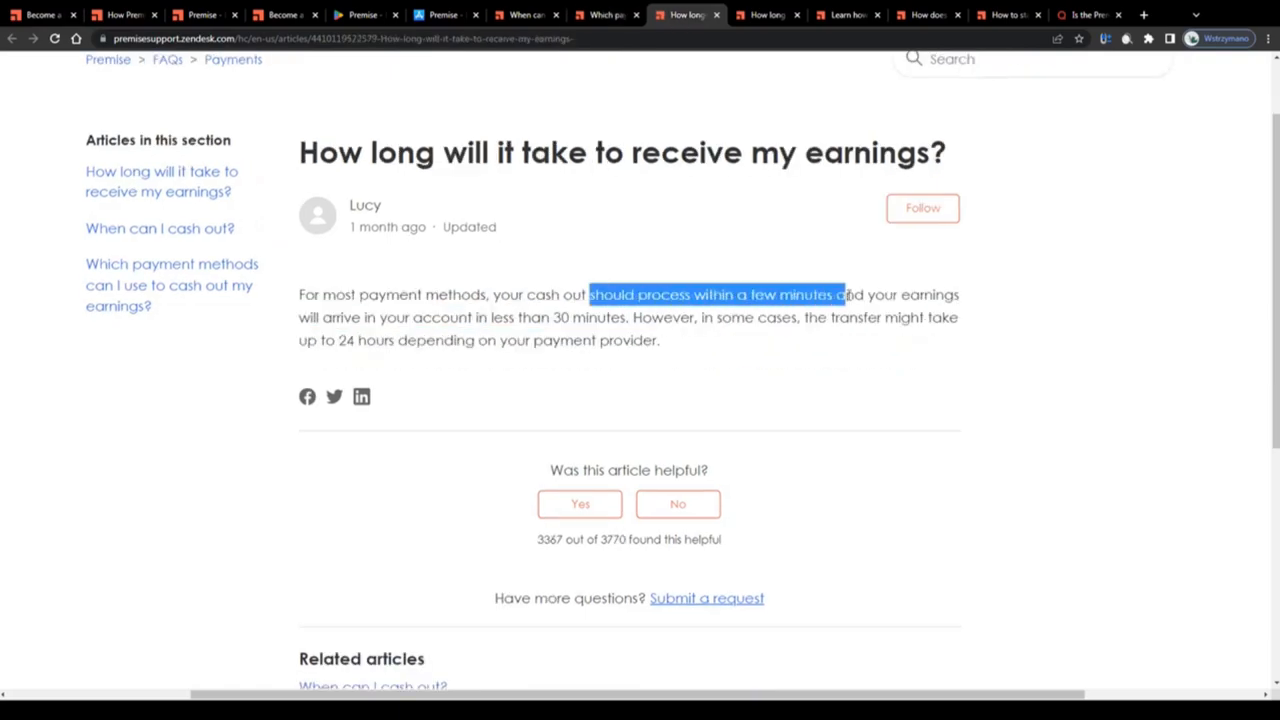
- Highlight the typical 30-minute to 24-hour cash-out time, then open the reserved-task article
left_click_drag(843, 294, 628, 317)
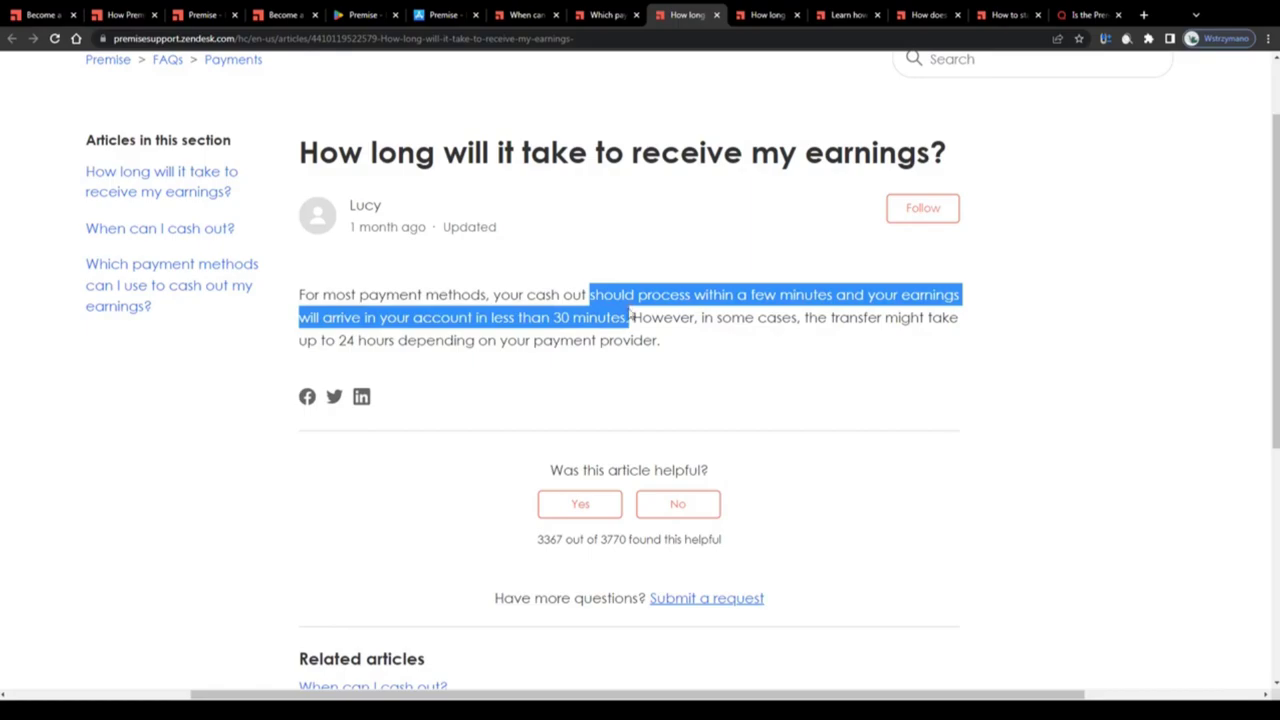
left_click_drag(628, 317, 918, 317)
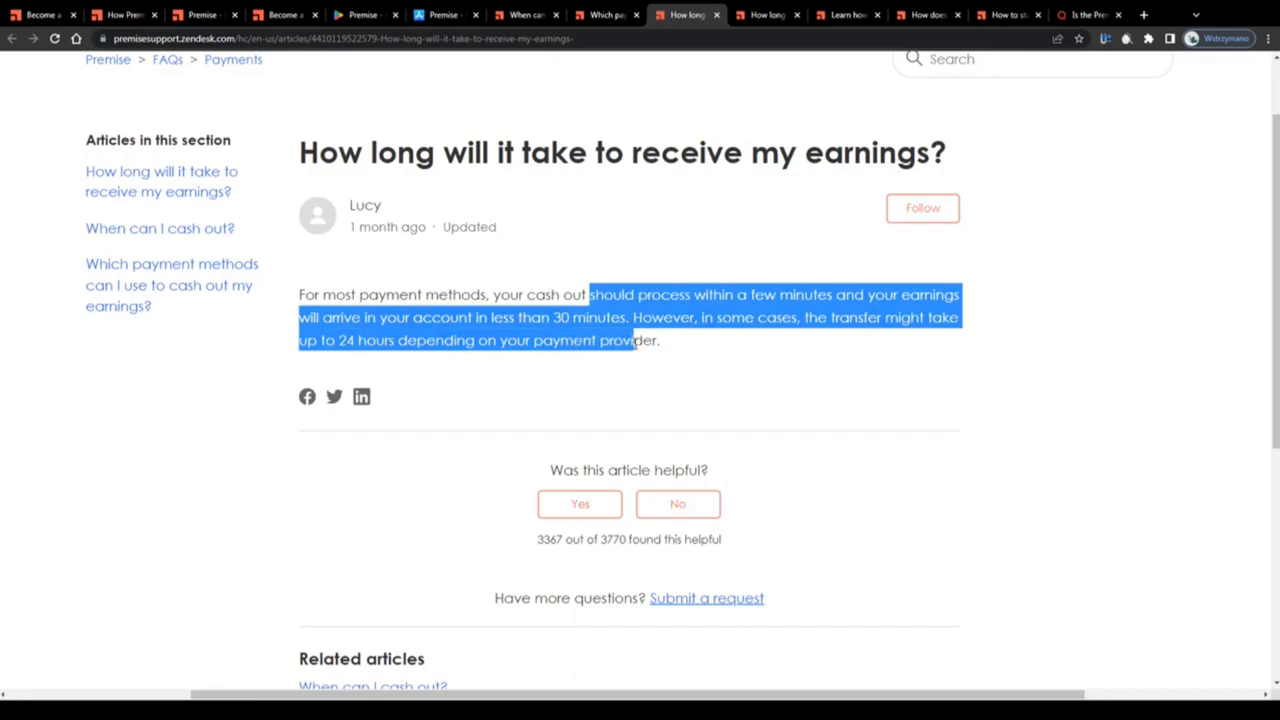
left_click(592, 294)
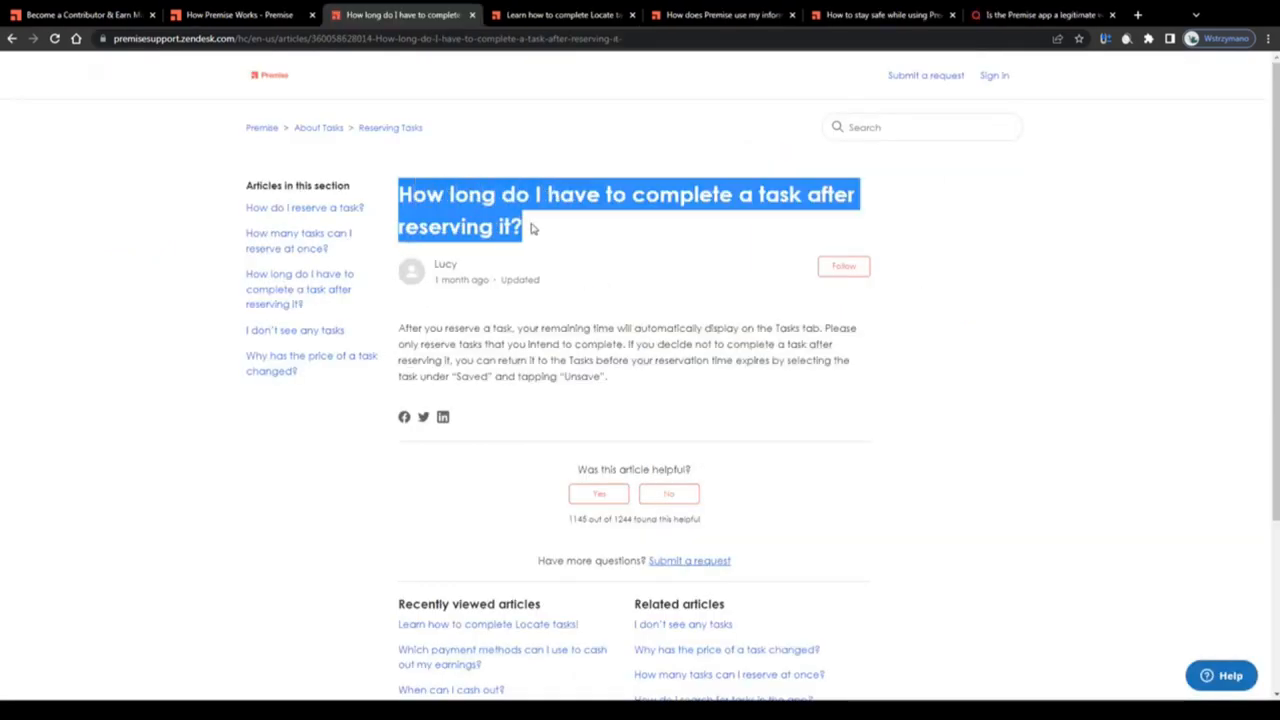
left_click(645, 350)
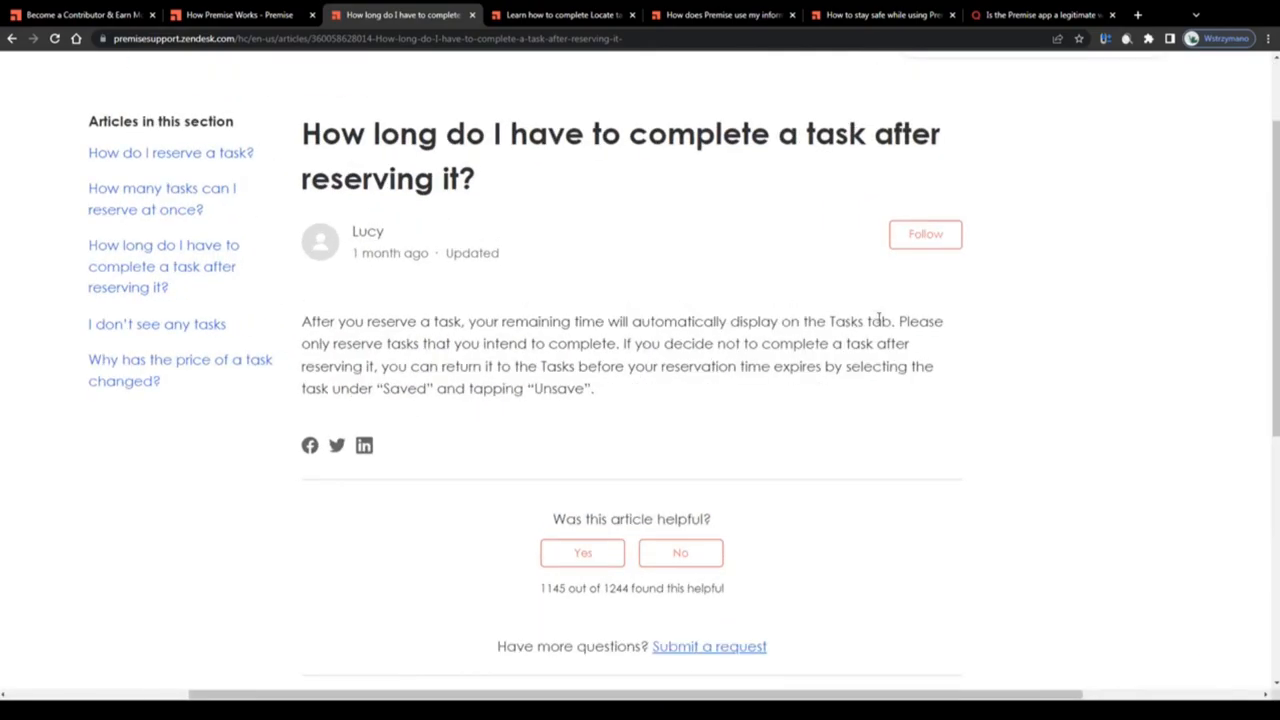
left_click_drag(301, 321, 654, 321)
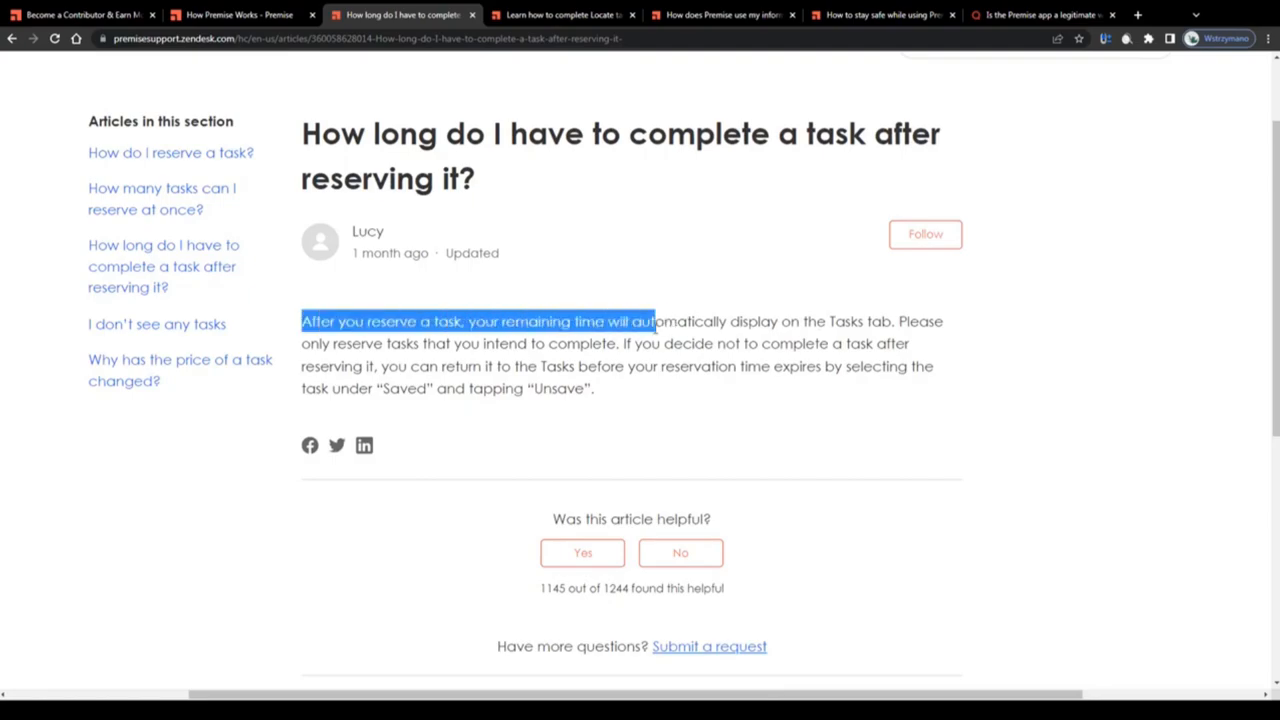
left_click_drag(650, 321, 862, 321)
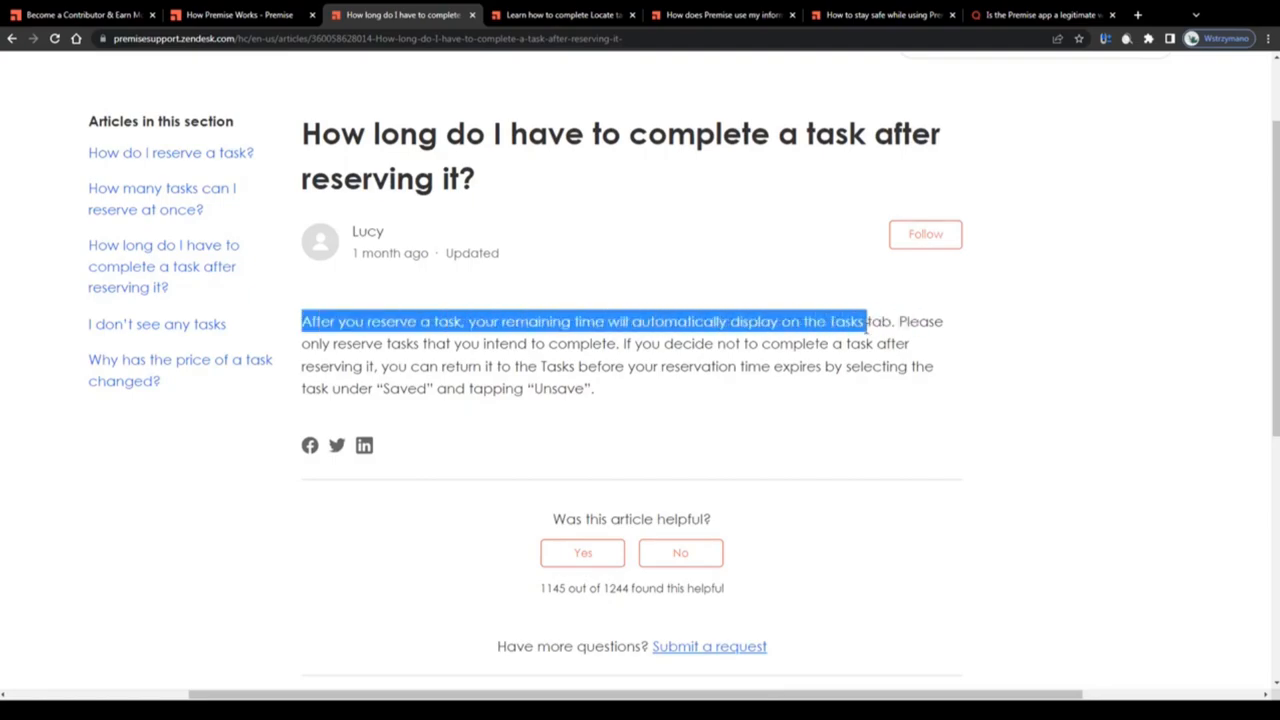
left_click(870, 337)
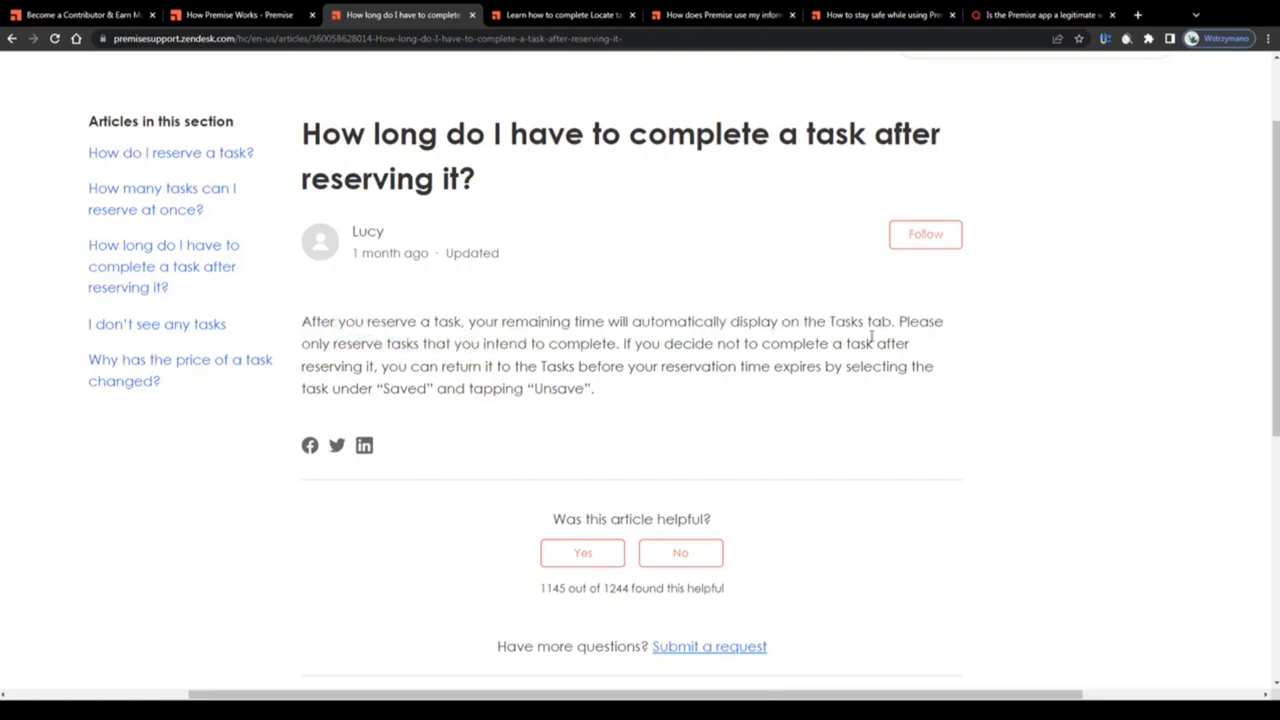
left_click_drag(899, 321, 494, 343)
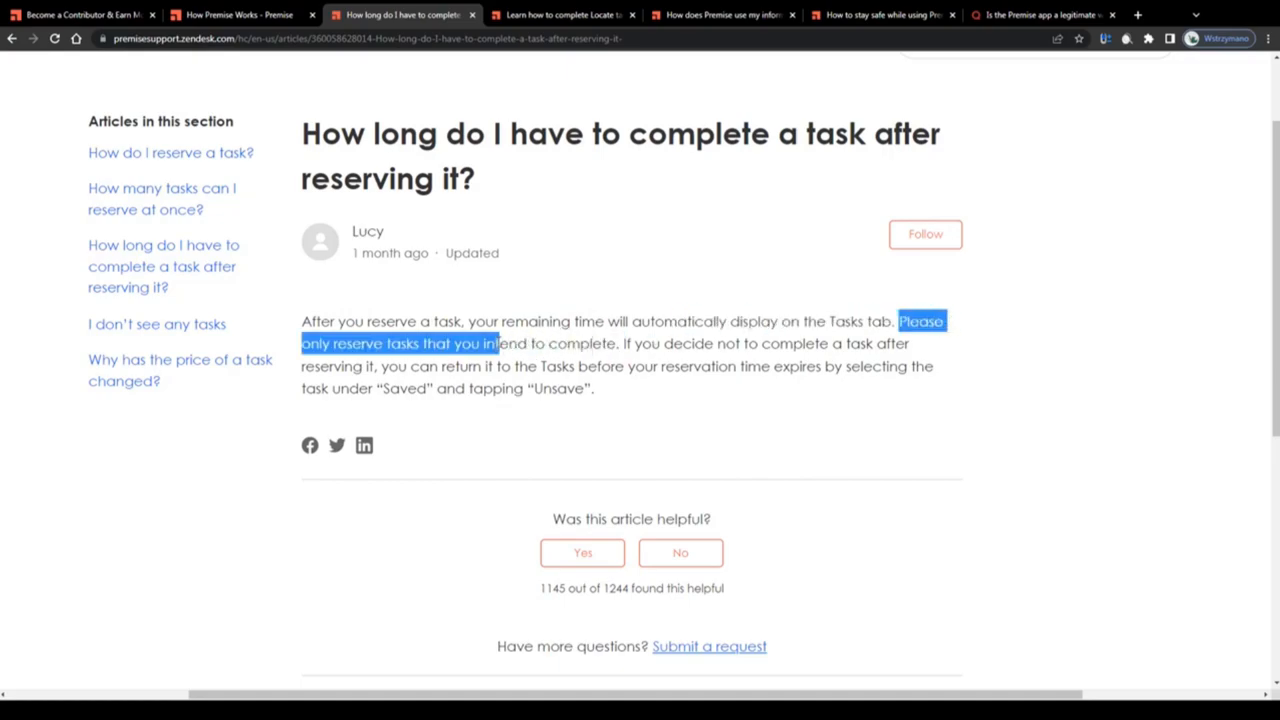
left_click_drag(494, 343, 627, 343)
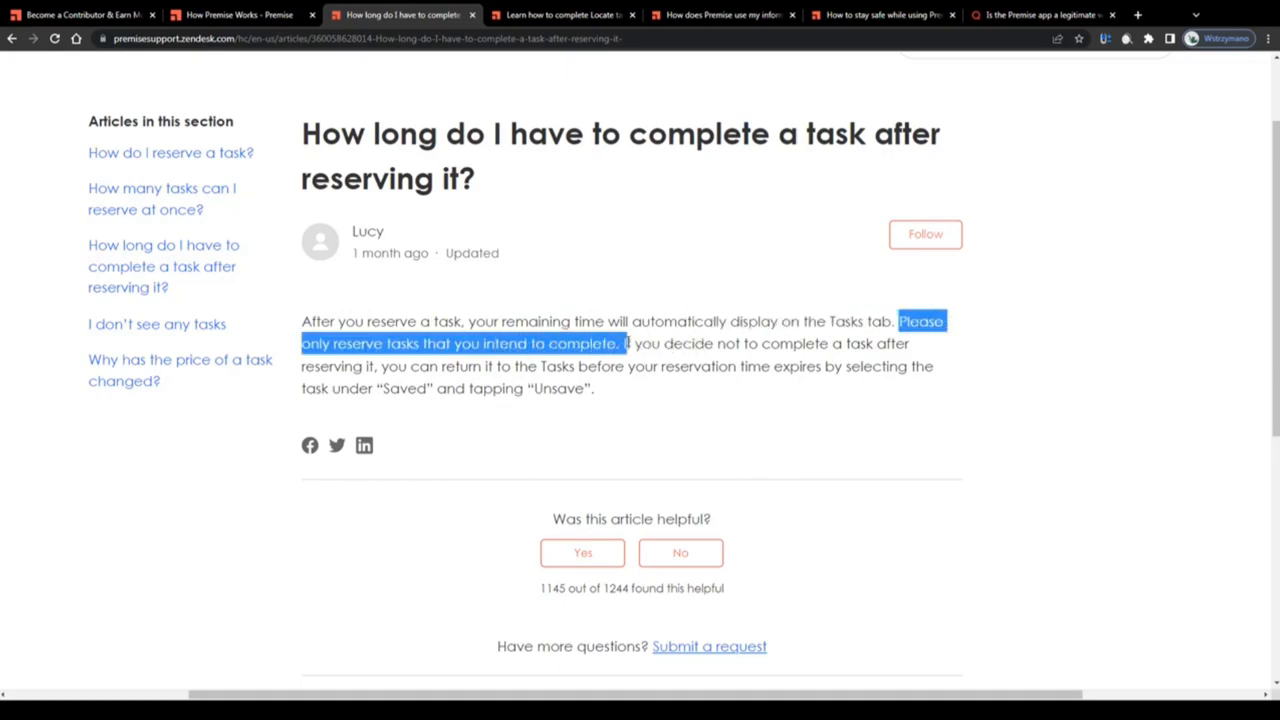
left_click_drag(625, 343, 398, 366)
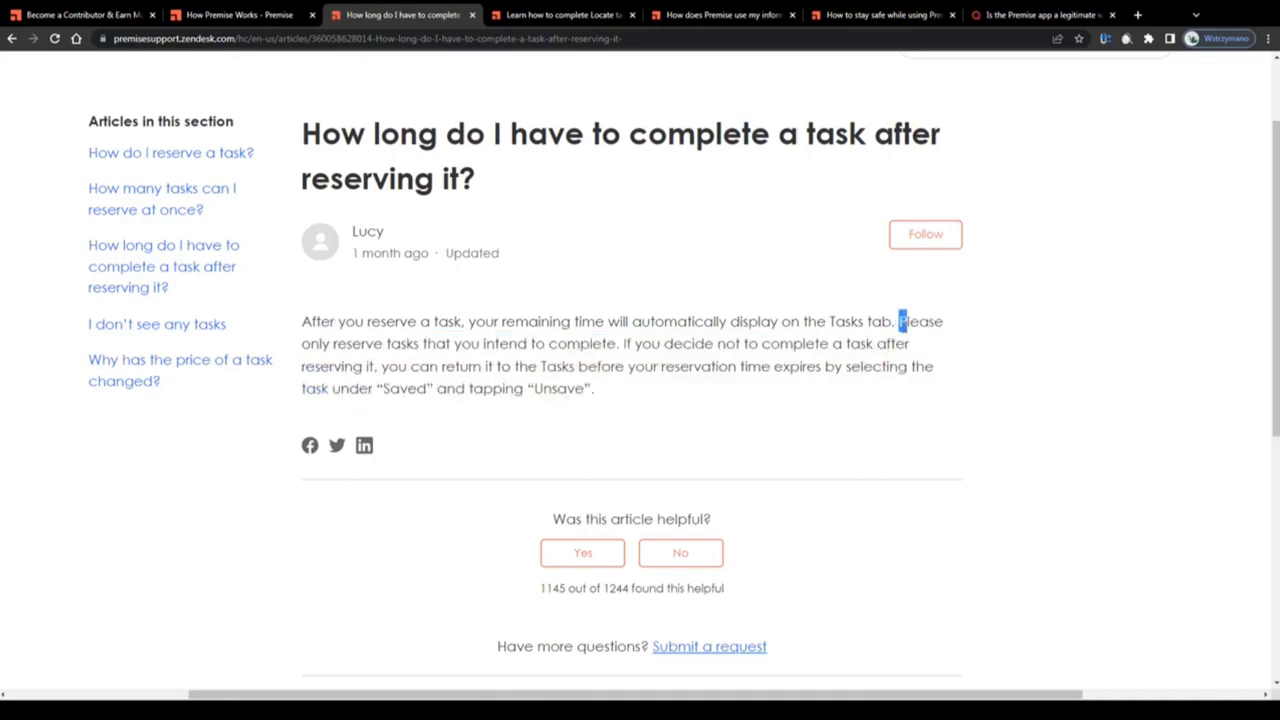
scroll("up", 3)
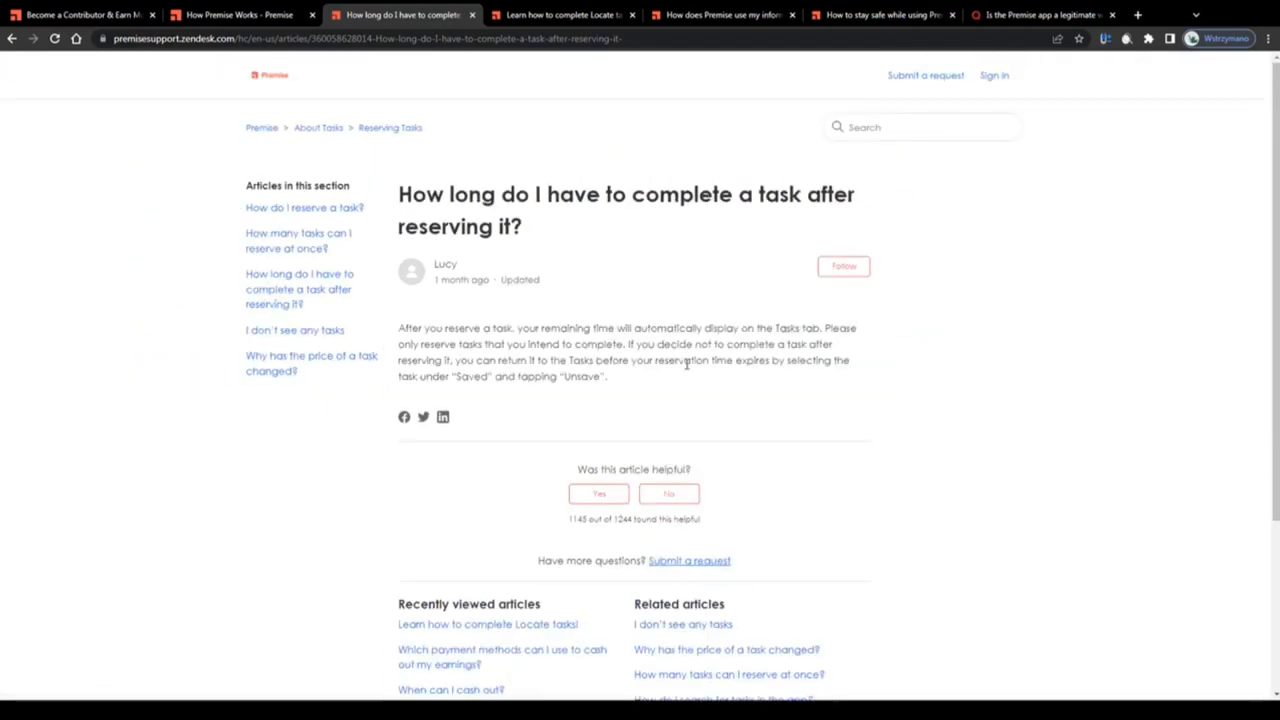
- Glance at the Premise contributors homepage, then return to the Locate tasks tutorial article
left_click(560, 14)
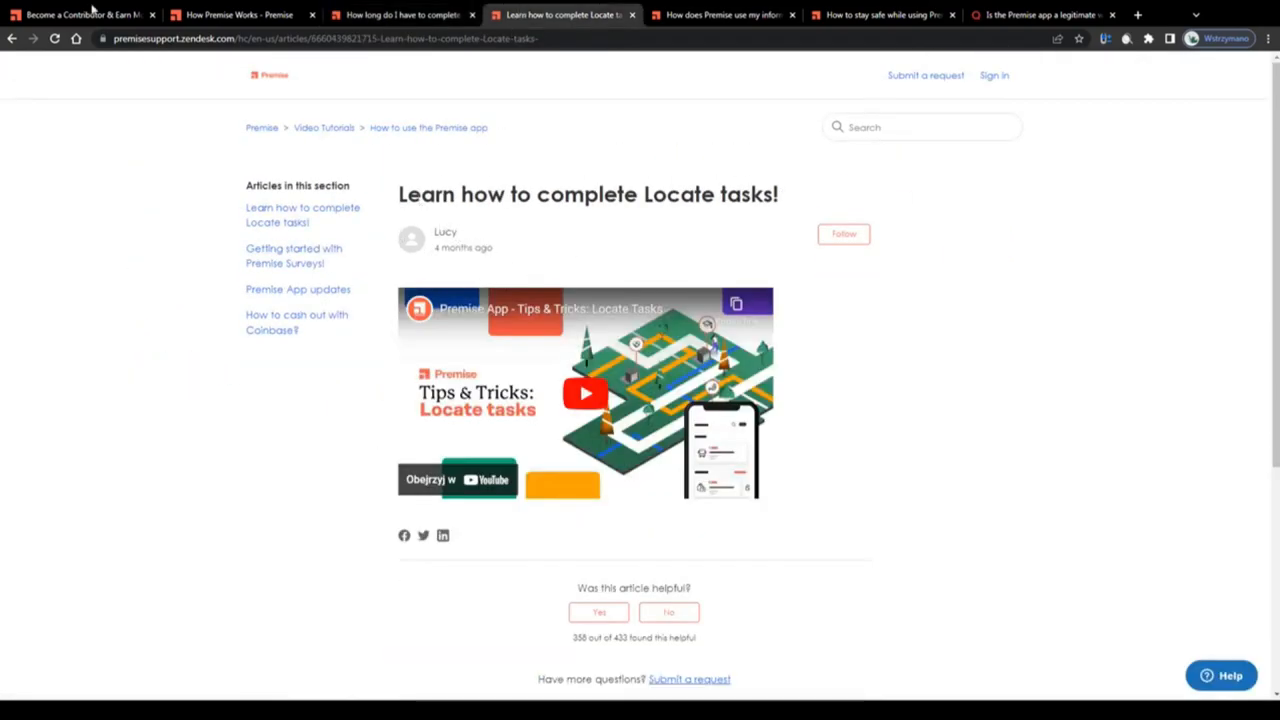
left_click(80, 14)
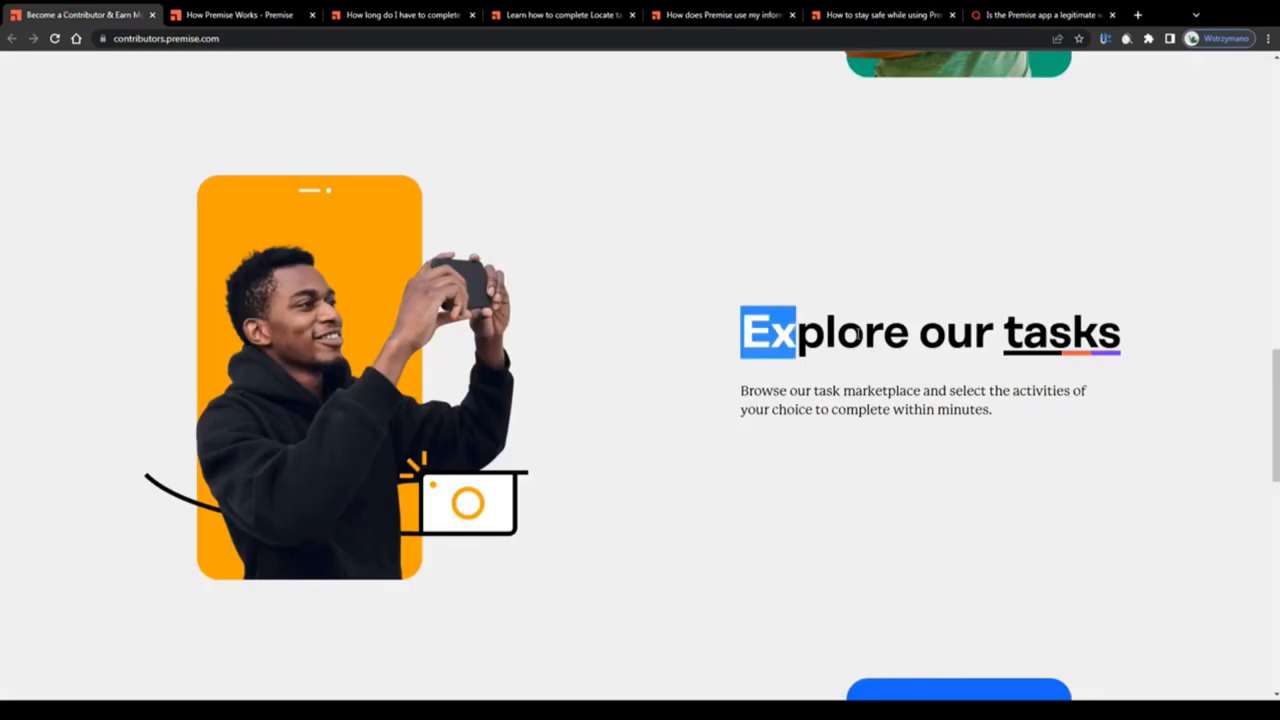
mouse_move(520, 9)
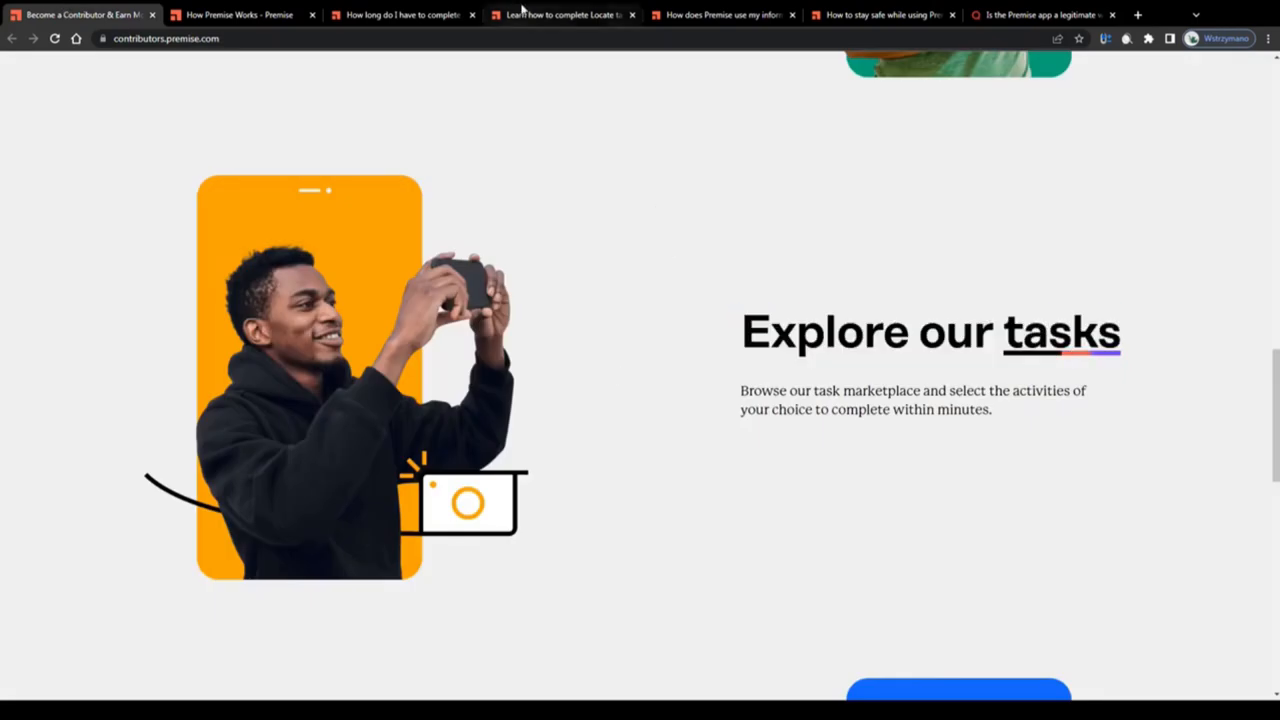
left_click(560, 14)
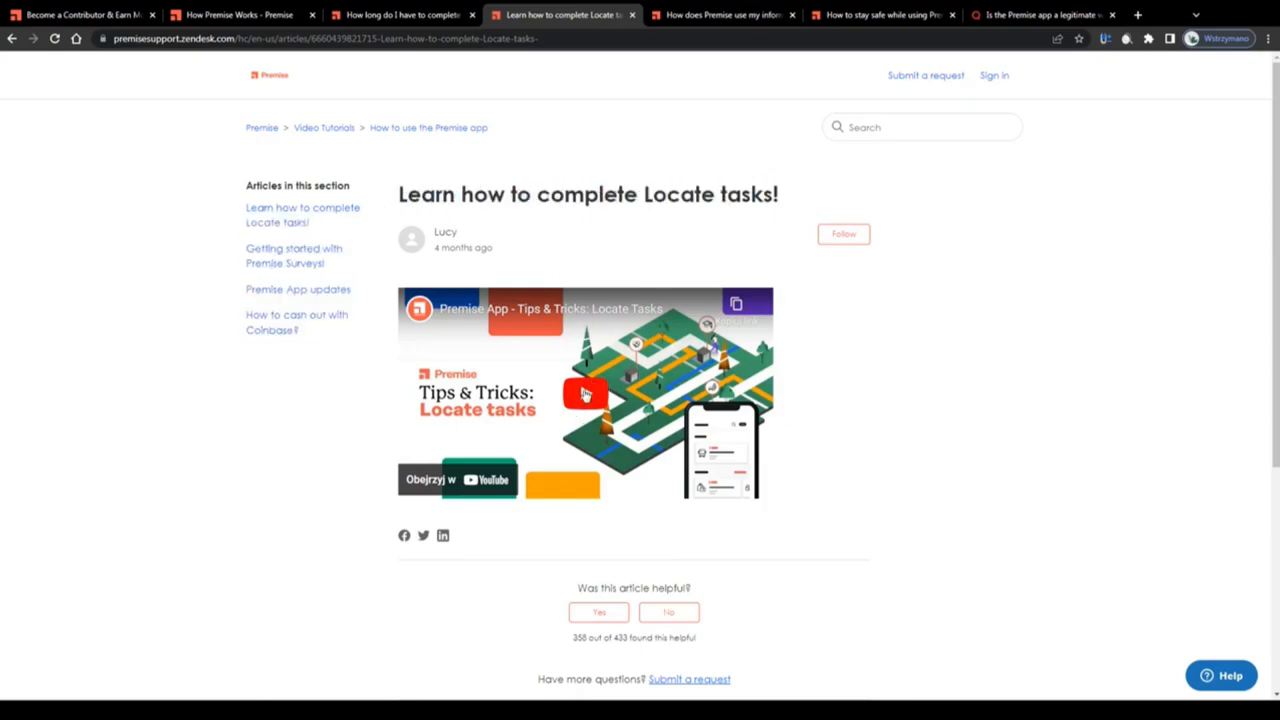
- Briefly play and pause the Locate tasks video, then open the information-use article
left_click(585, 393)
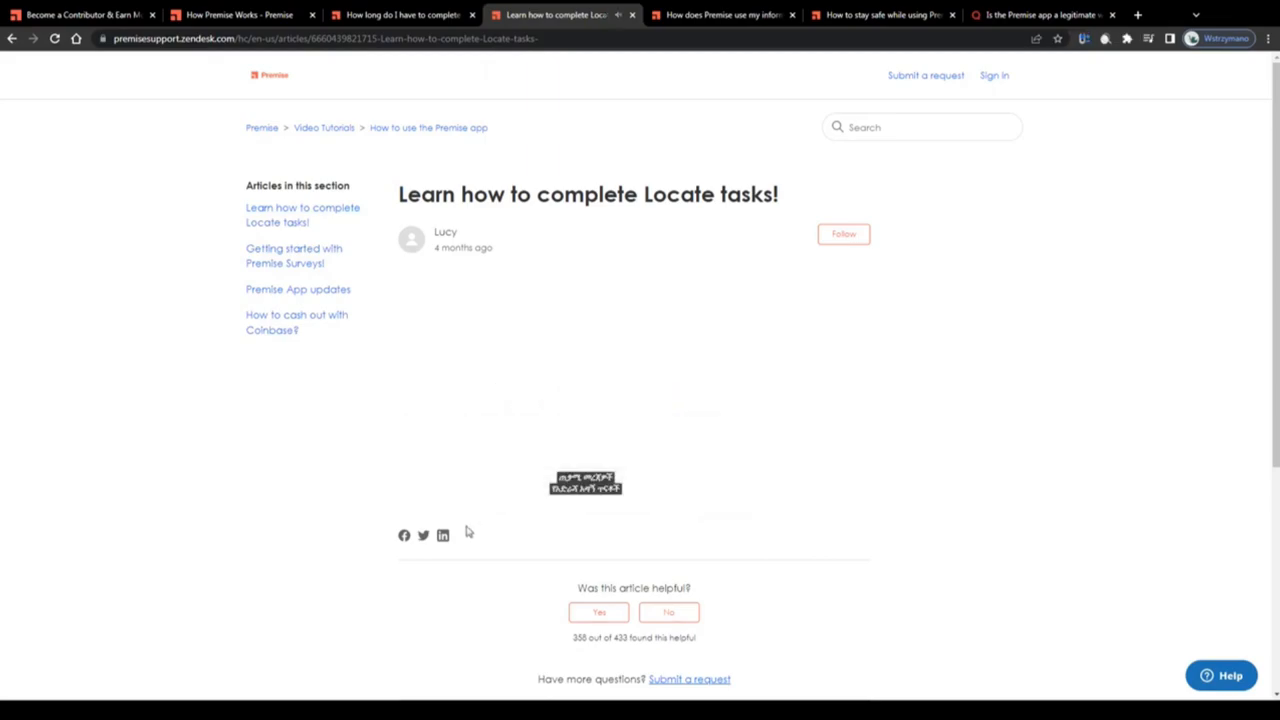
left_click(585, 393)
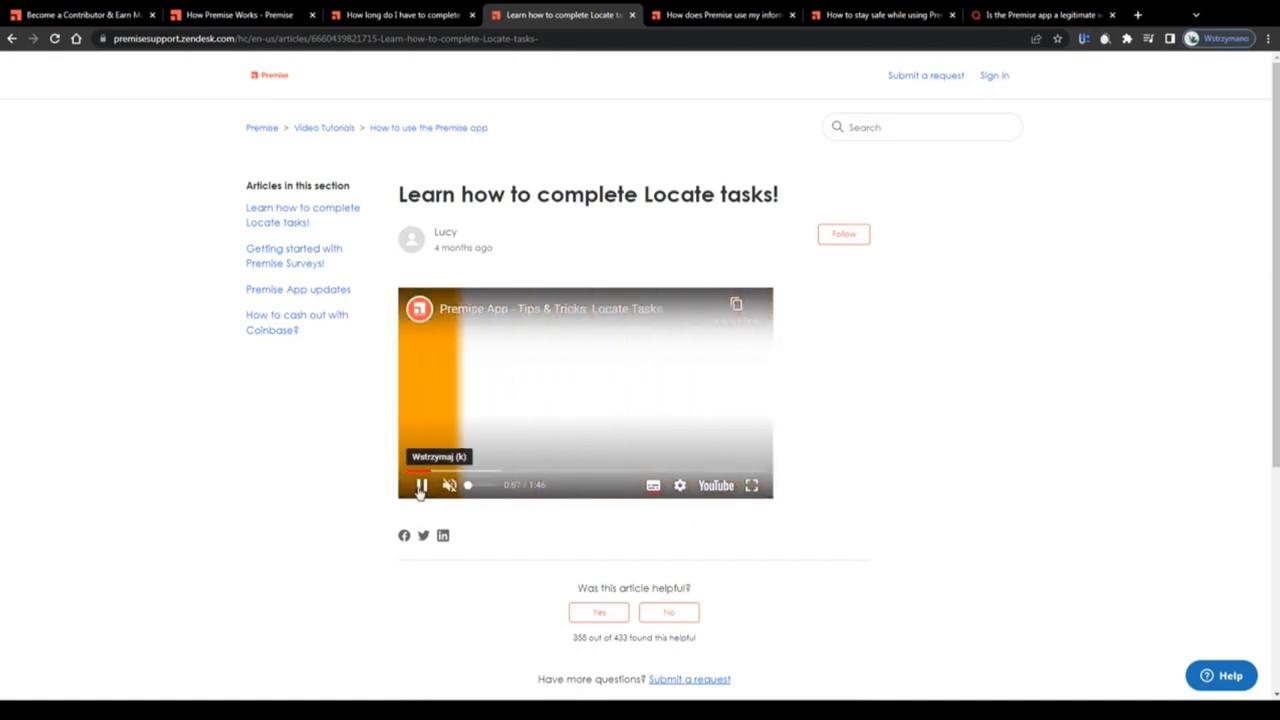
left_click(420, 485)
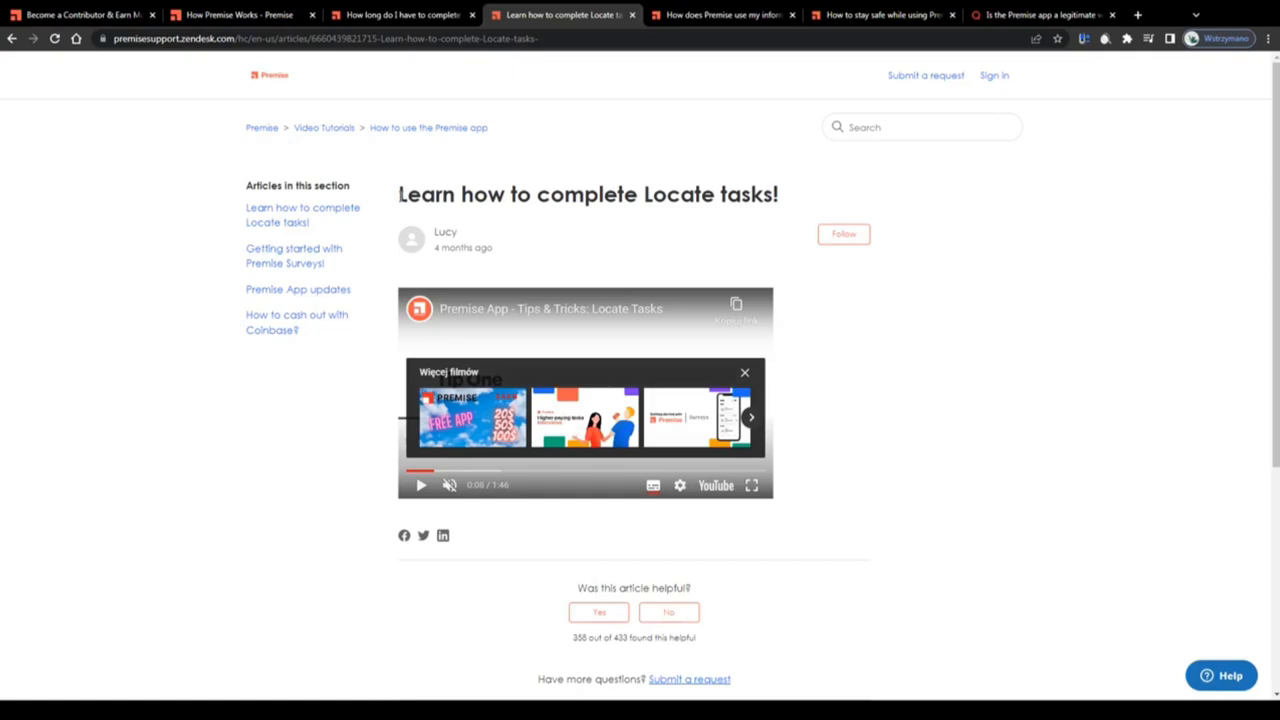
left_click(722, 14)
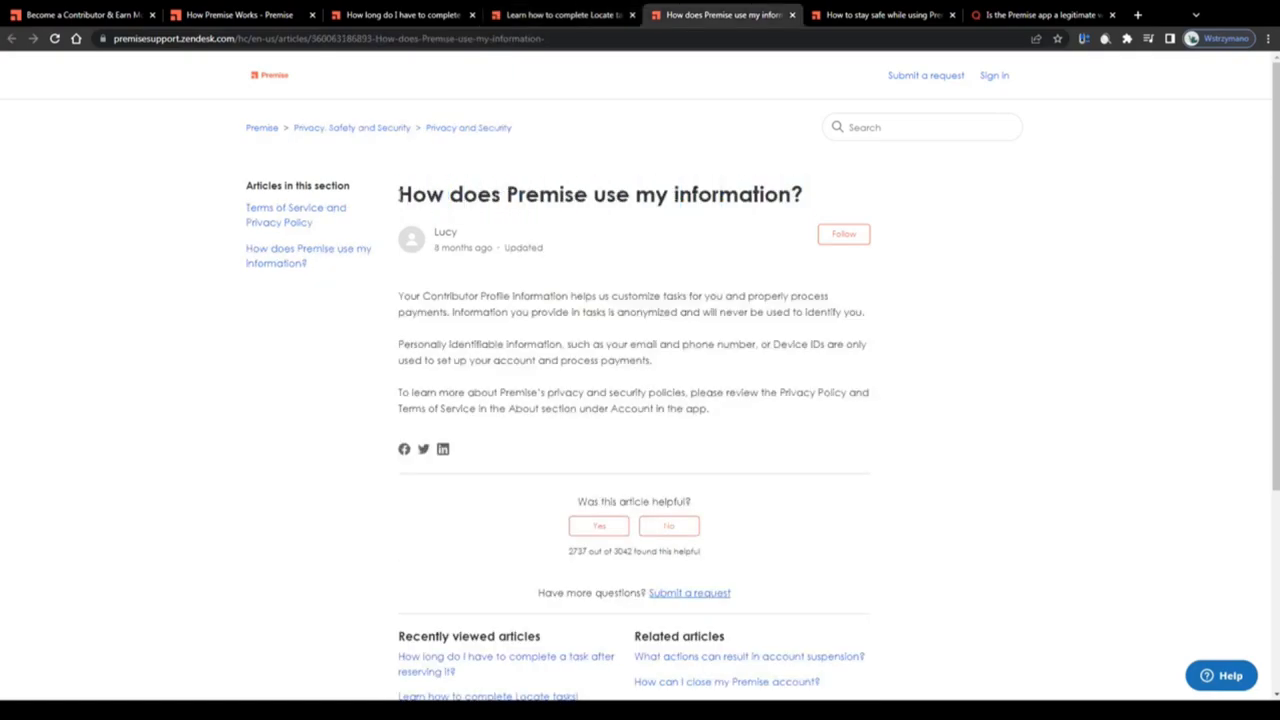
mouse_move(645, 279)
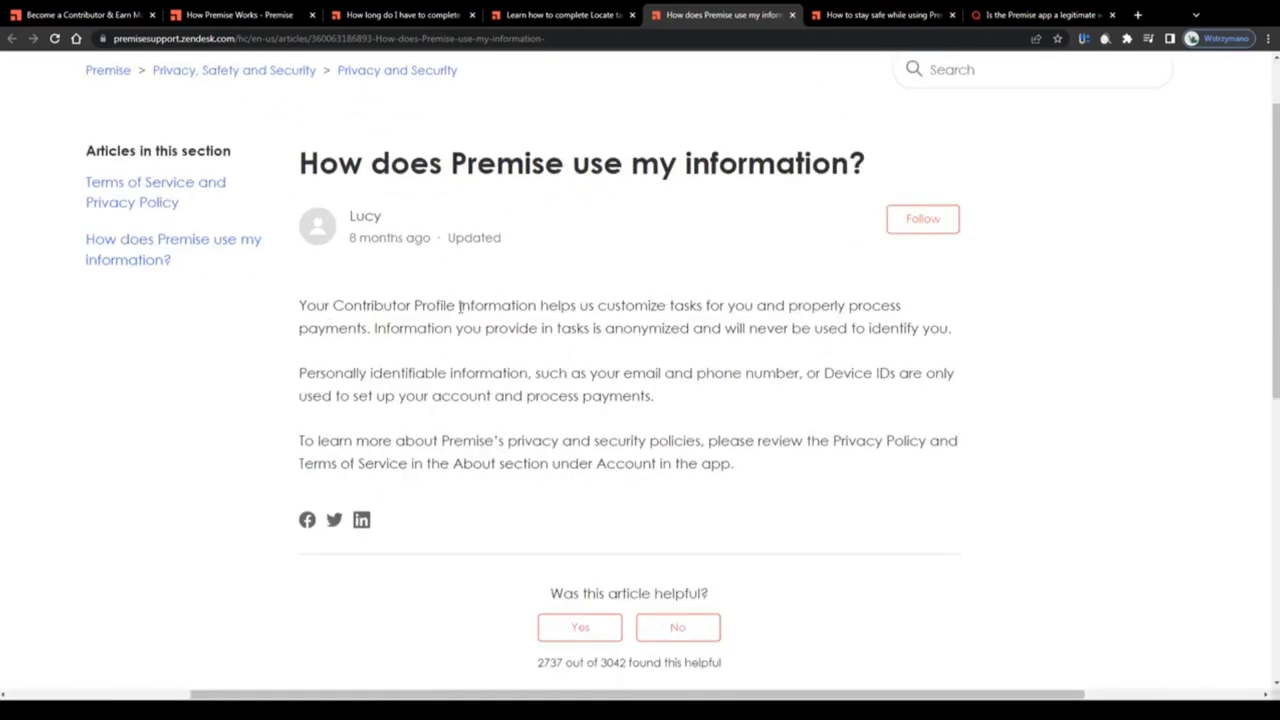
left_click_drag(459, 305, 899, 305)
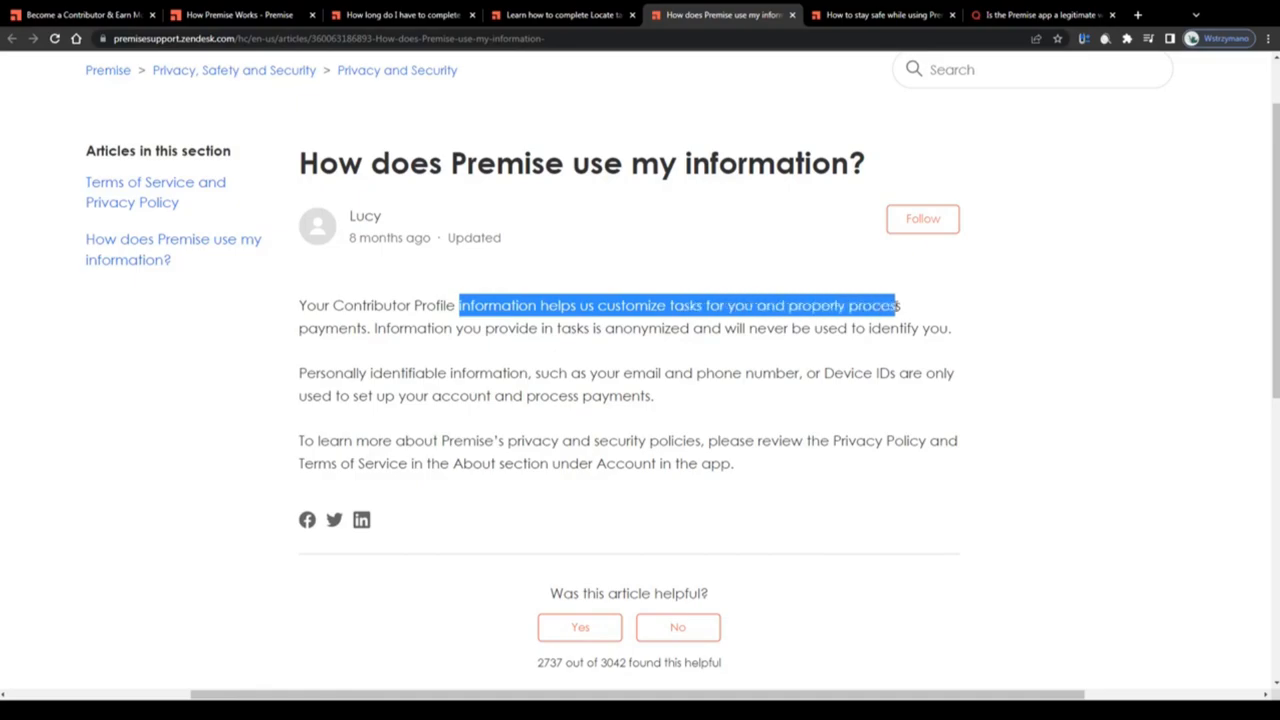
left_click_drag(900, 305, 535, 328)
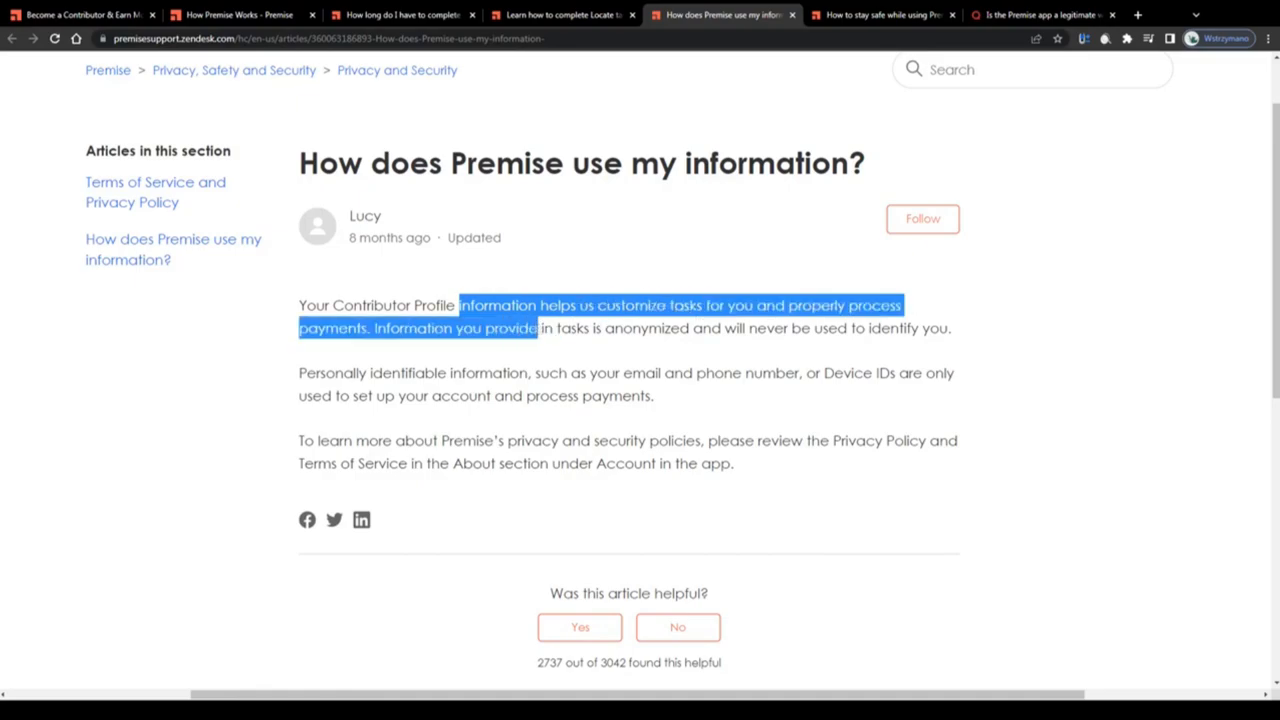
left_click_drag(522, 327, 710, 327)
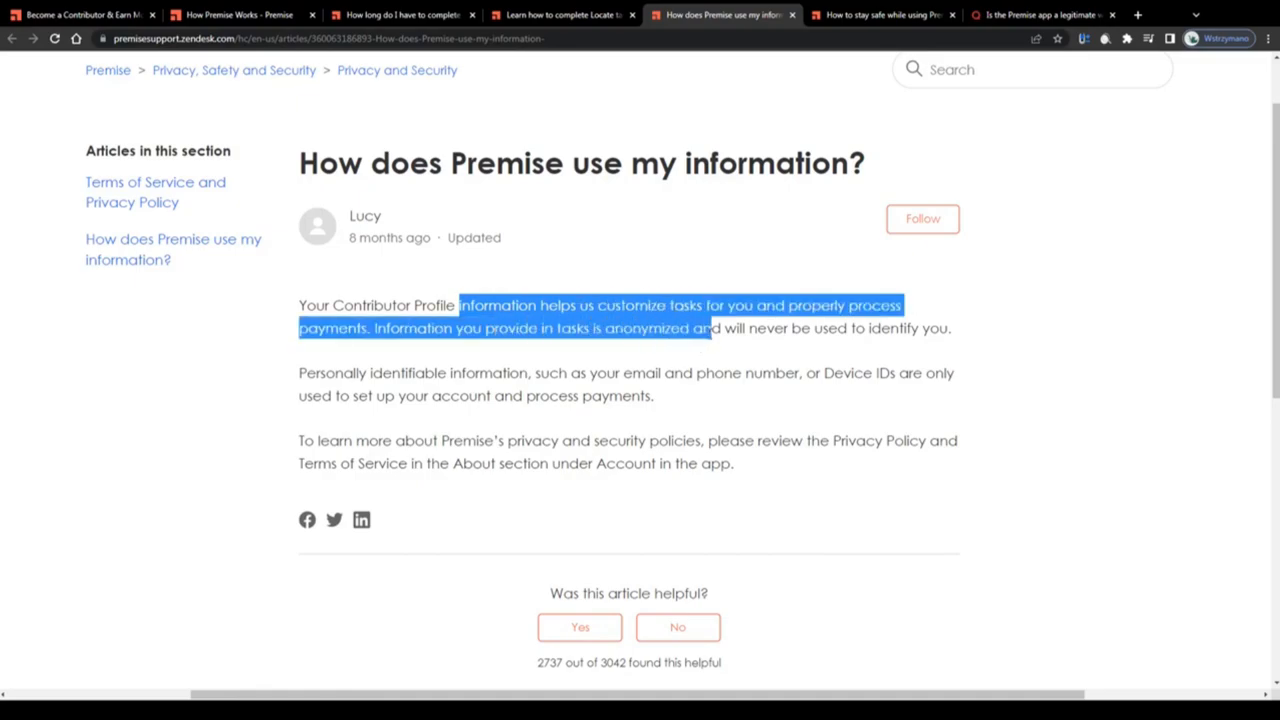
left_click_drag(710, 328, 950, 328)
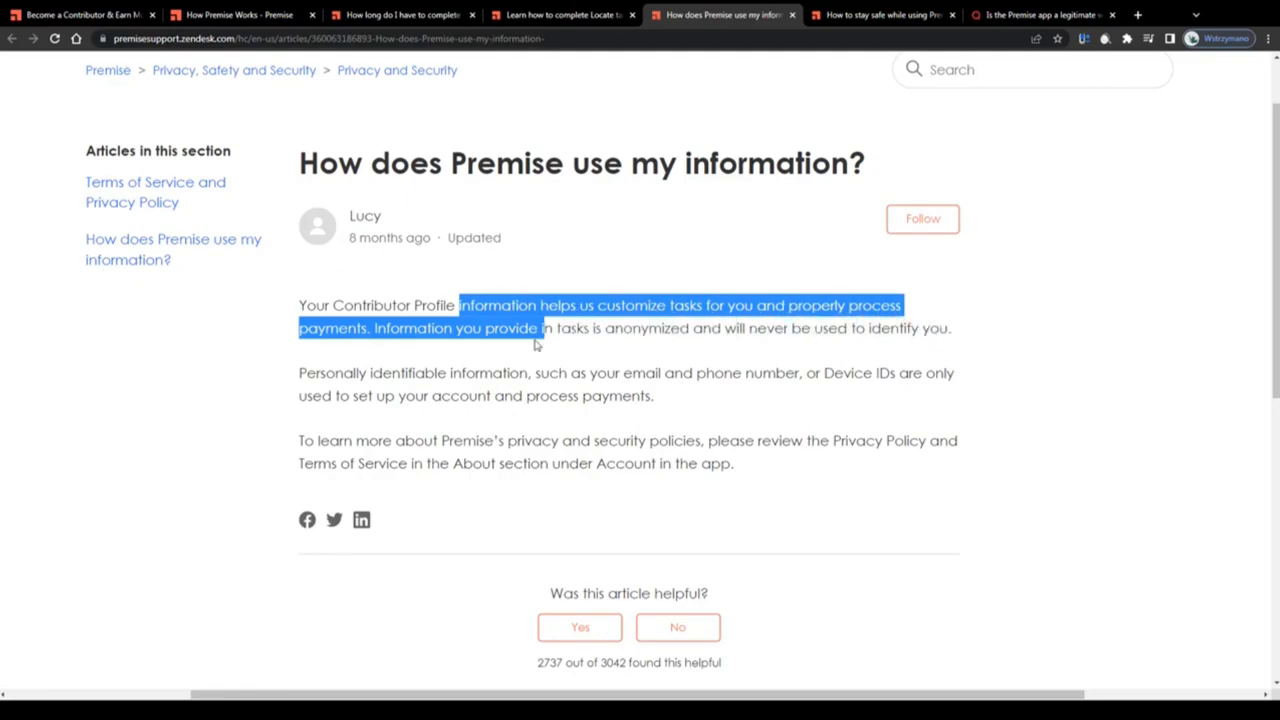
left_click_drag(537, 328, 481, 373)
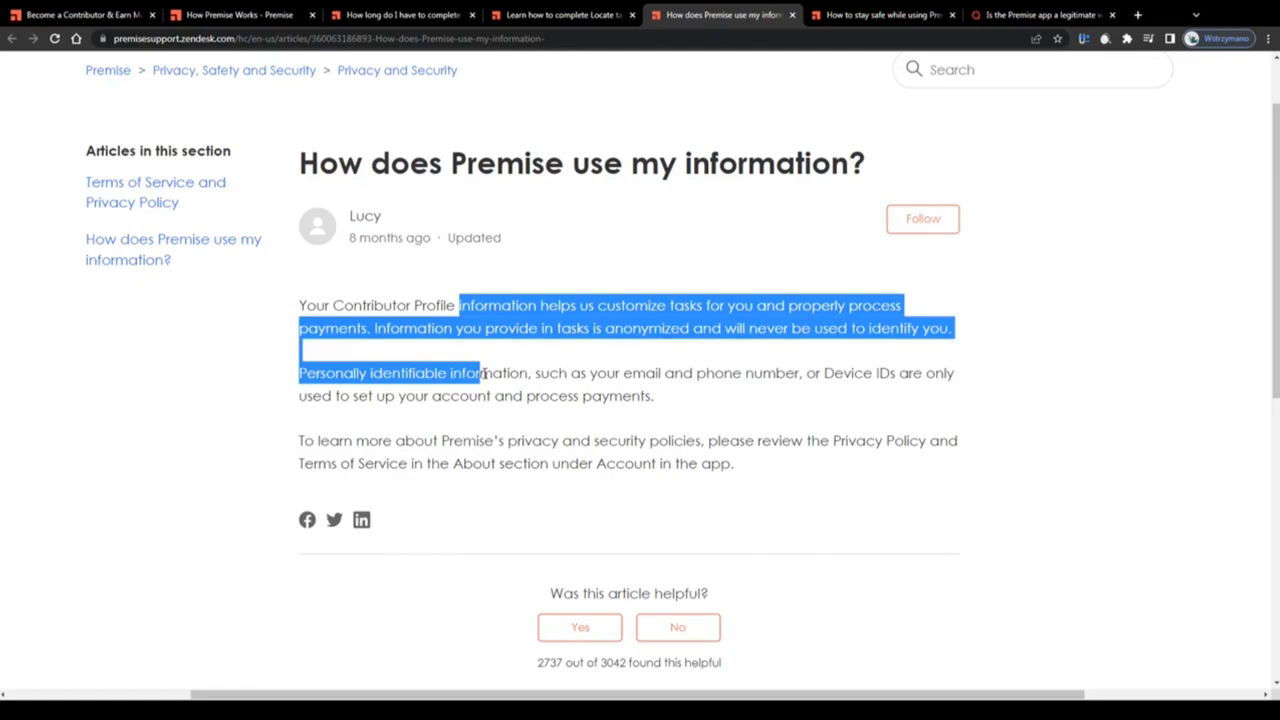
left_click_drag(483, 373, 890, 373)
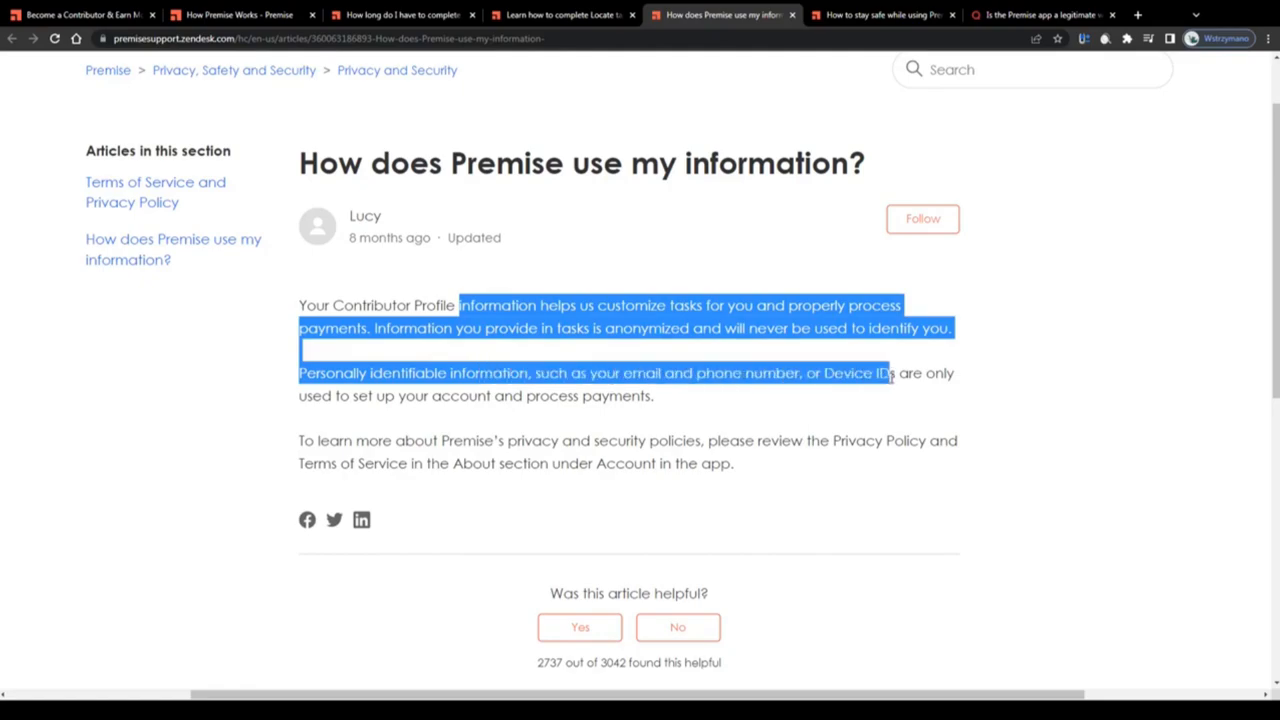
left_click_drag(890, 373, 430, 395)
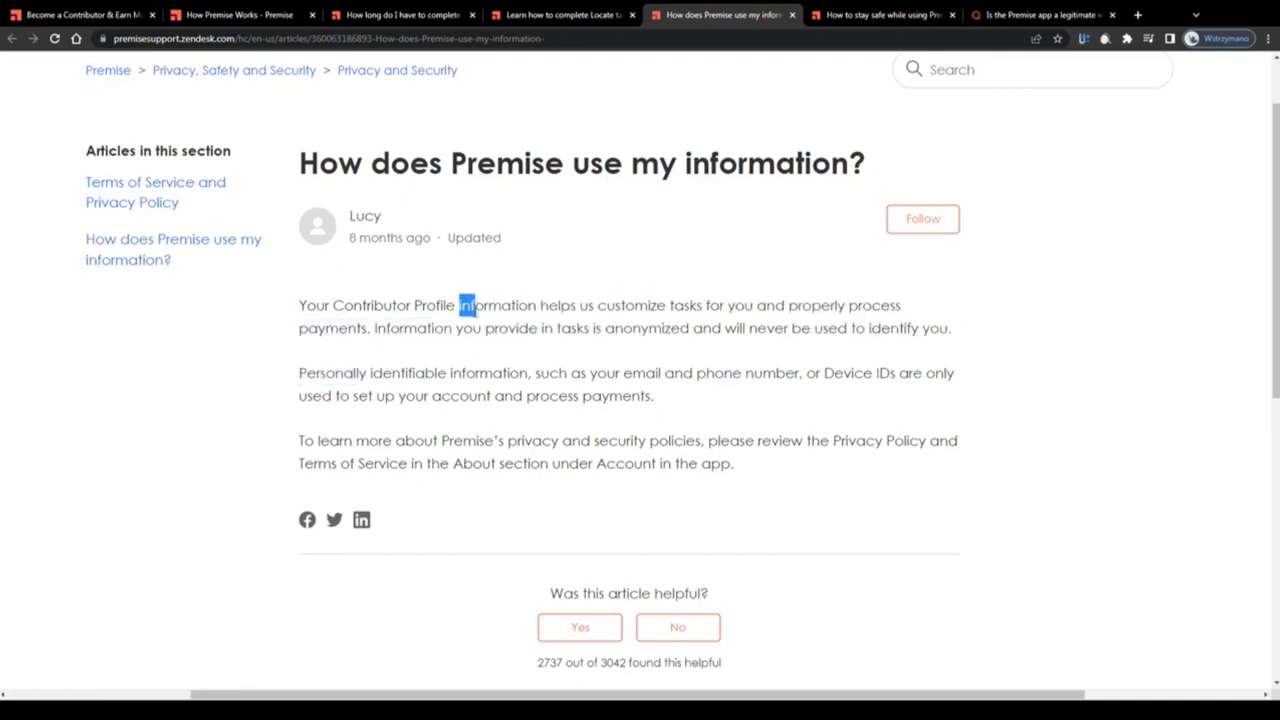
mouse_move(515, 195)
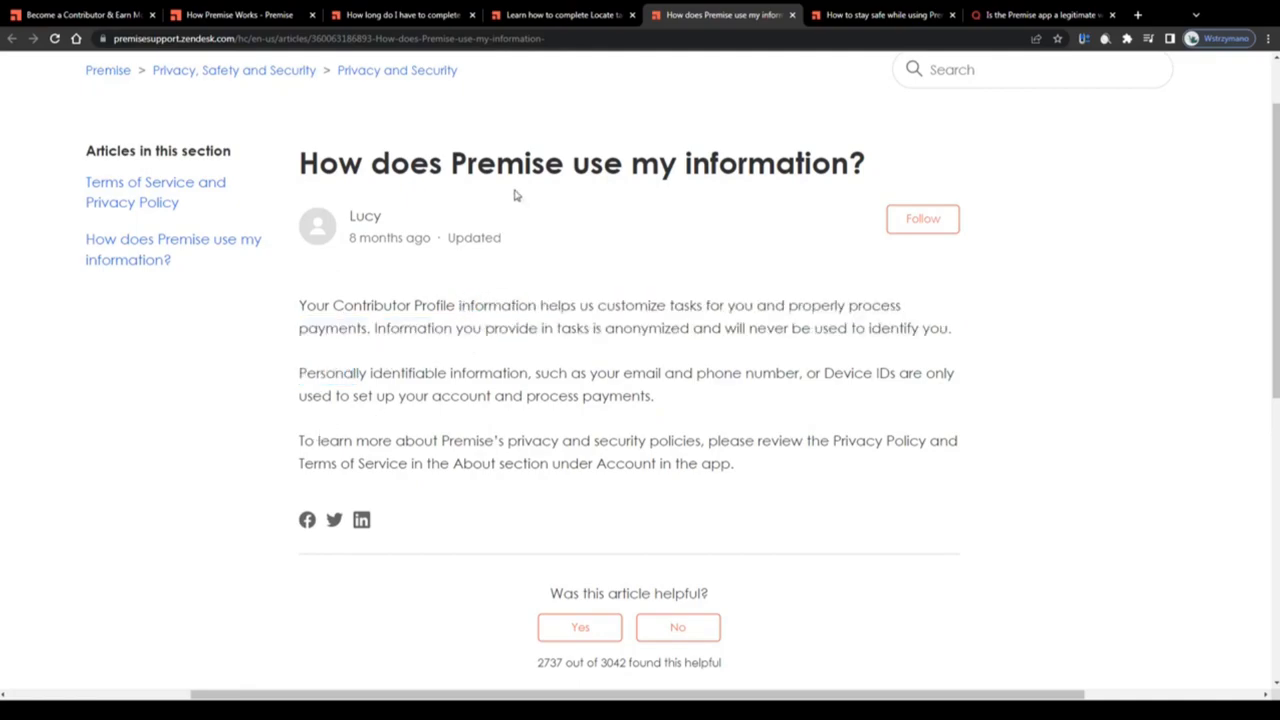
left_click(882, 14)
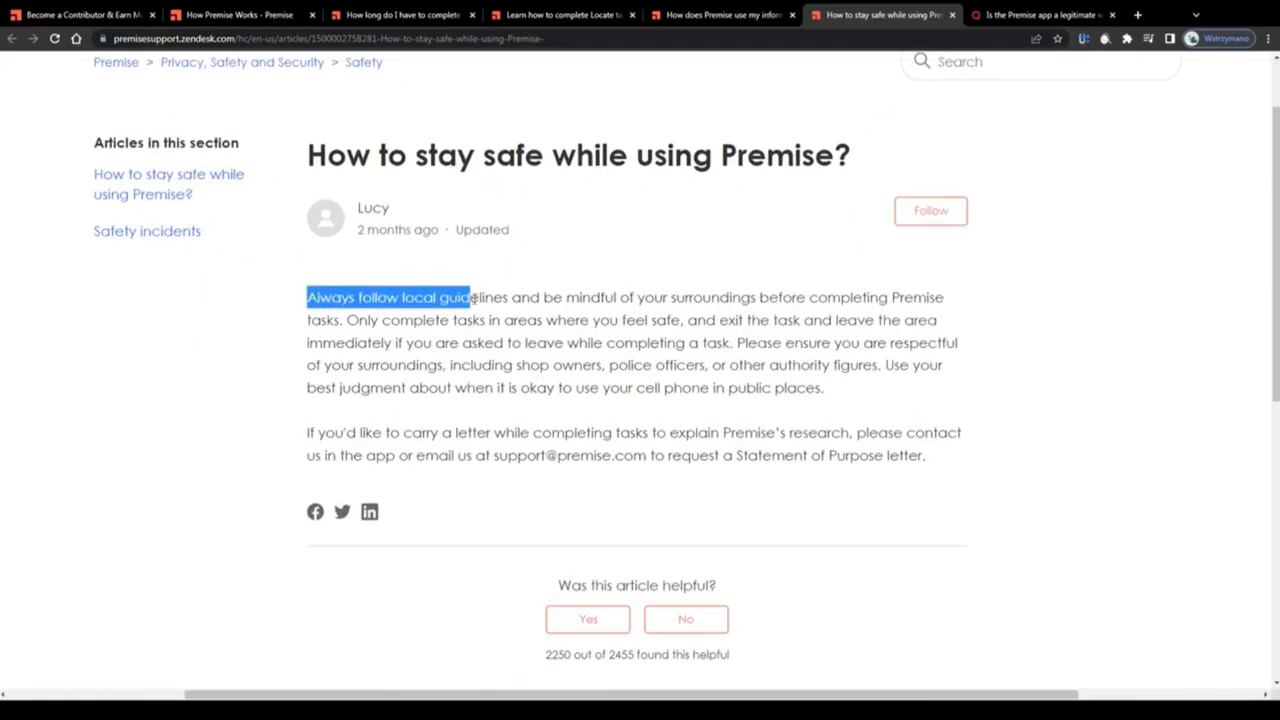
- Highlight the safety advice on local guidelines, surroundings awareness, and exiting the task
left_click_drag(468, 297, 815, 297)
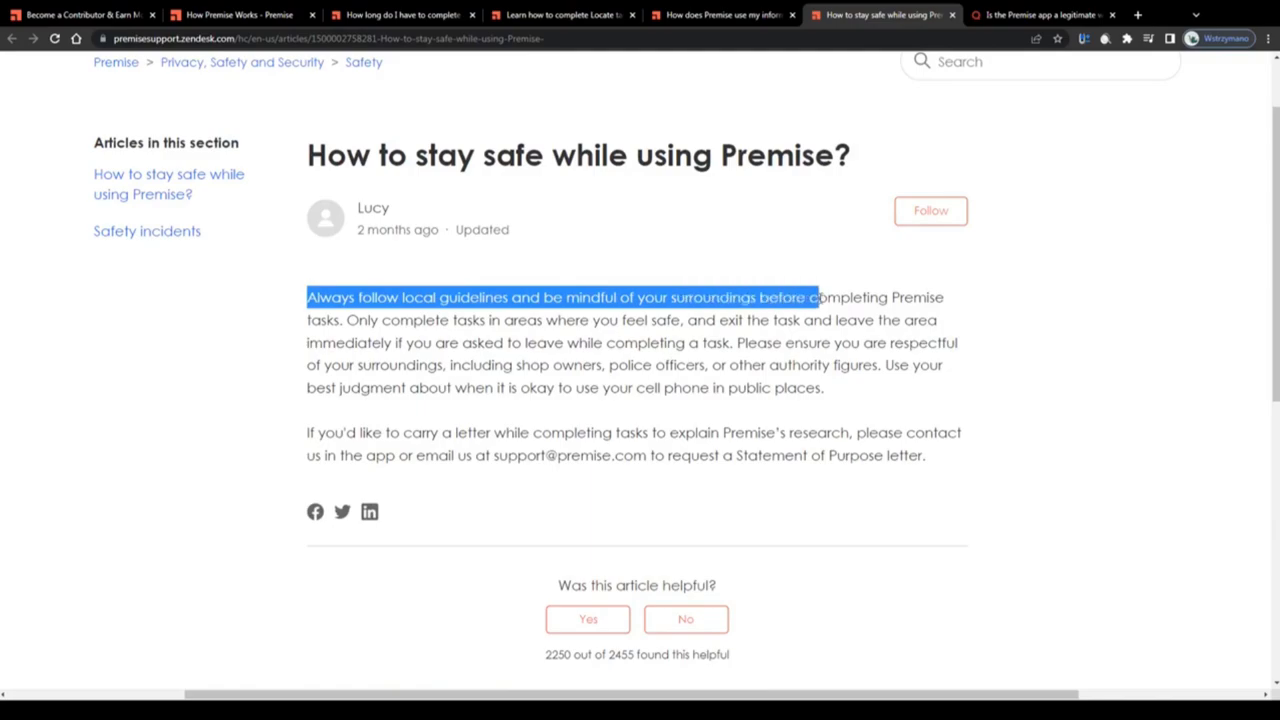
left_click_drag(815, 297, 380, 320)
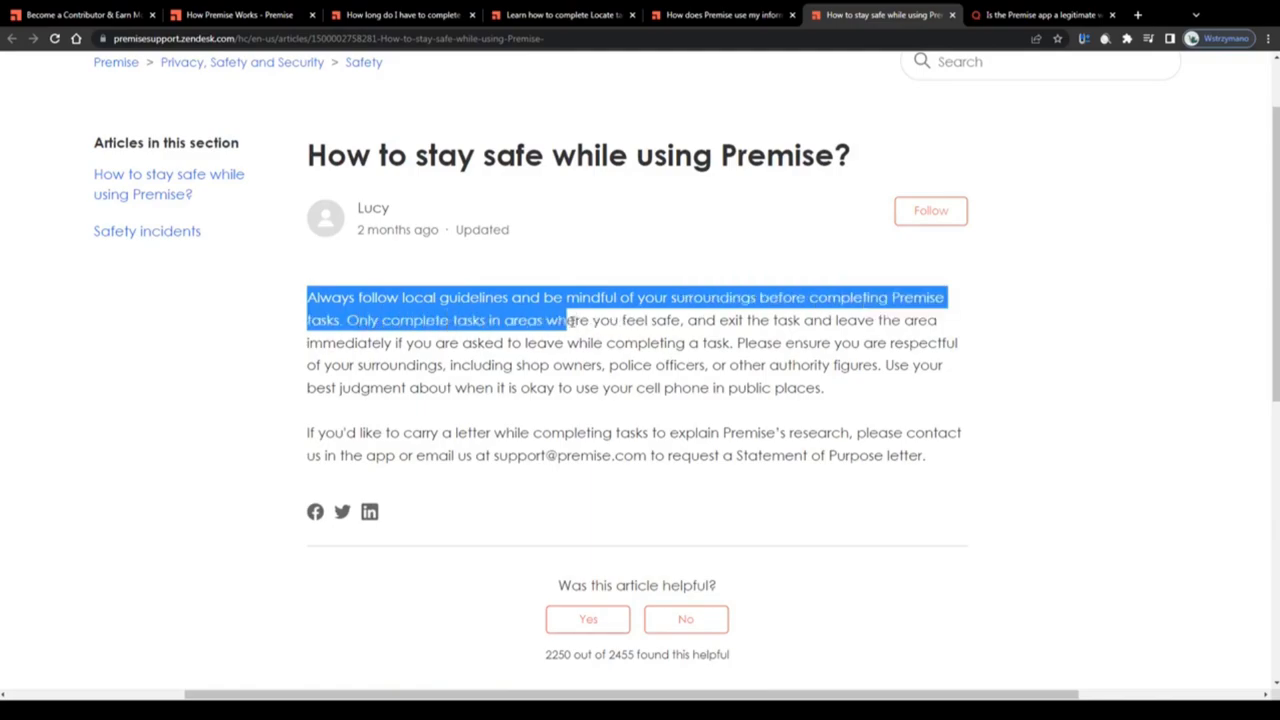
left_click(690, 320)
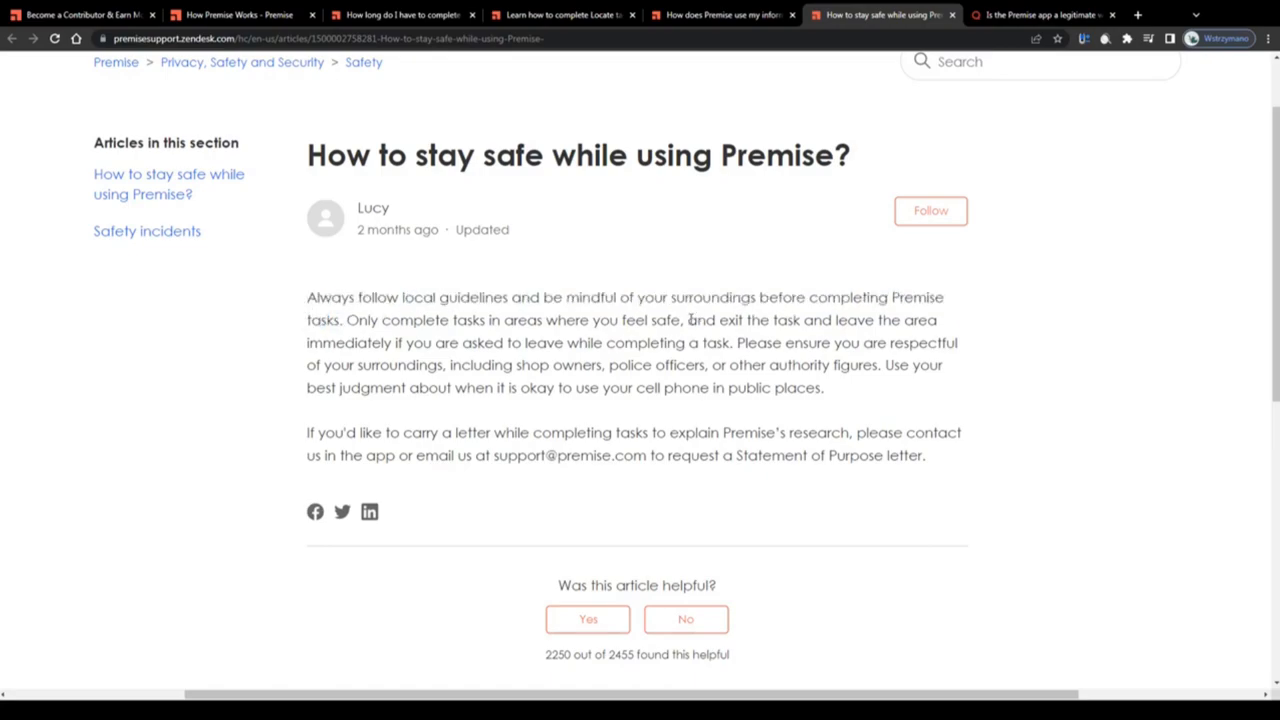
left_click_drag(689, 320, 423, 343)
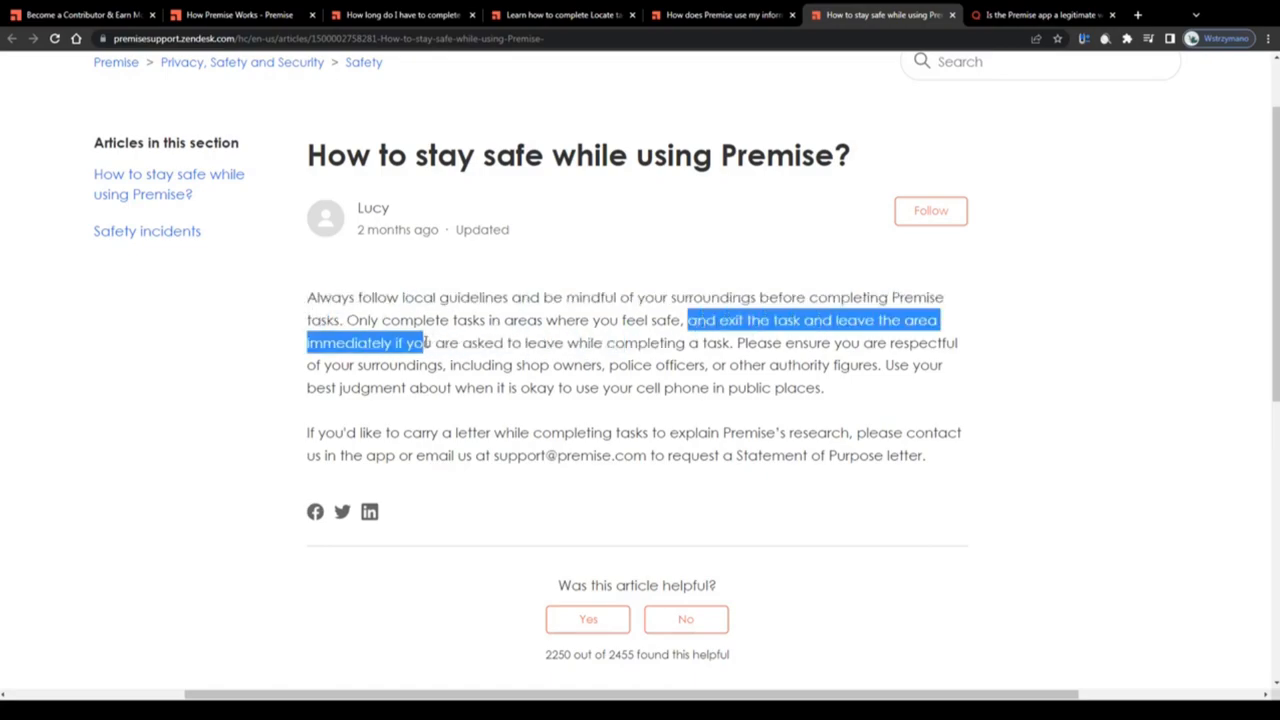
left_click_drag(420, 342, 733, 342)
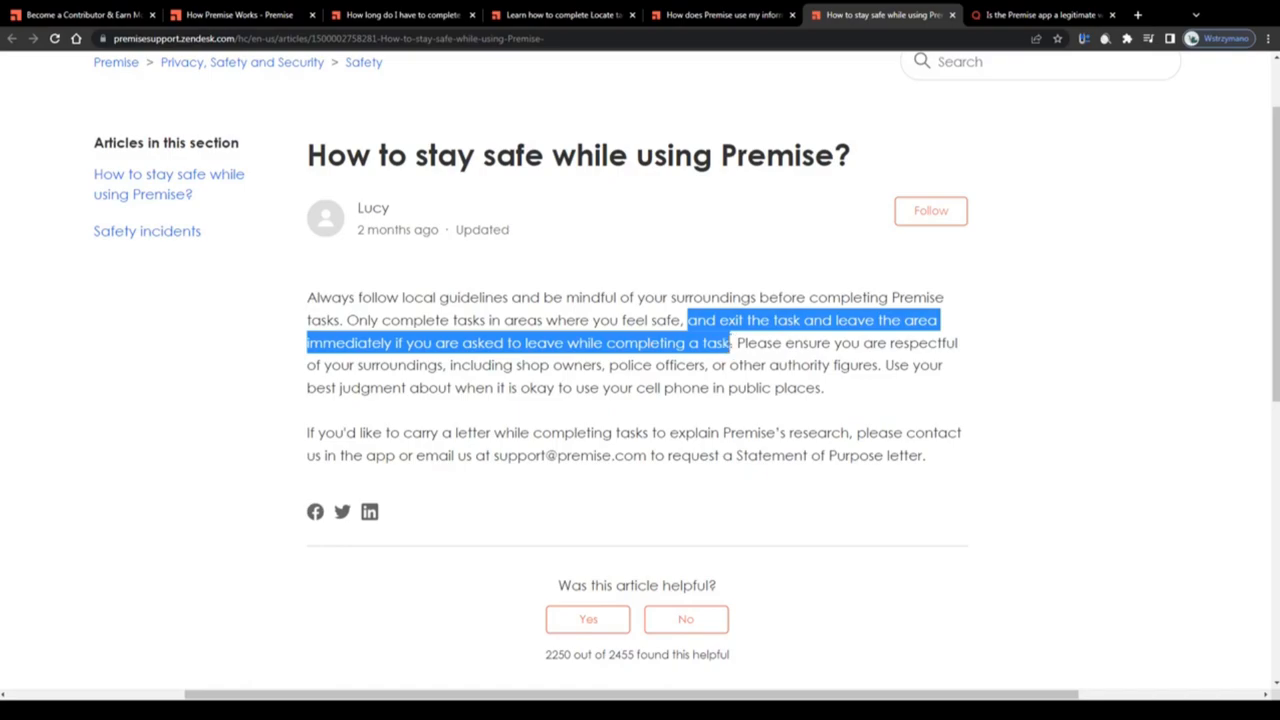
left_click(735, 335)
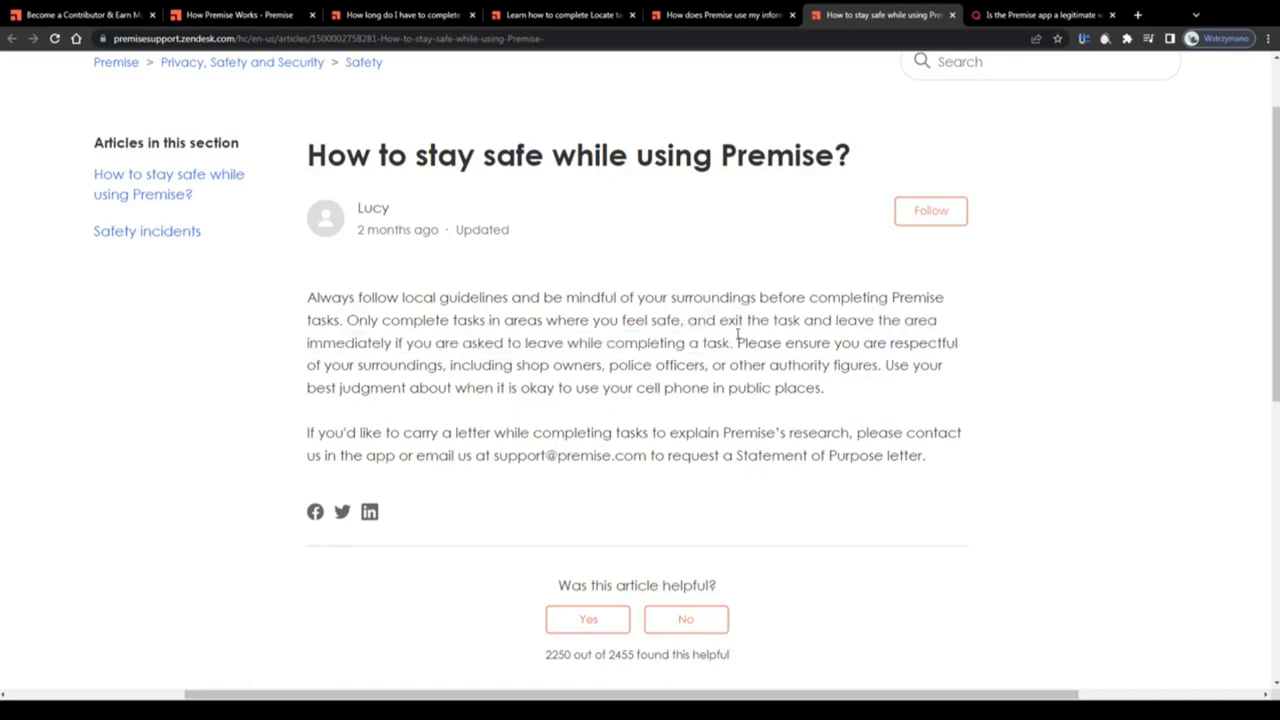
- Highlight the advice on being respectful to police officers, then go to the Quora legitimacy question
left_click_drag(738, 342, 632, 365)
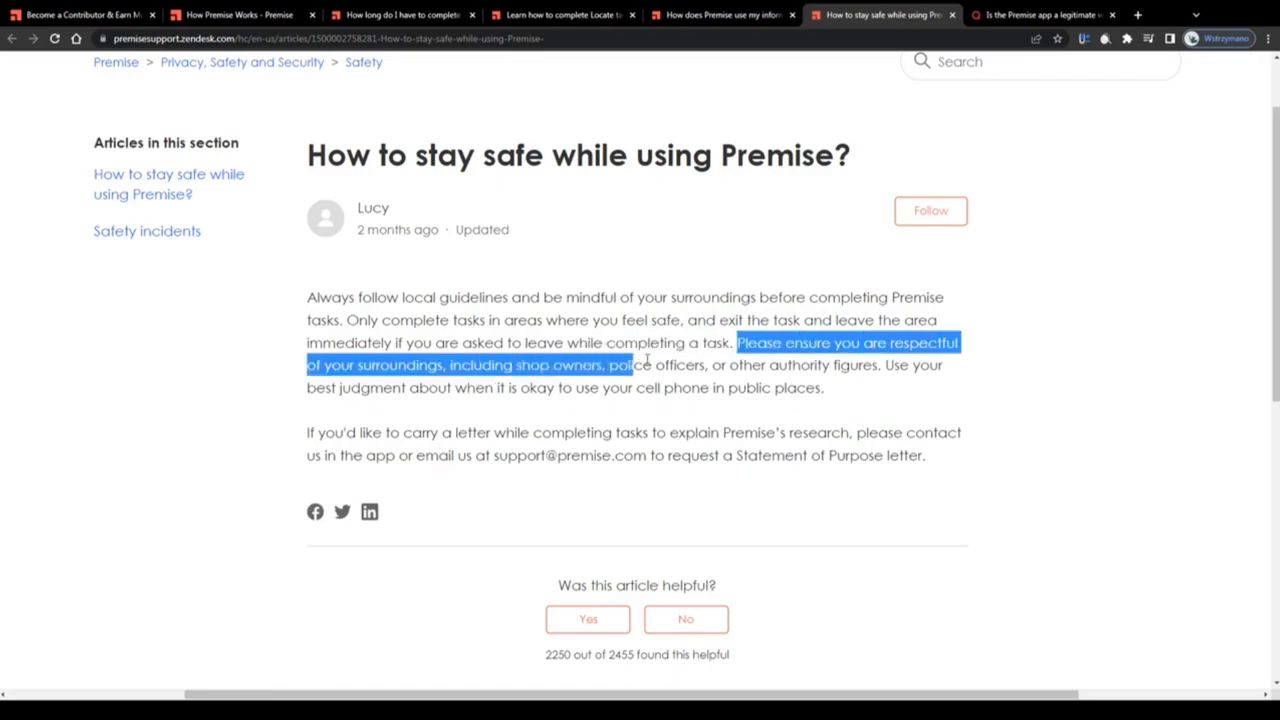
left_click_drag(633, 364, 770, 364)
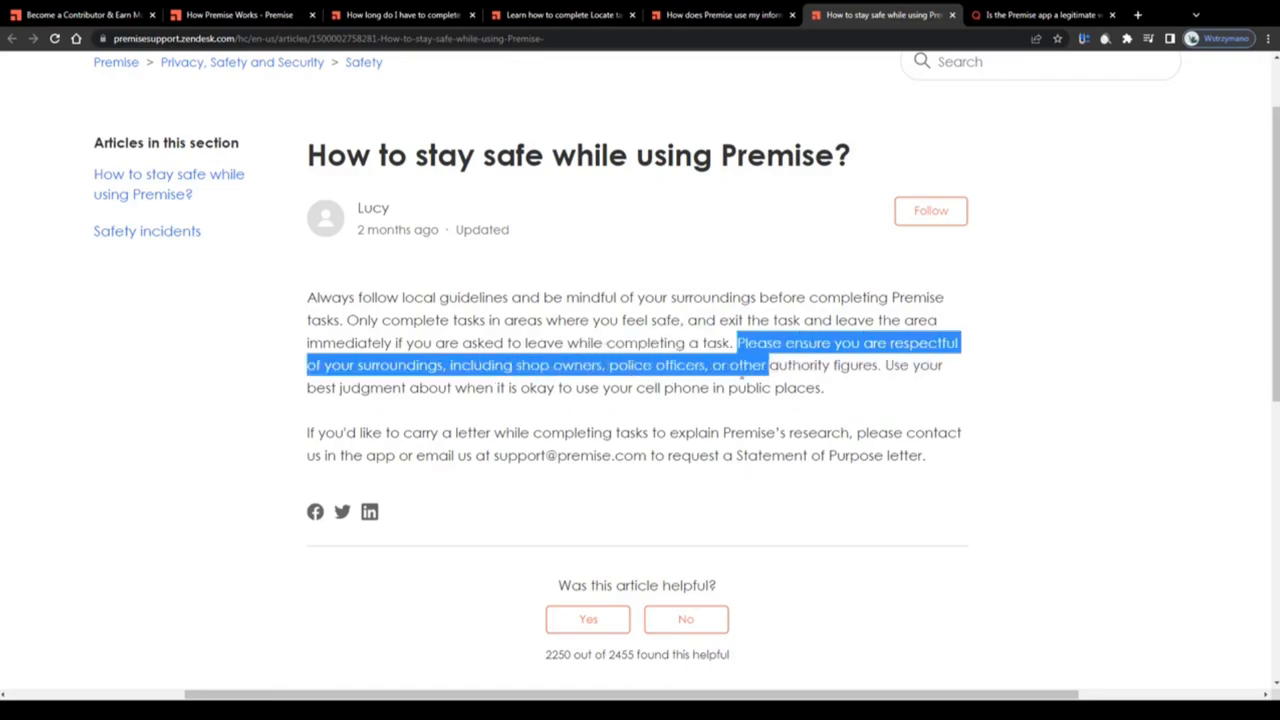
left_click_drag(767, 365, 730, 388)
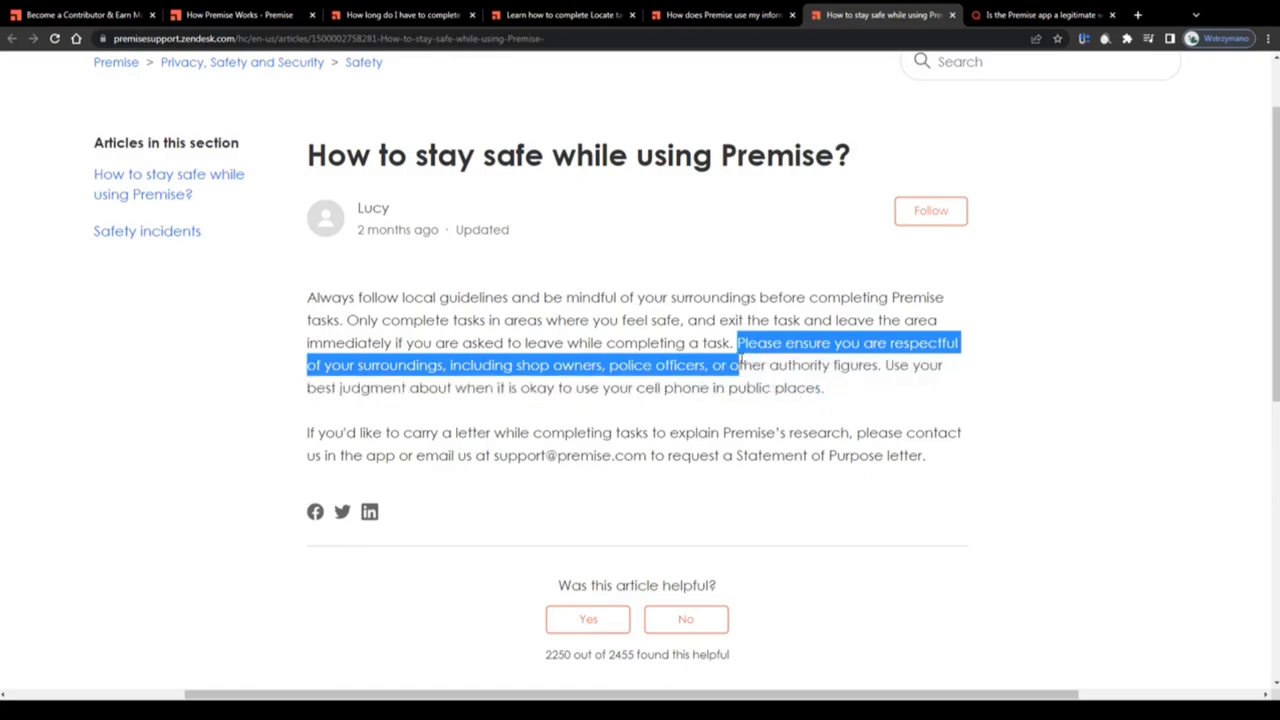
left_click(601, 406)
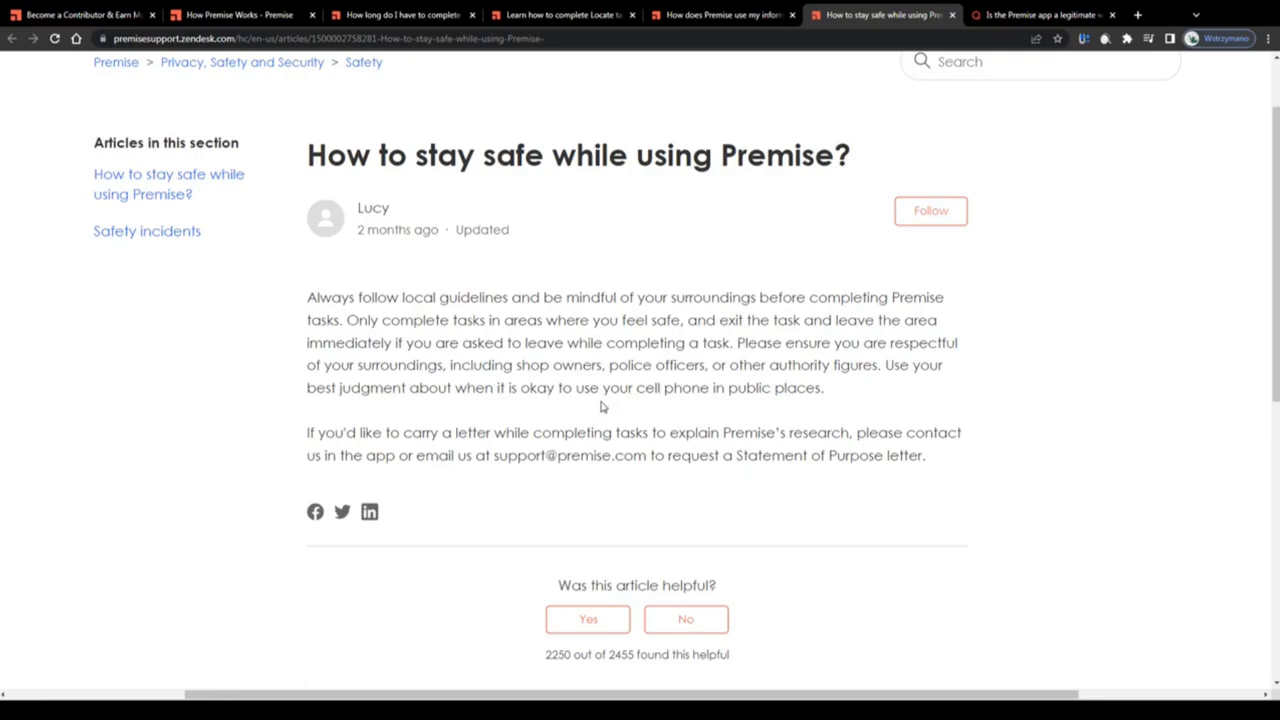
mouse_move(632, 383)
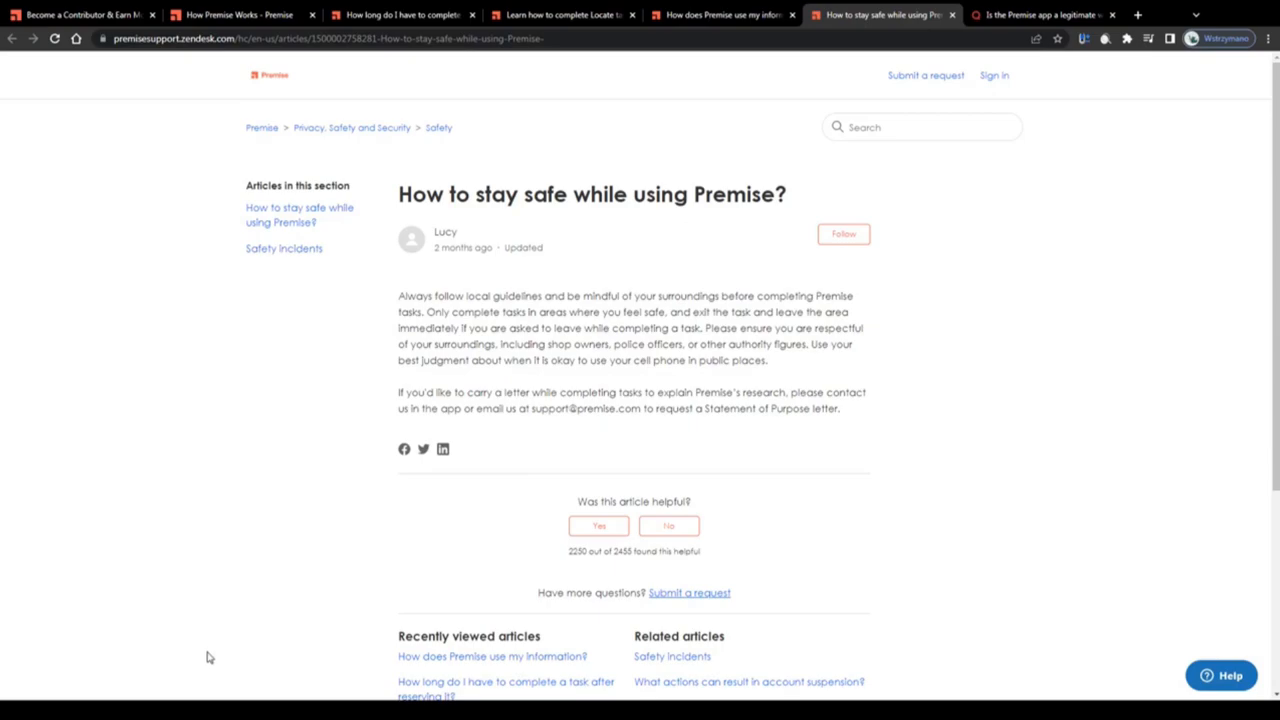
left_click(1043, 14)
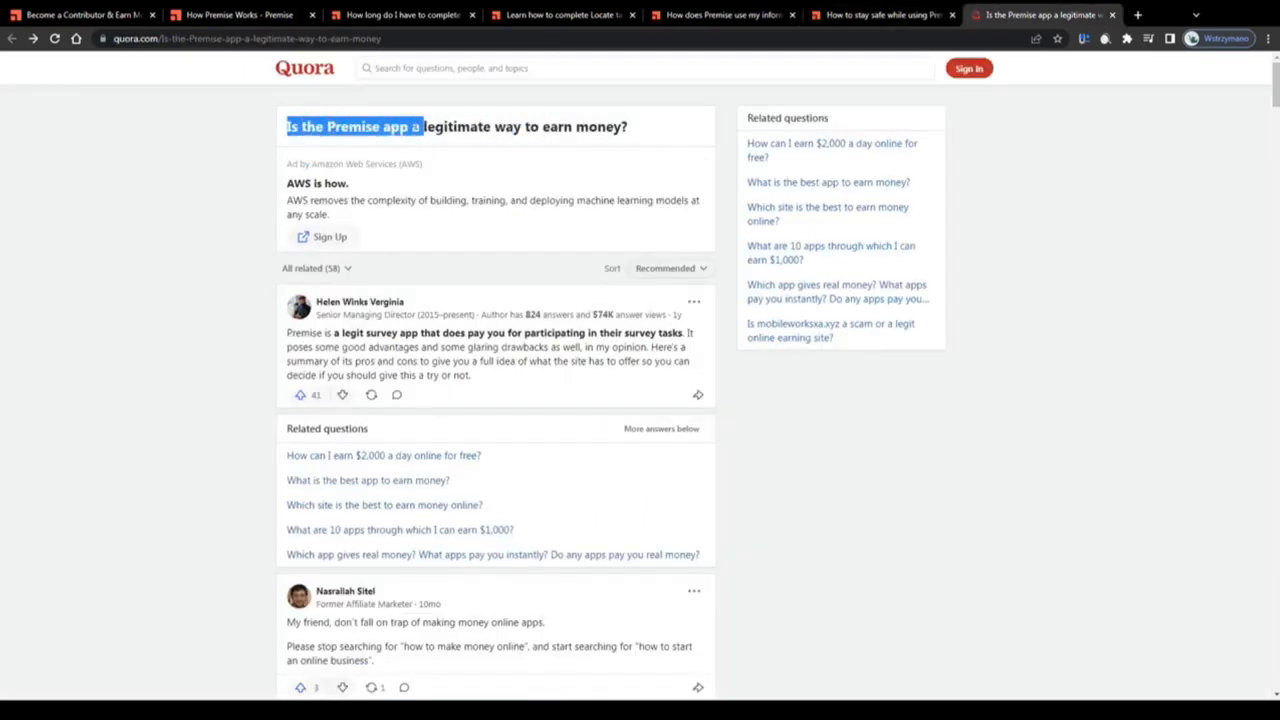
scroll("down", 3)
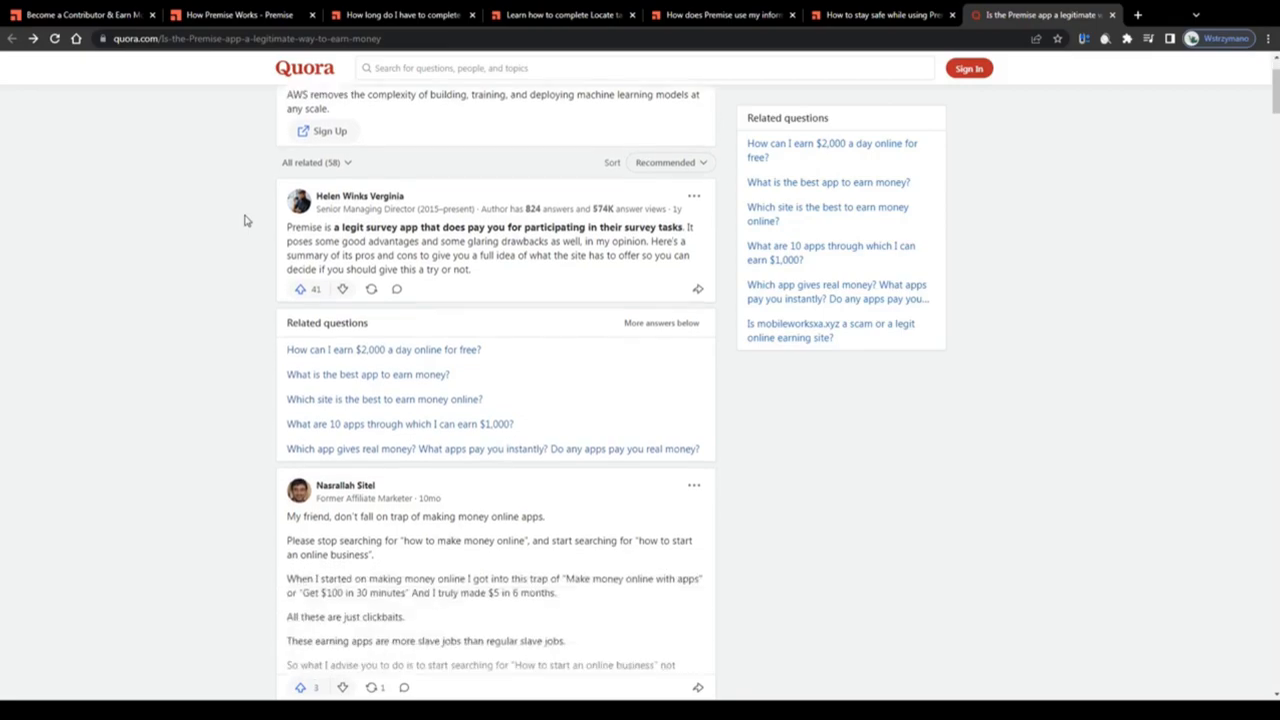
scroll("down", 3)
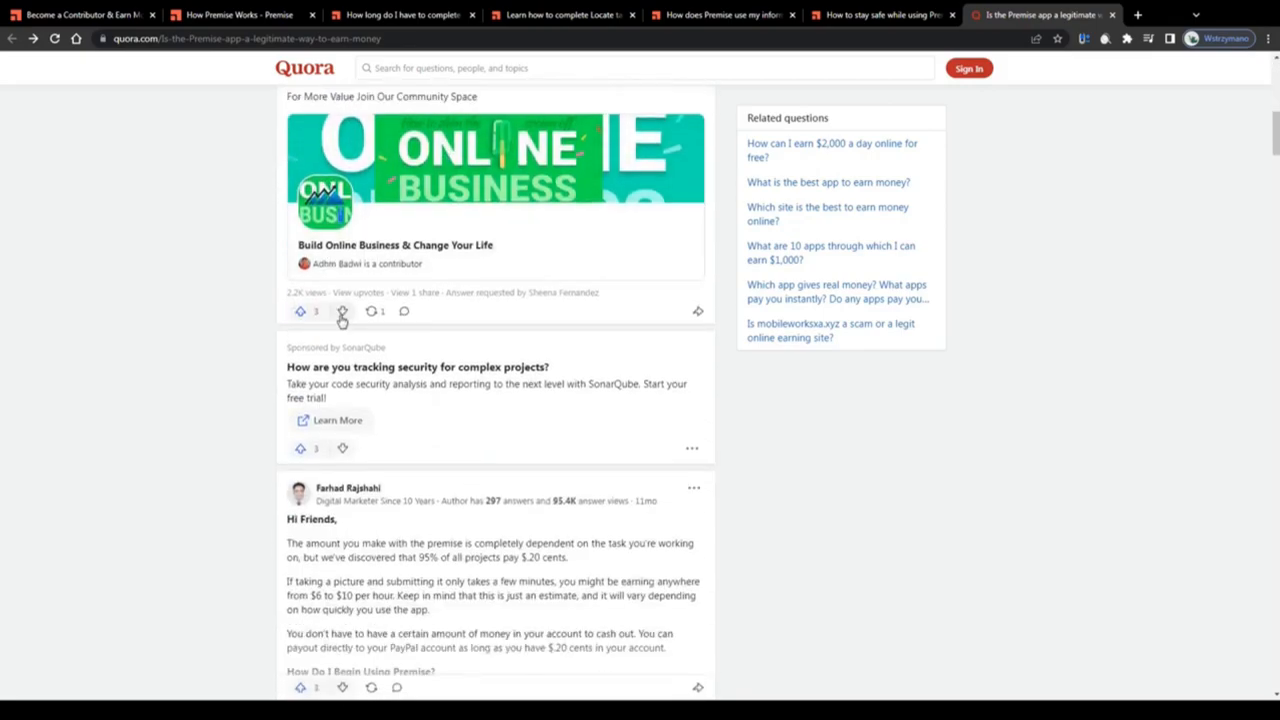
scroll("down", 3)
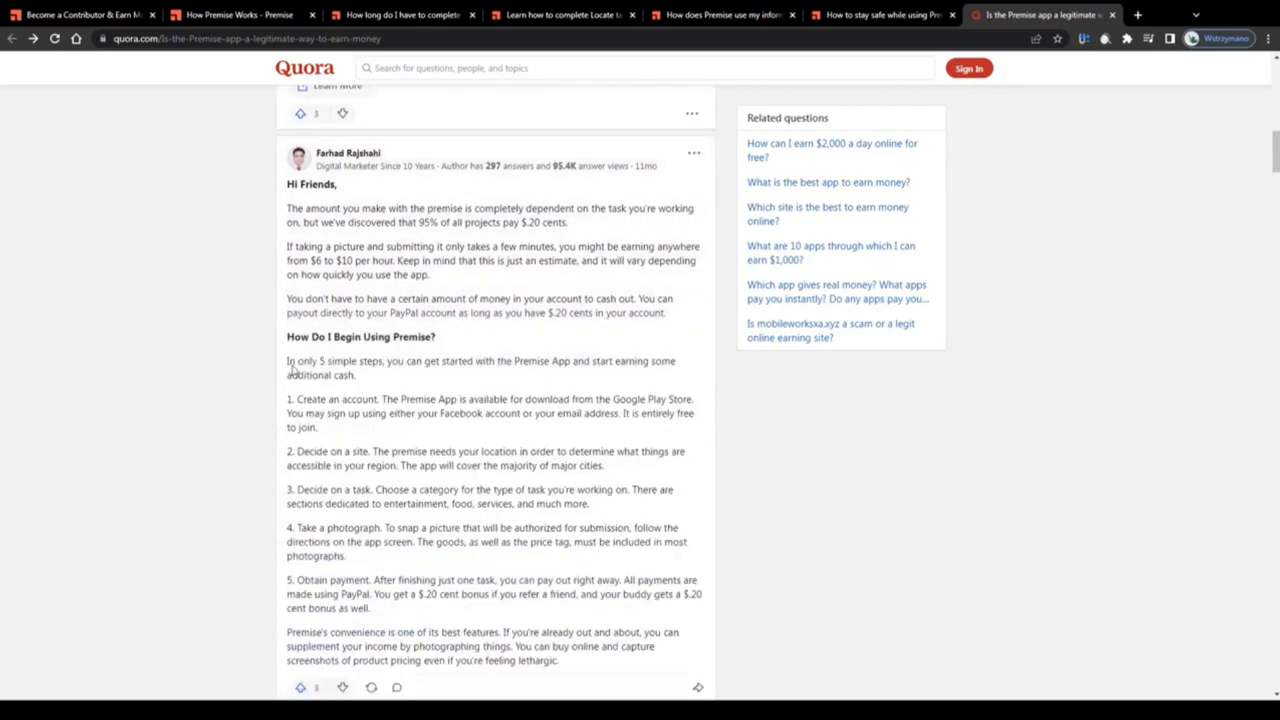
scroll("down", 3)
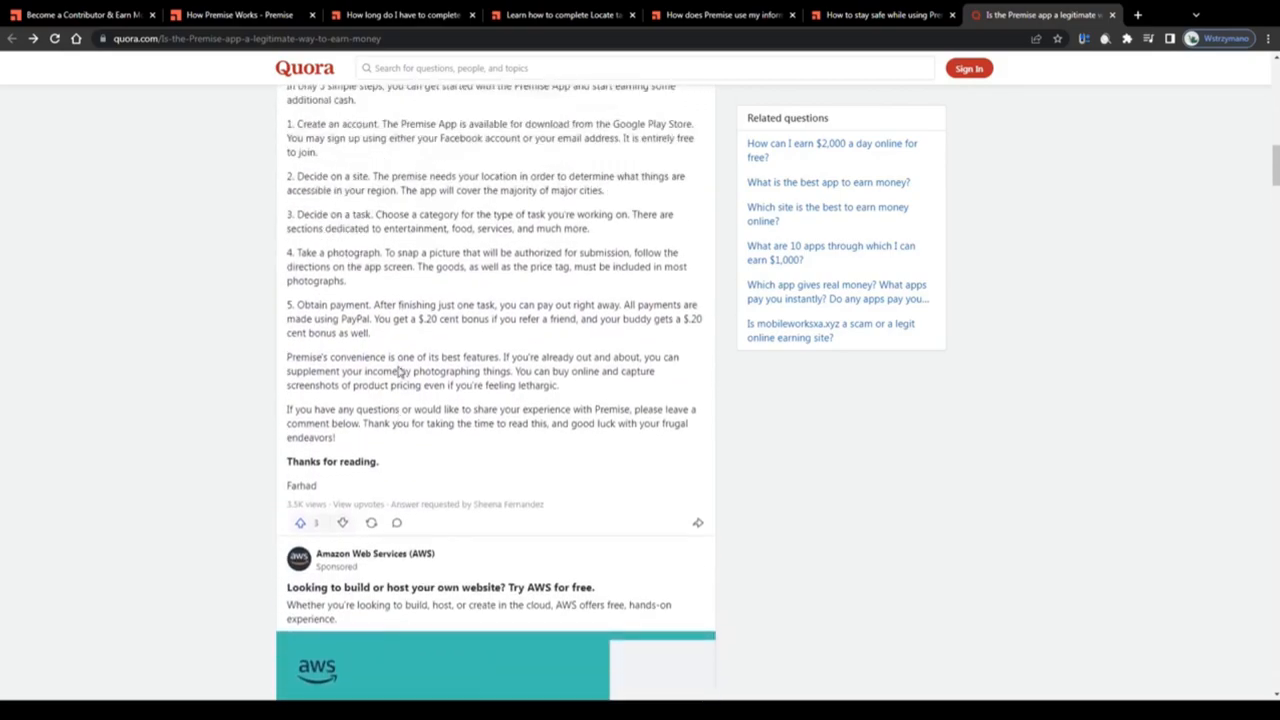
scroll("up", 3)
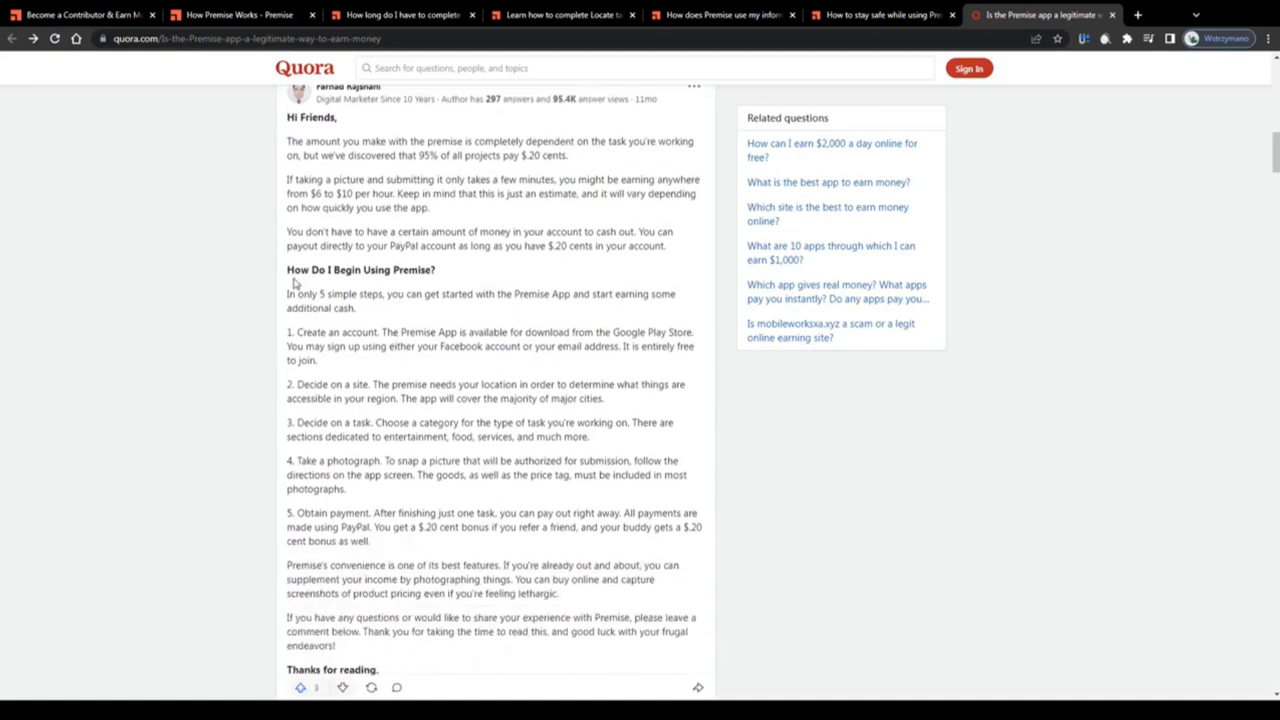
mouse_move(308, 303)
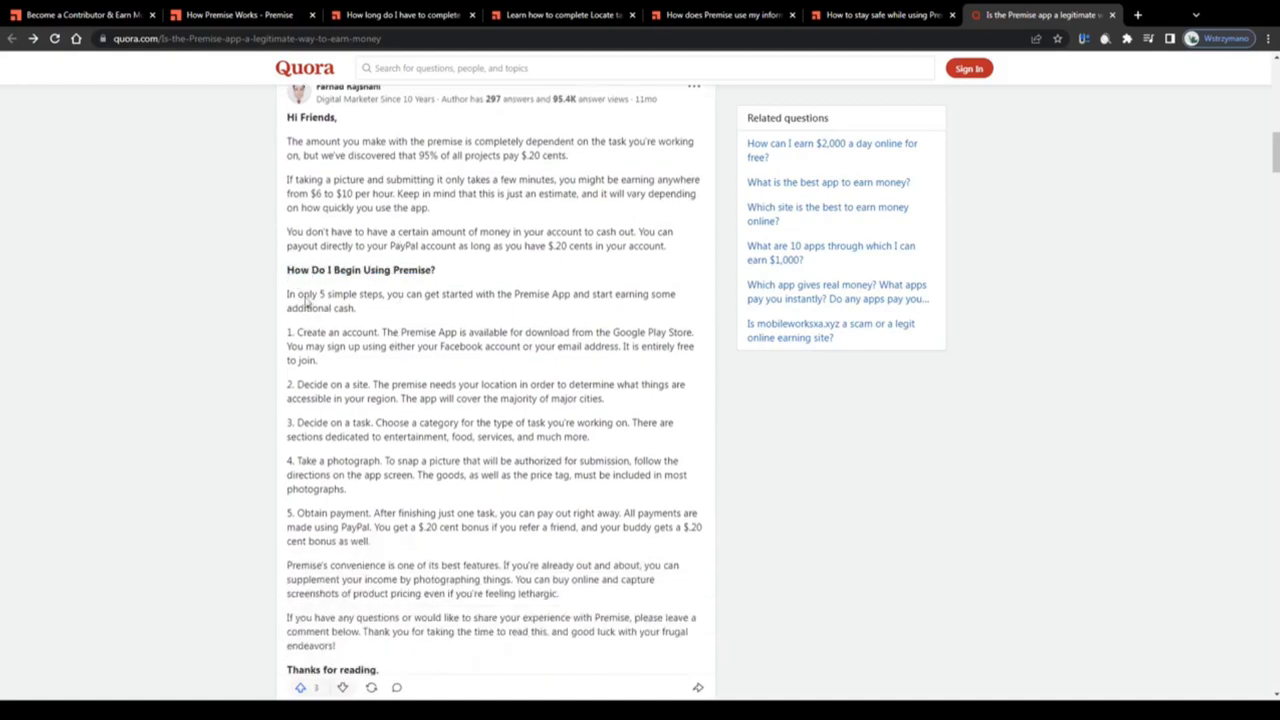
scroll("down", 3)
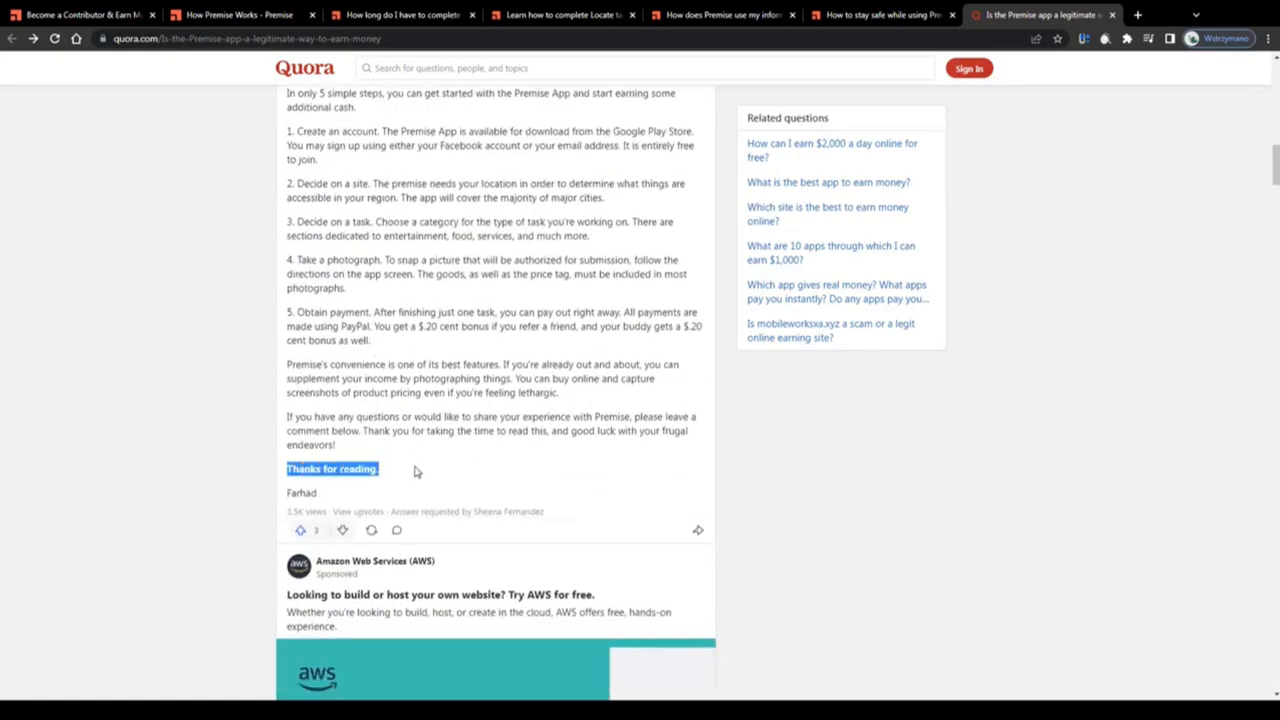
scroll("down", 3)
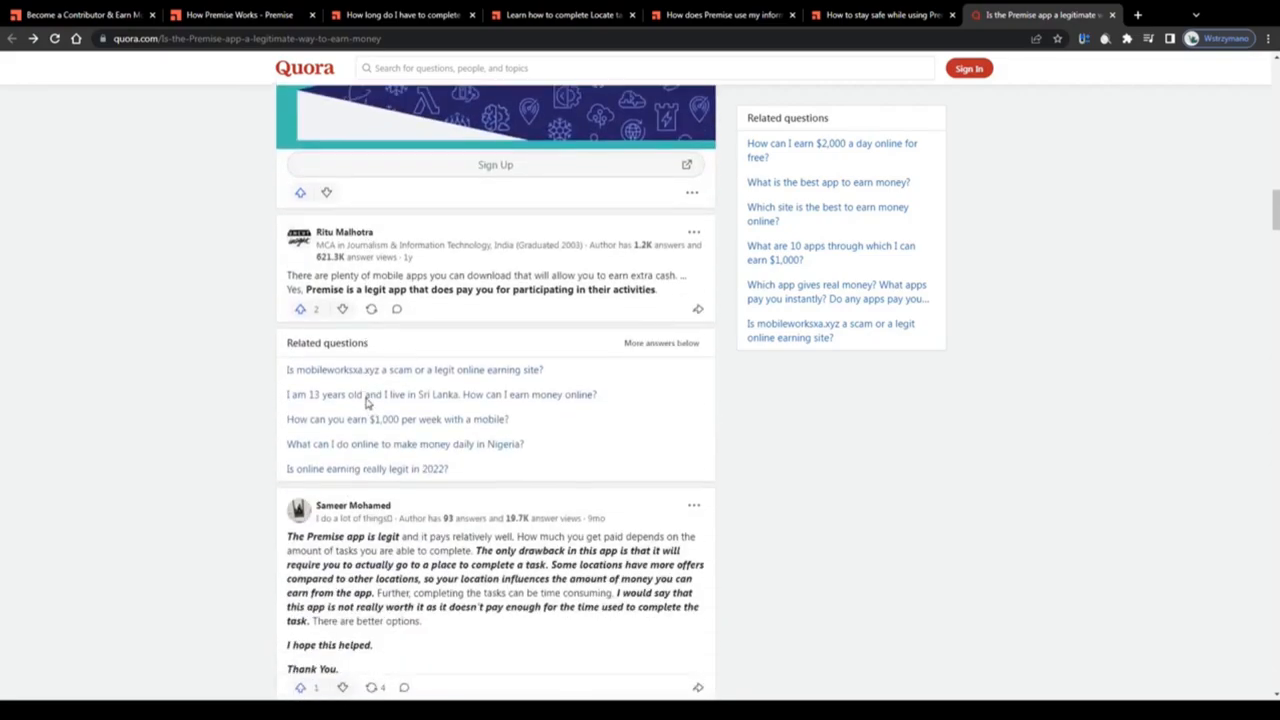
scroll("down", 3)
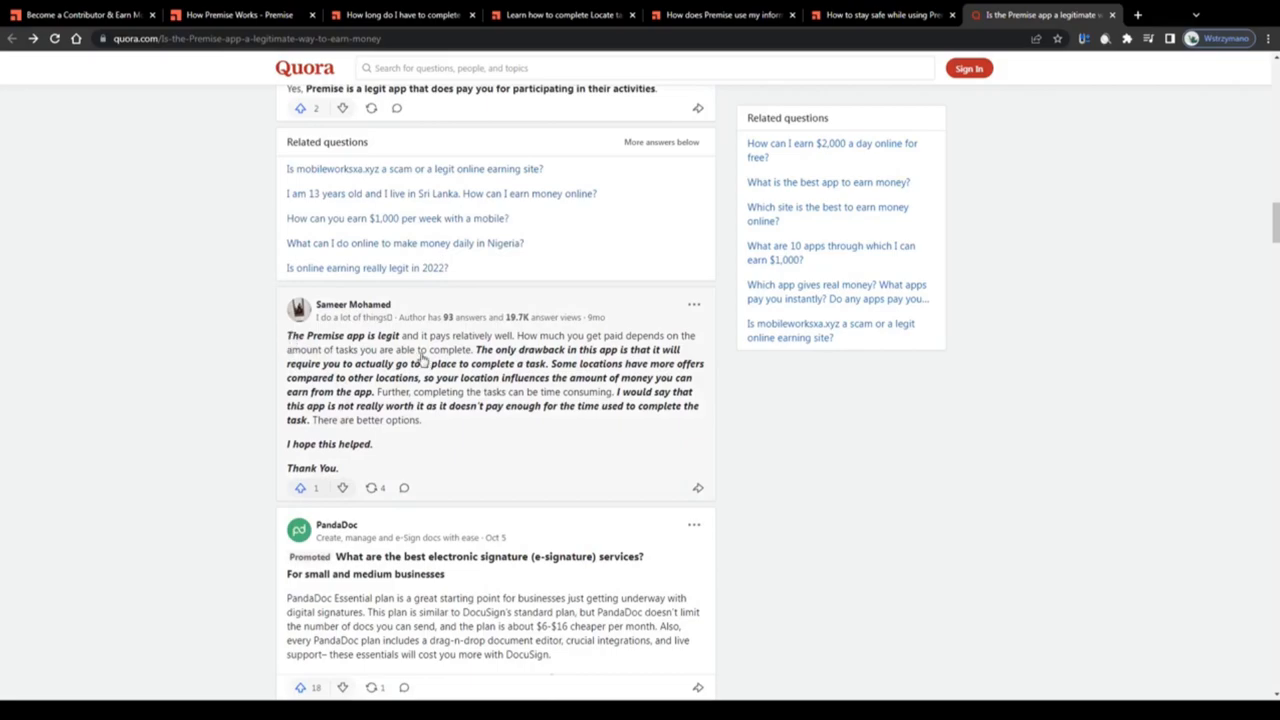
scroll("down", 3)
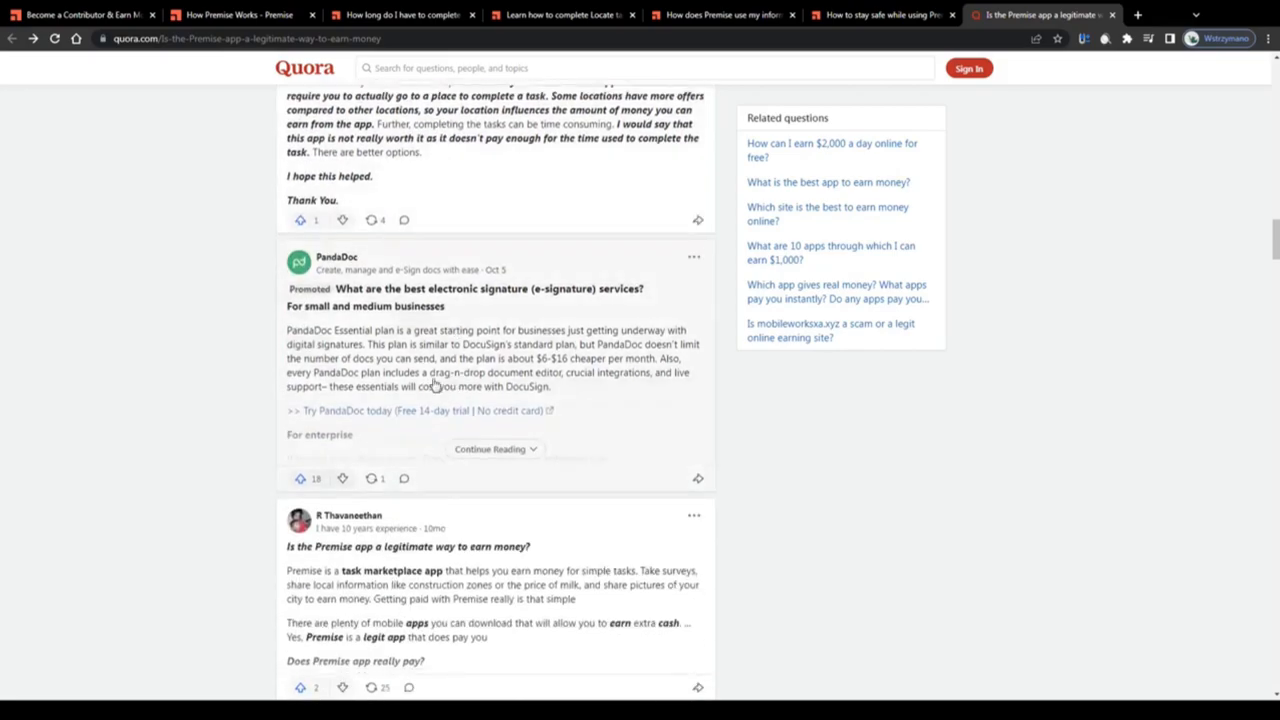
scroll("down", 3)
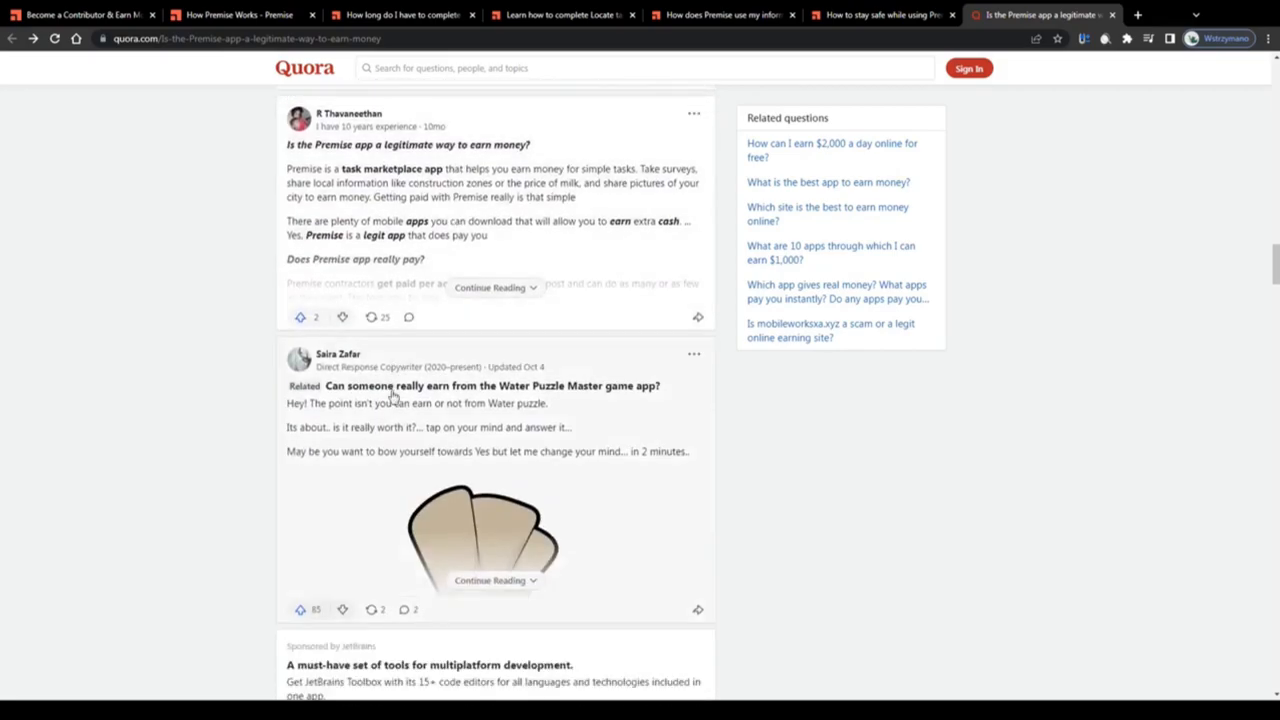
scroll("down", 3)
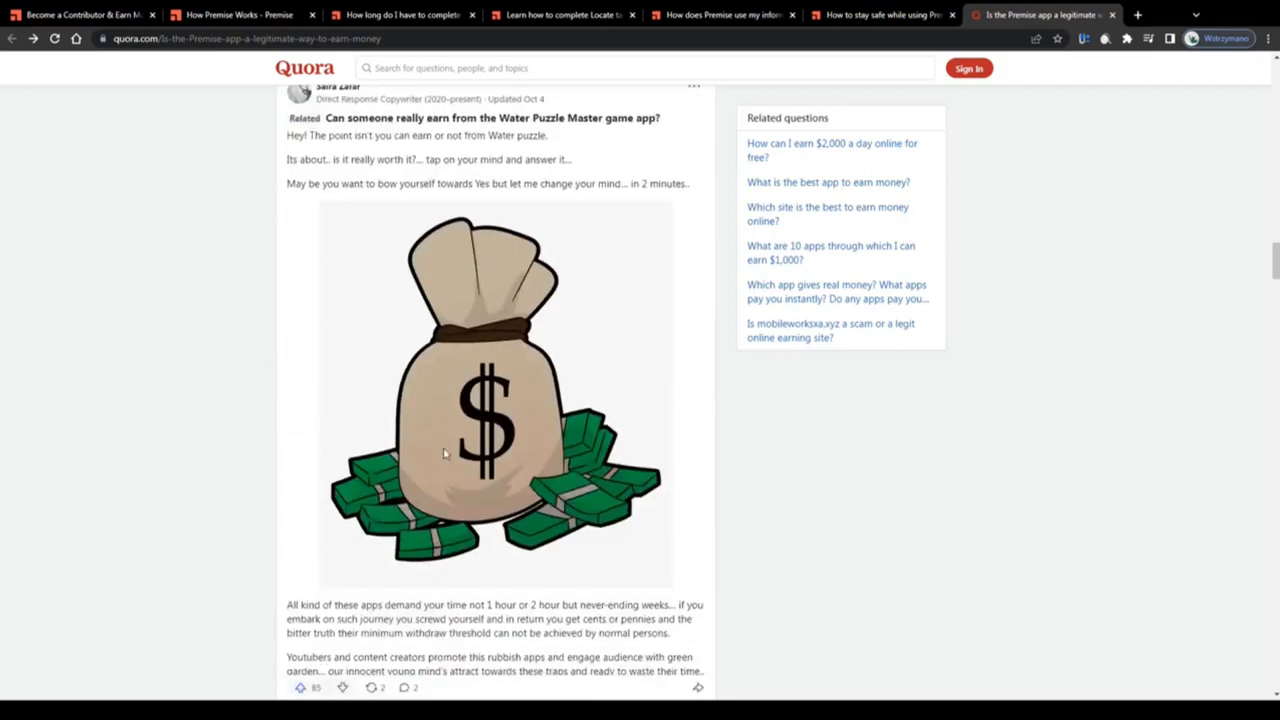
scroll("down", 3)
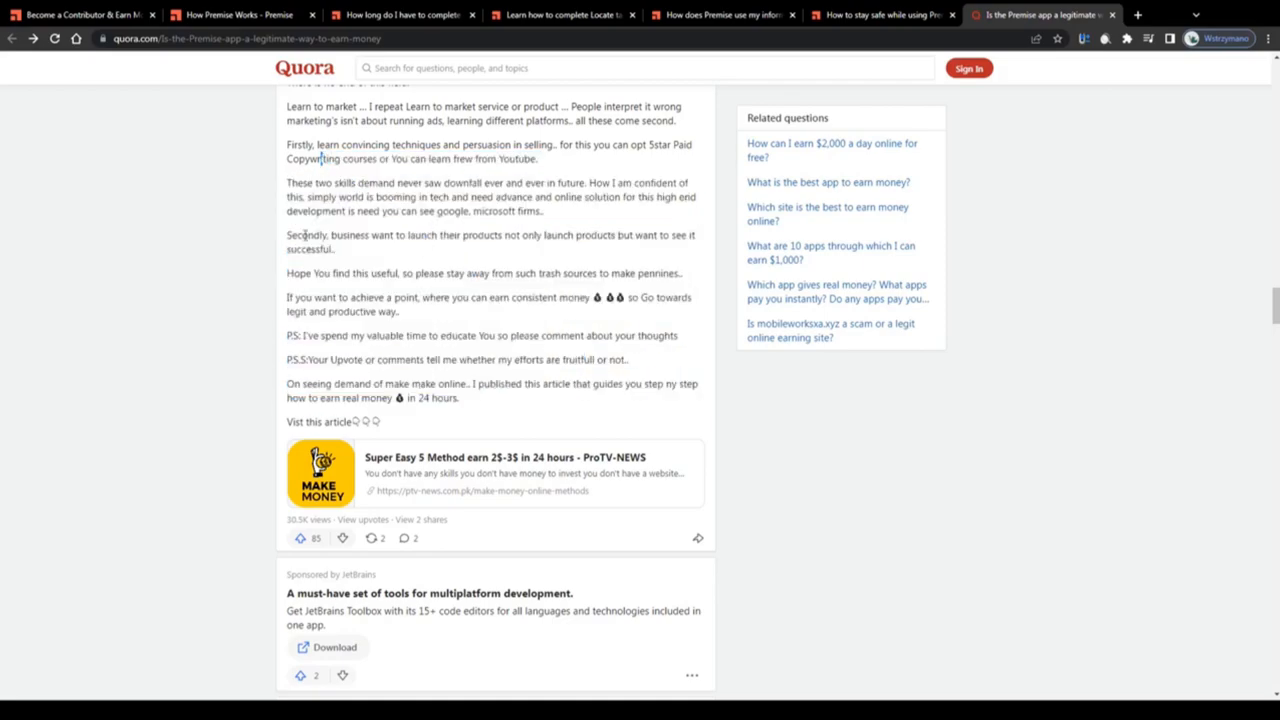
scroll("down", 3)
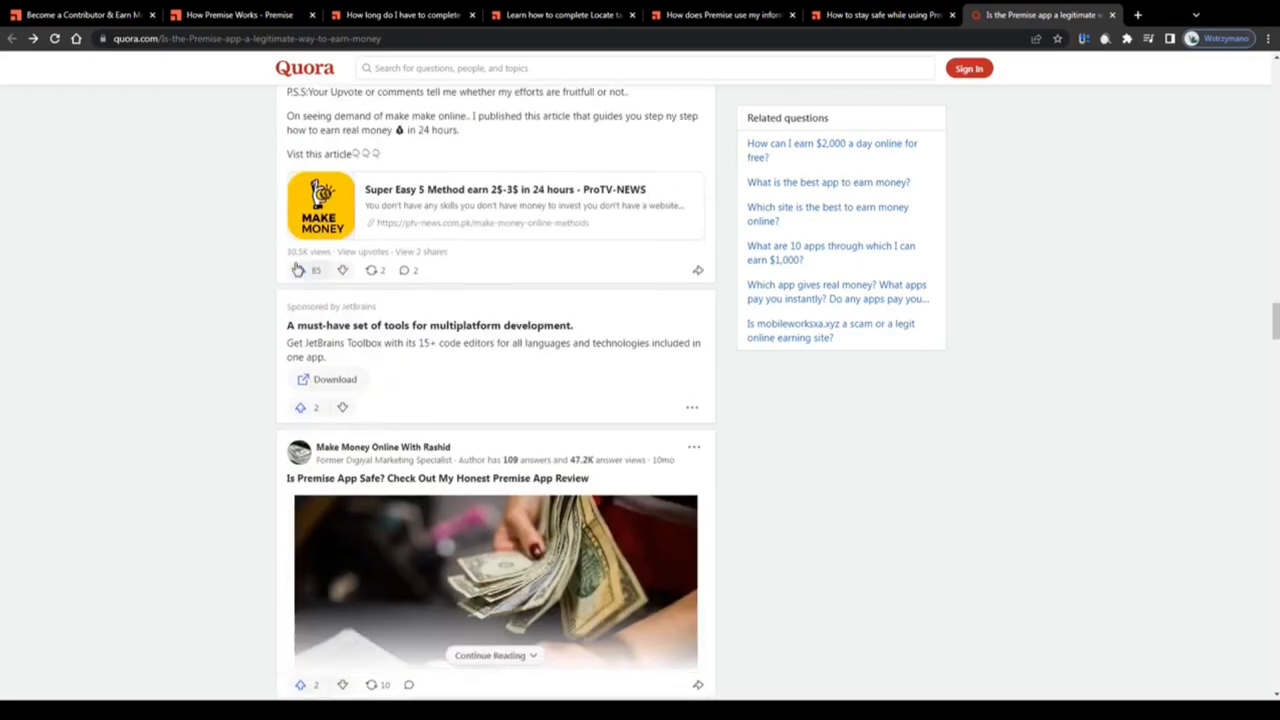
scroll("down", 3)
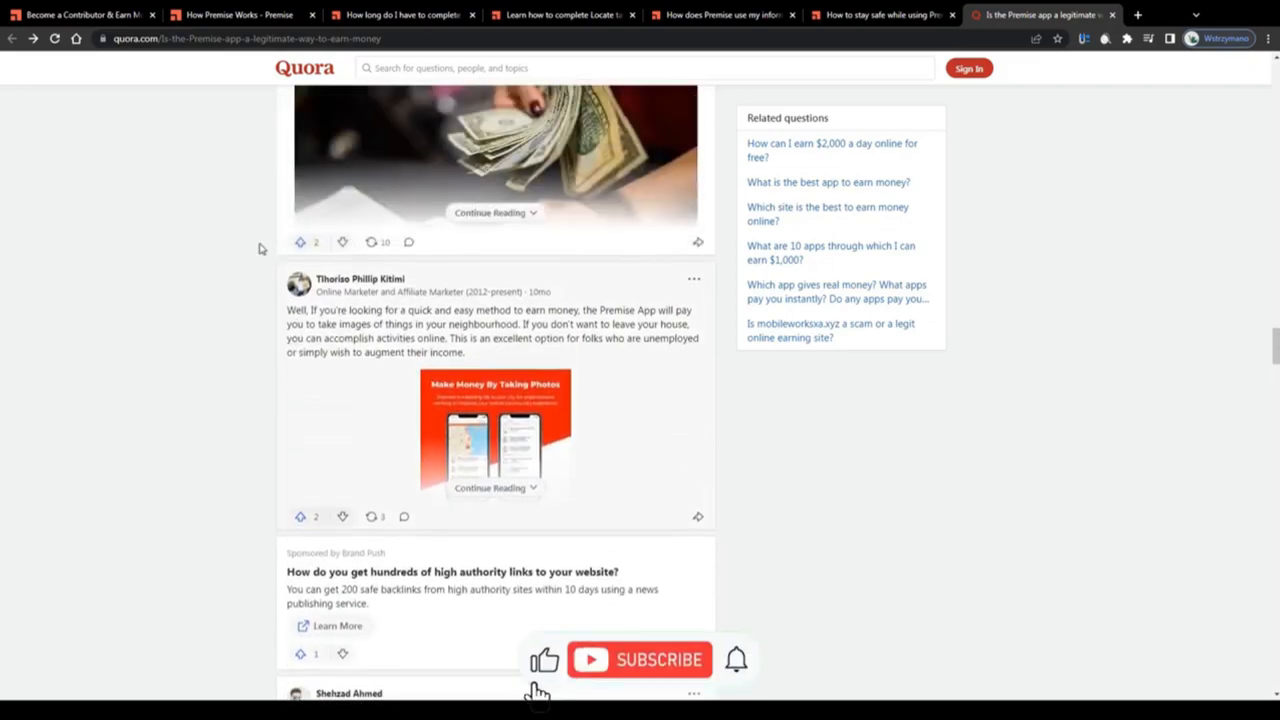